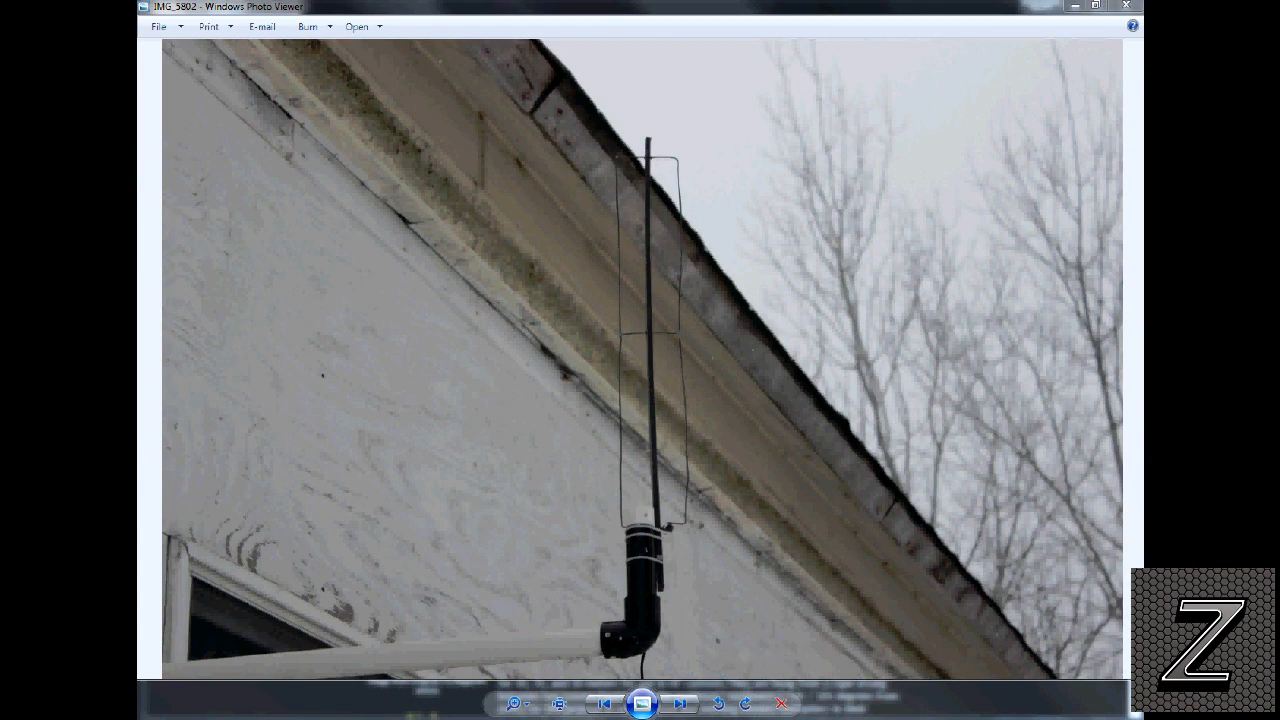
mouse_move(511, 357)
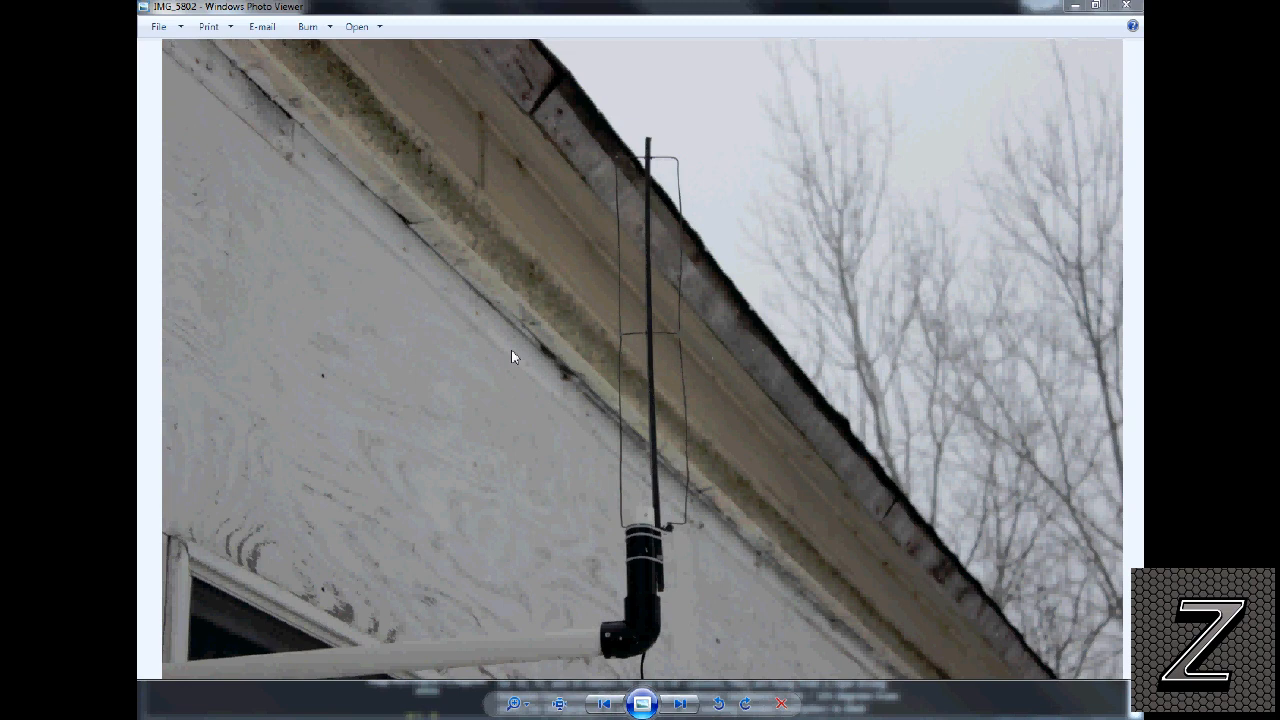
mouse_move(574, 294)
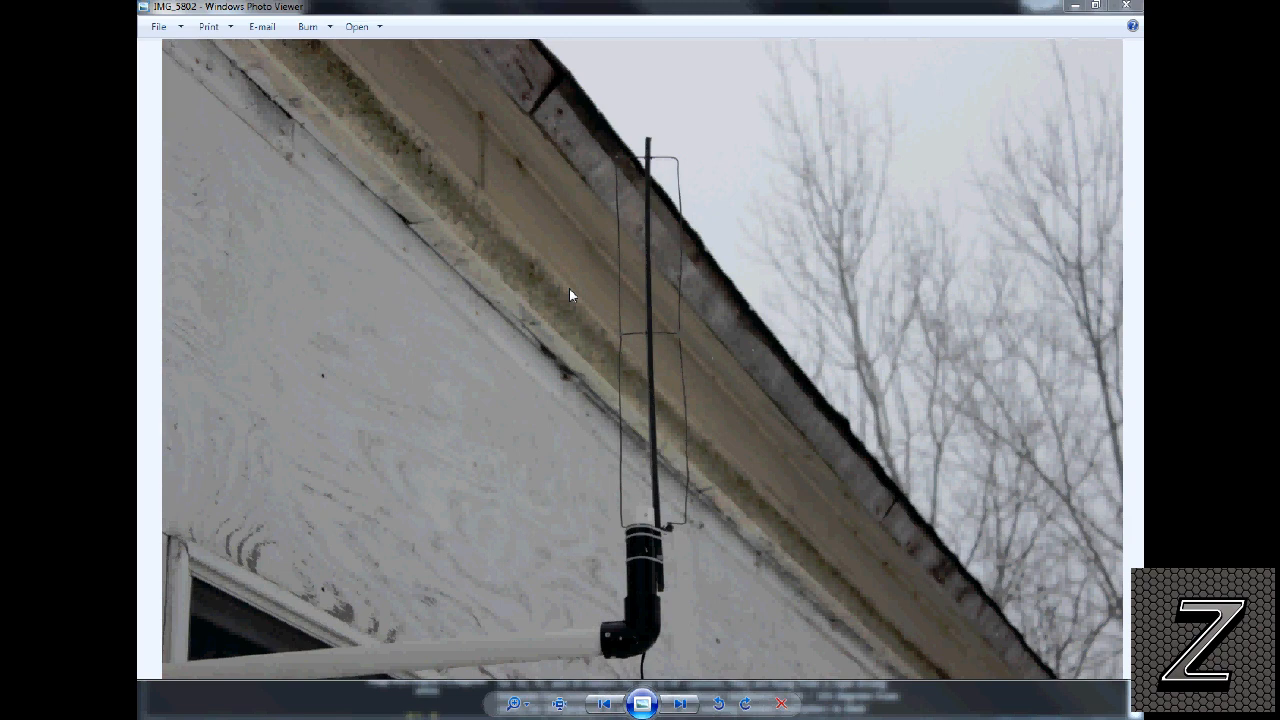
mouse_move(638, 342)
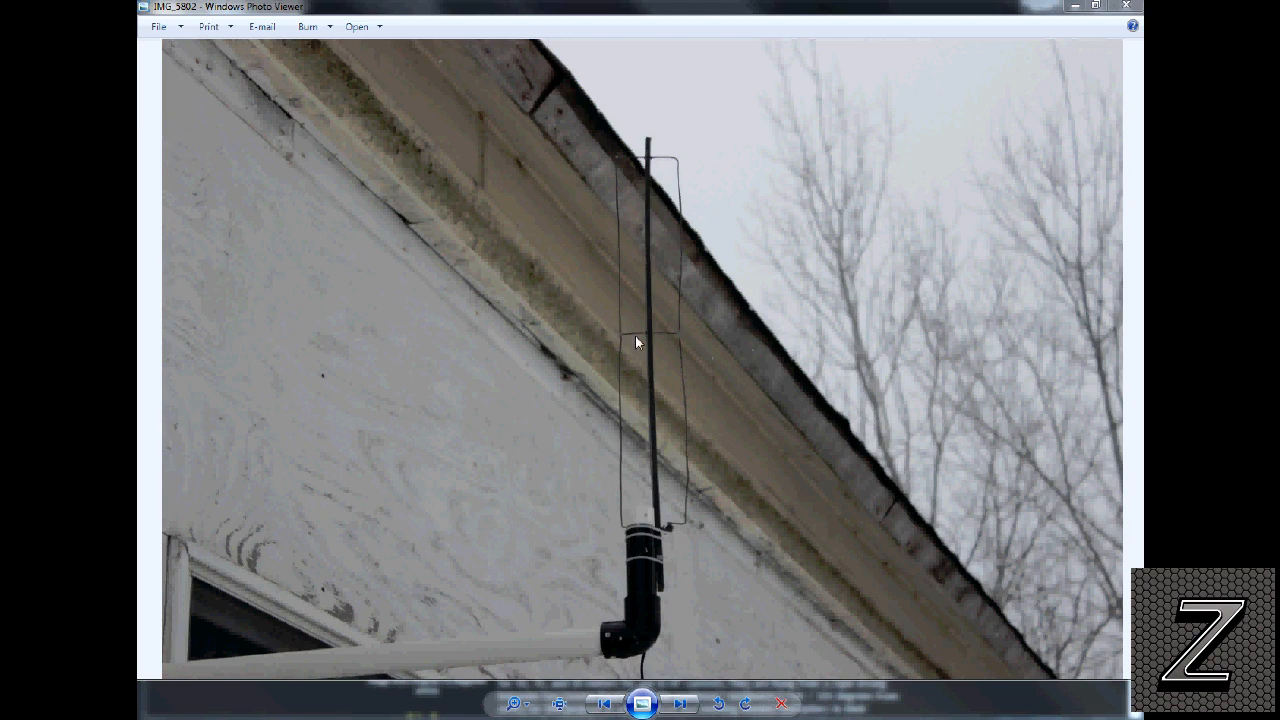
mouse_move(673, 168)
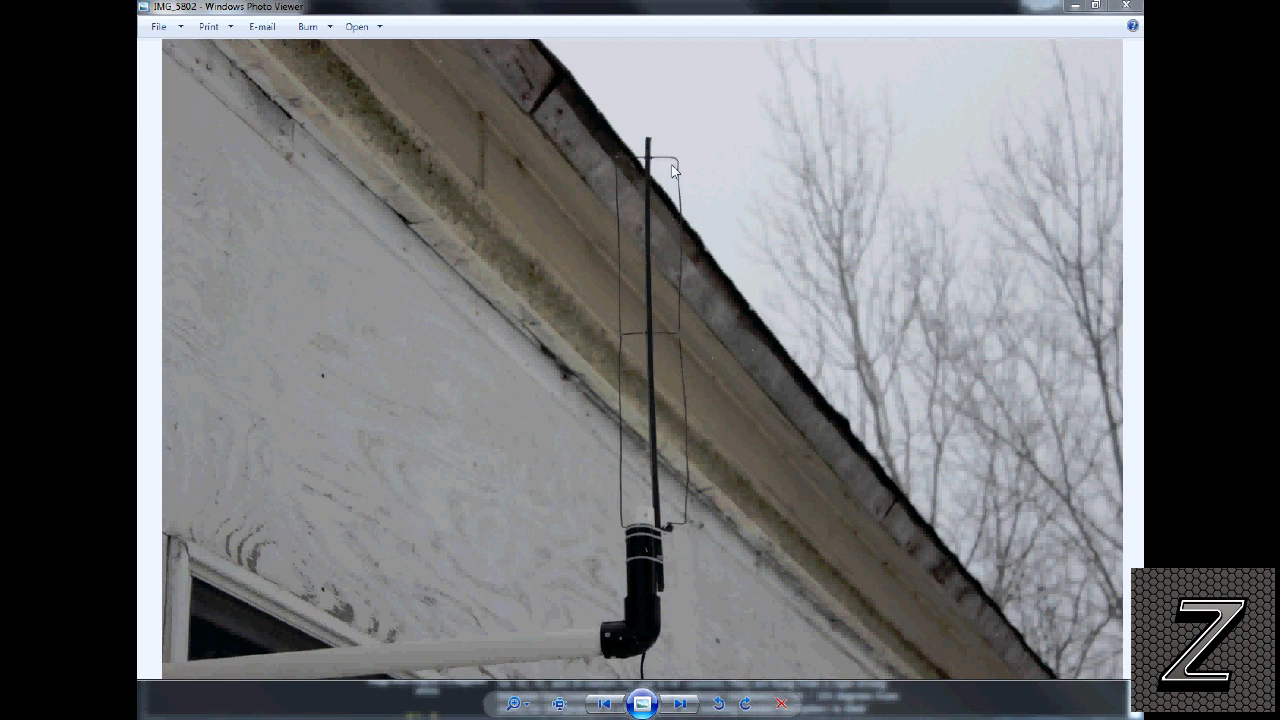
mouse_move(672, 195)
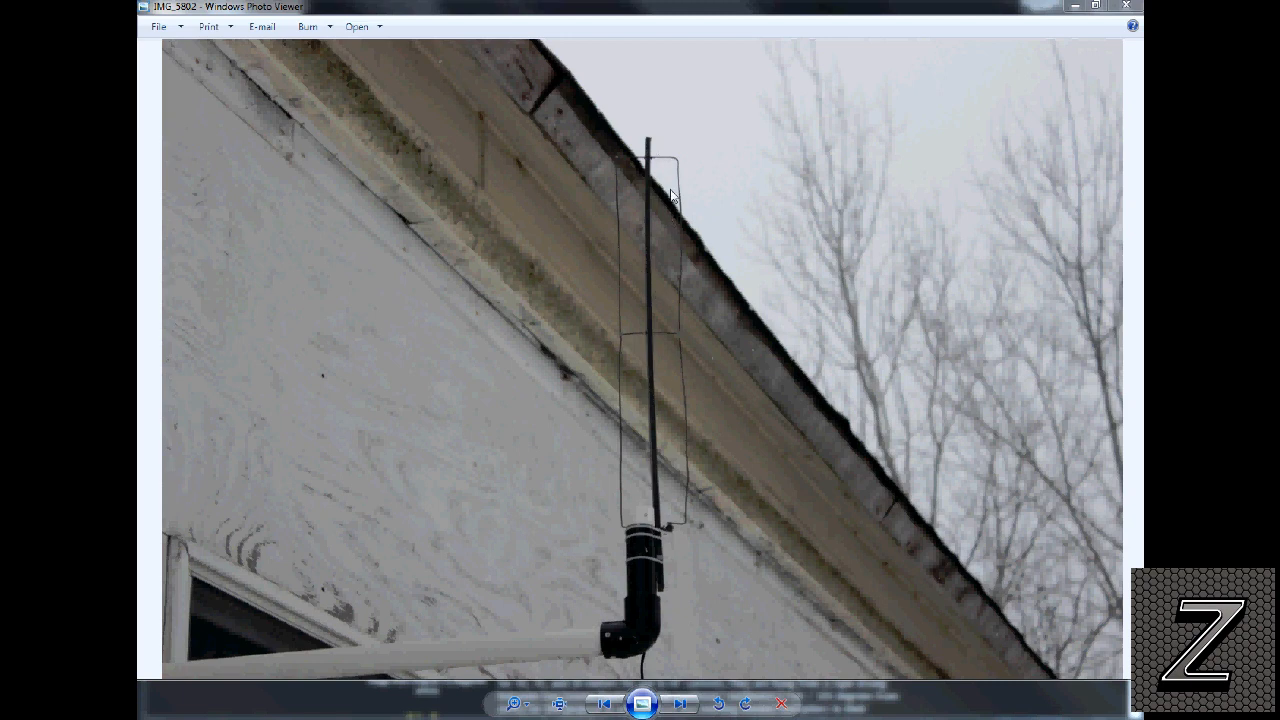
mouse_move(620, 294)
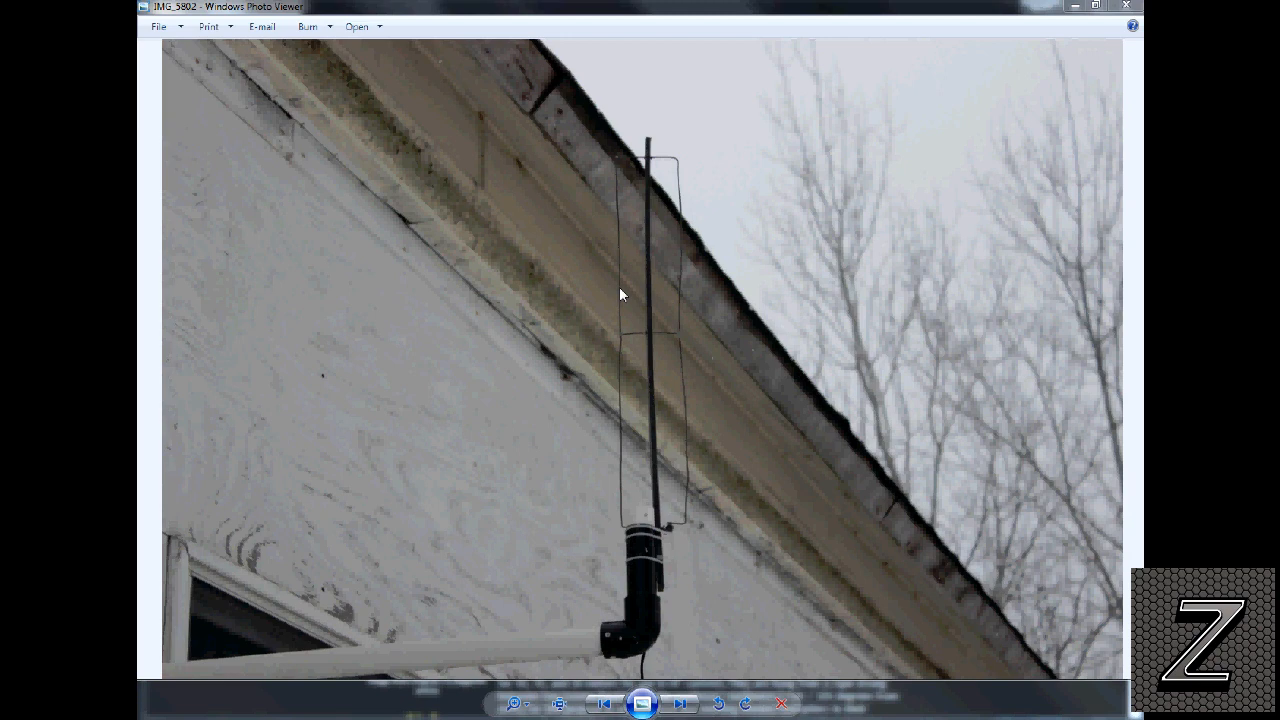
mouse_move(678, 178)
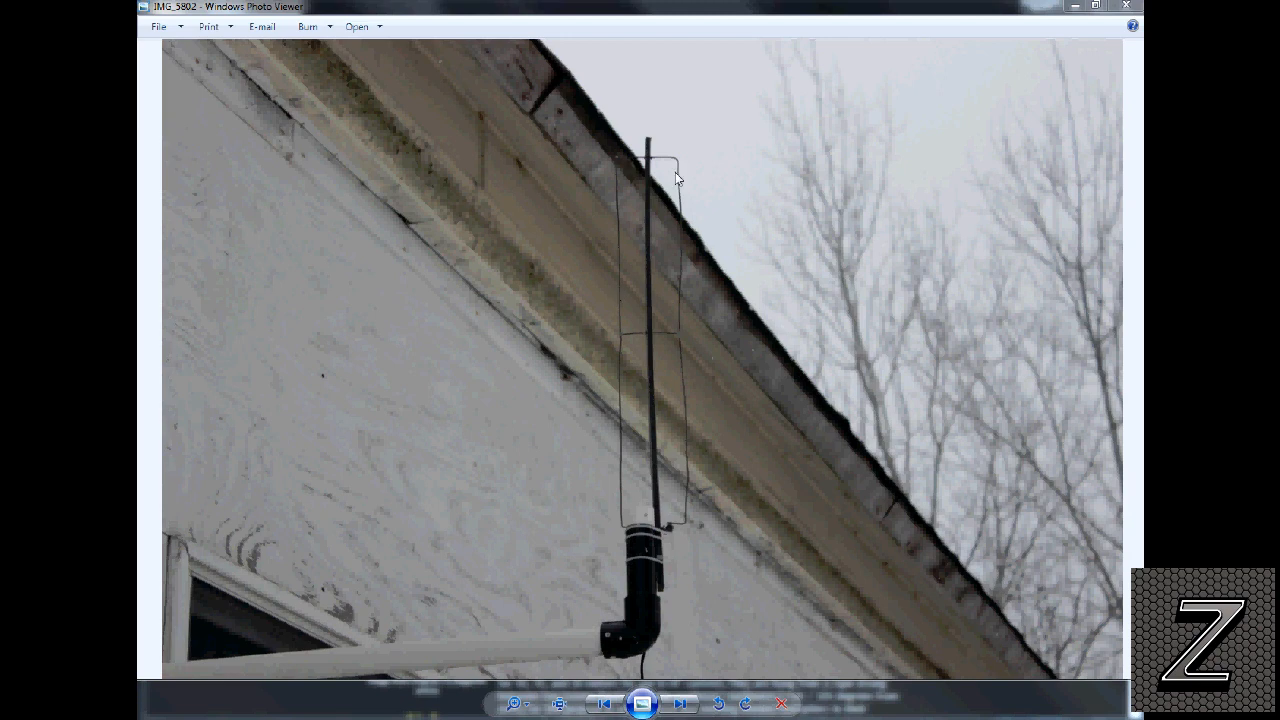
mouse_move(668, 222)
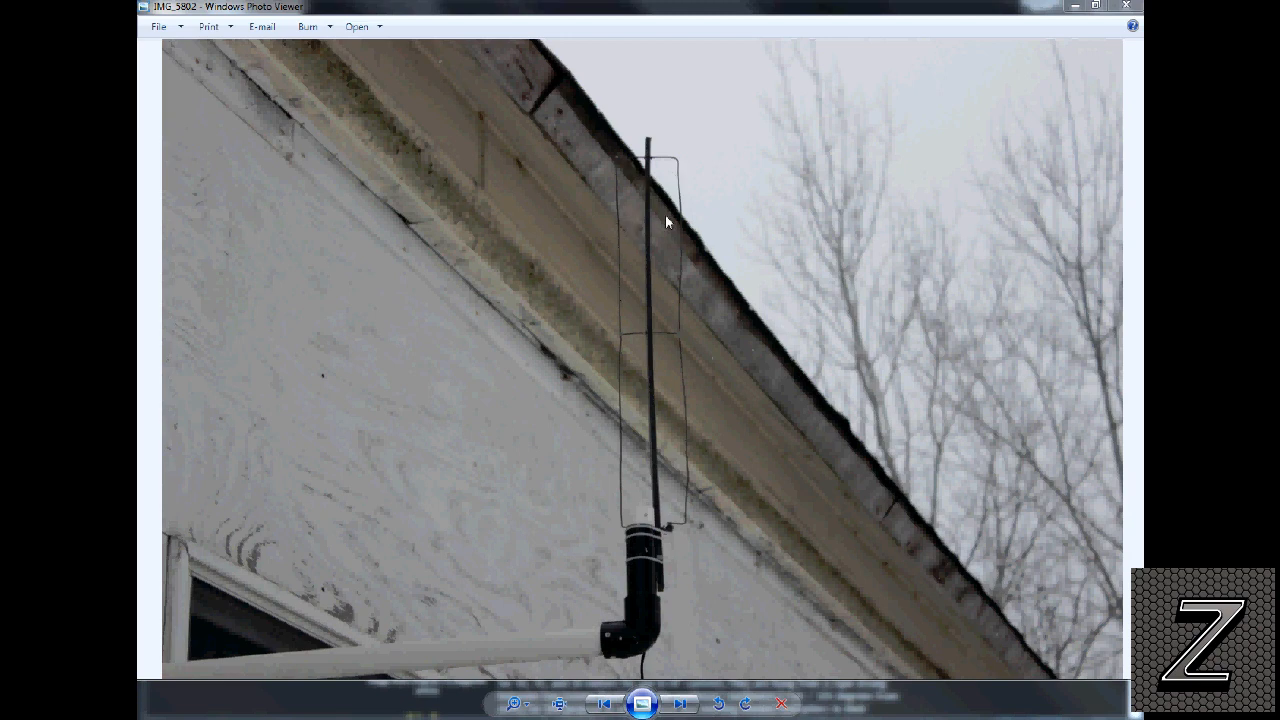
mouse_move(663, 238)
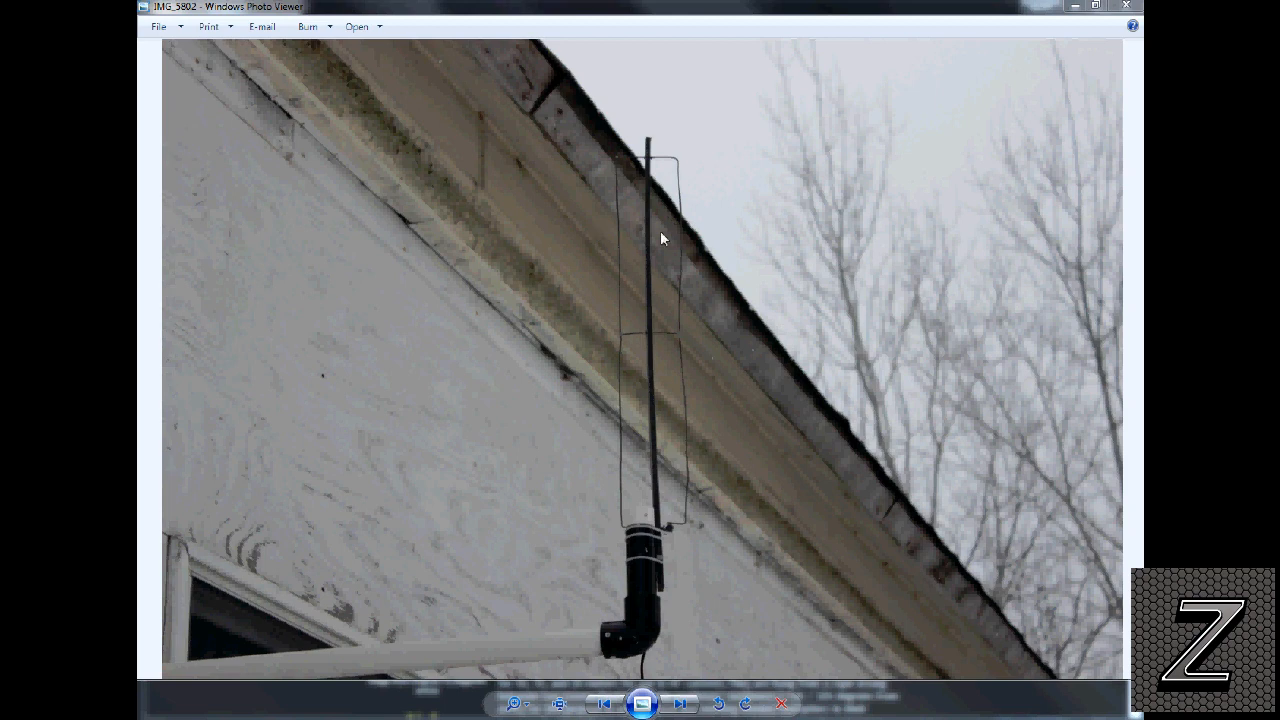
mouse_move(642, 440)
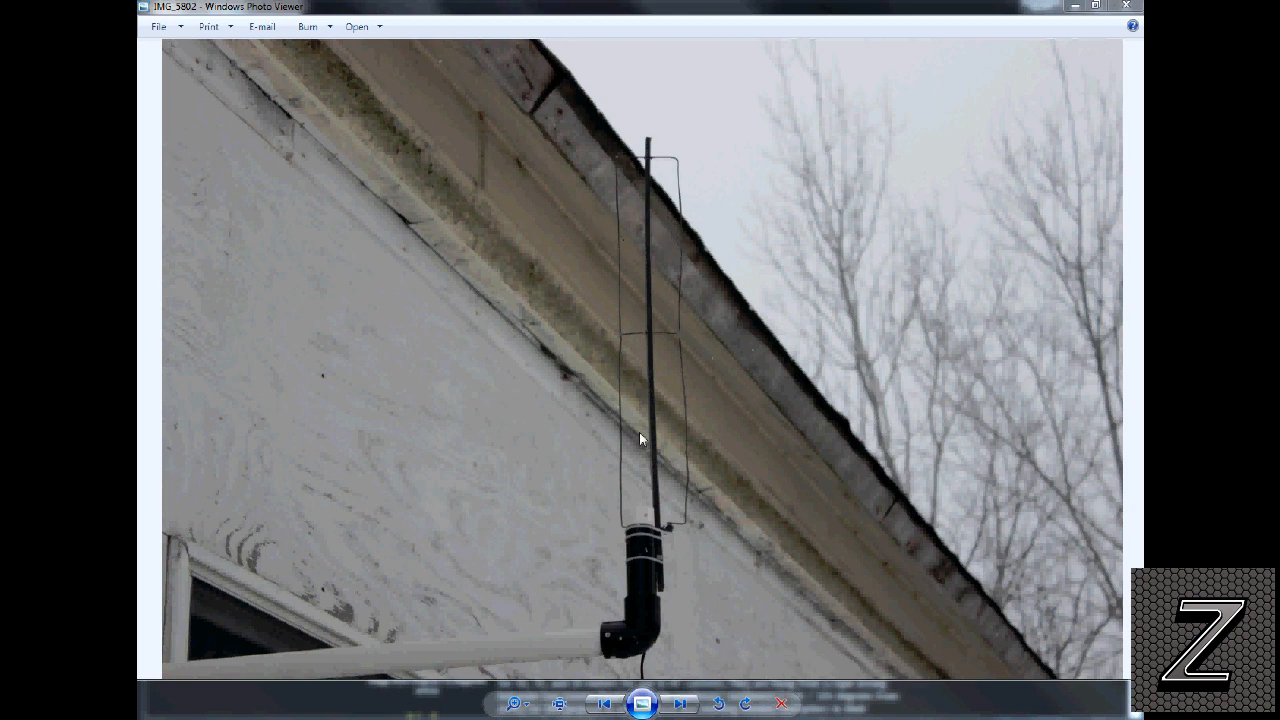
mouse_move(662, 152)
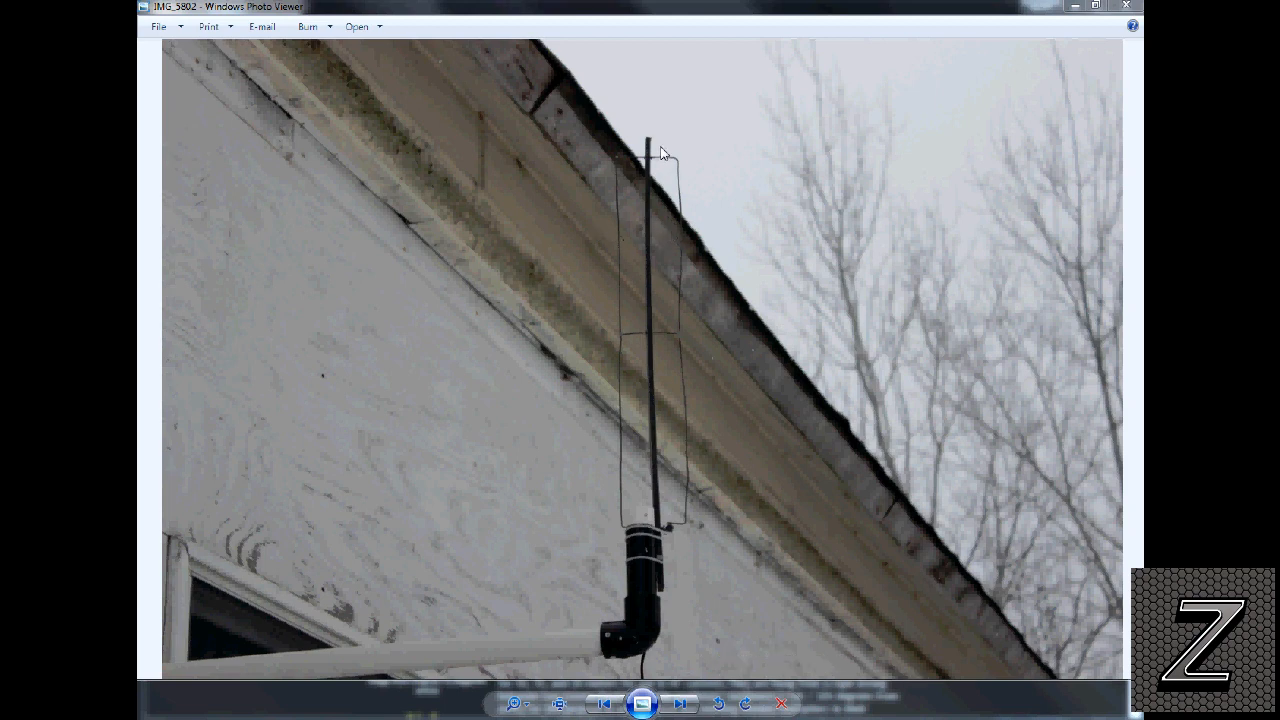
mouse_move(660, 157)
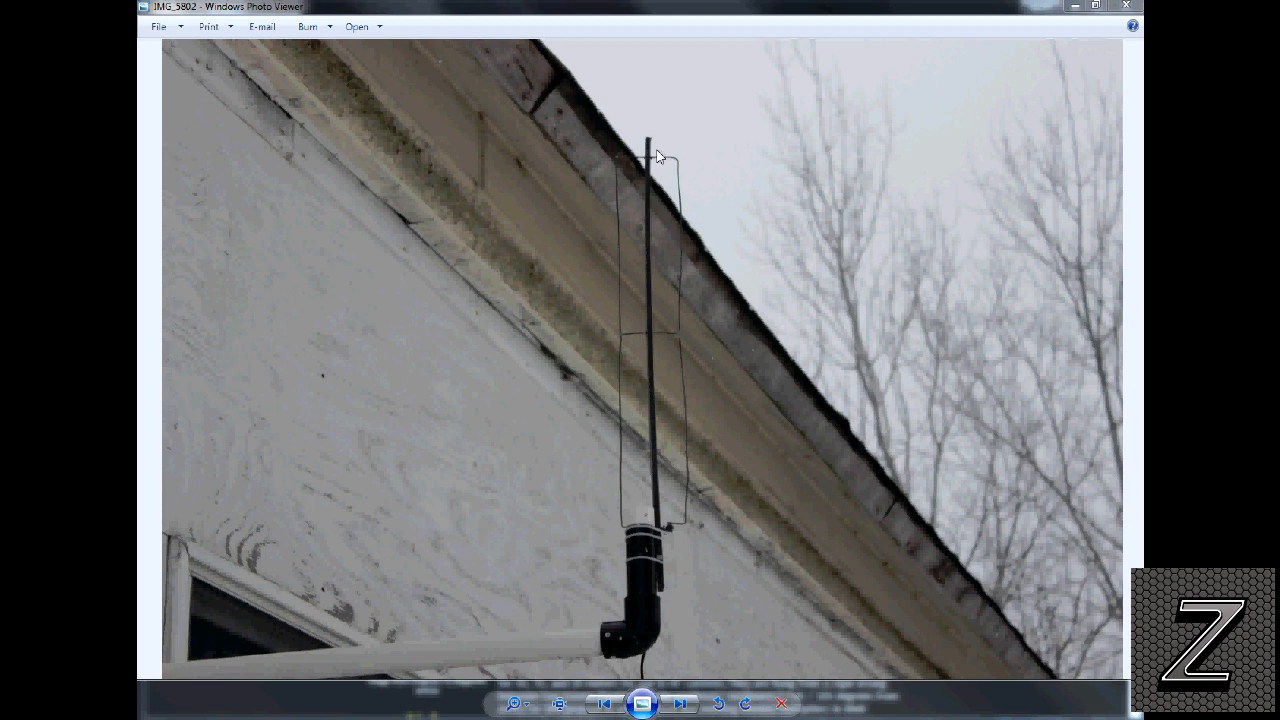
mouse_move(703, 164)
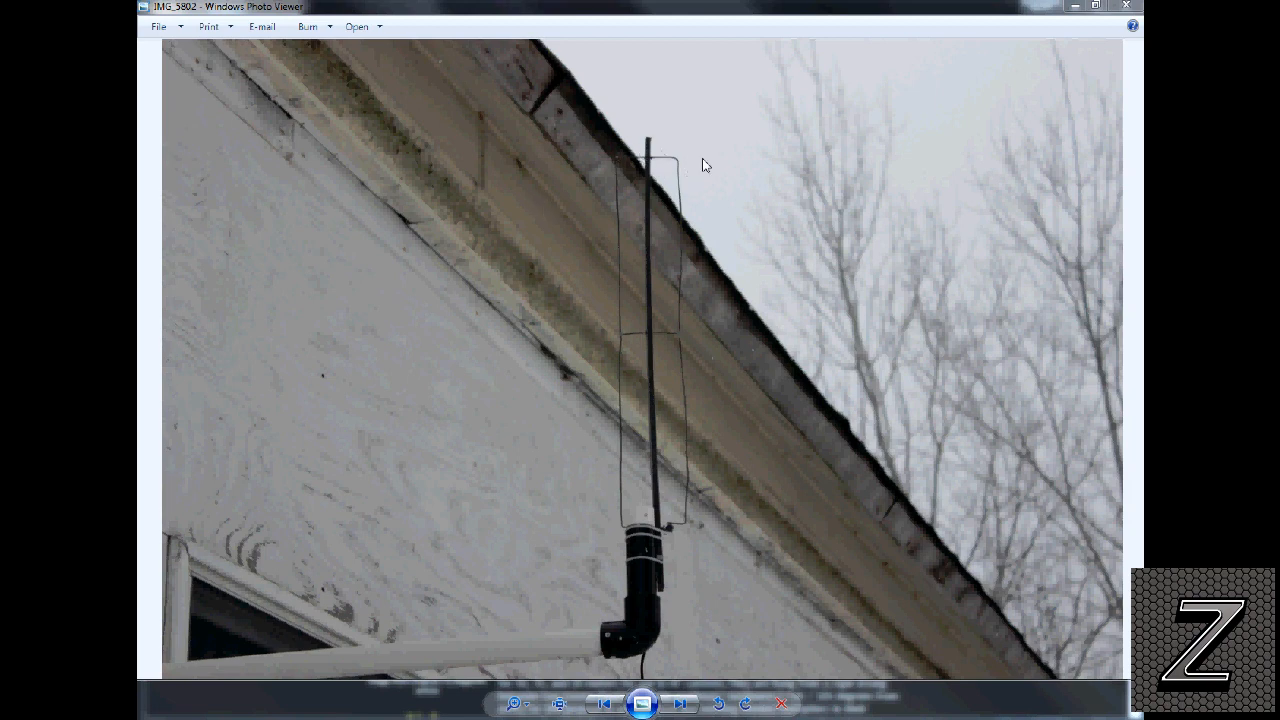
mouse_move(708, 523)
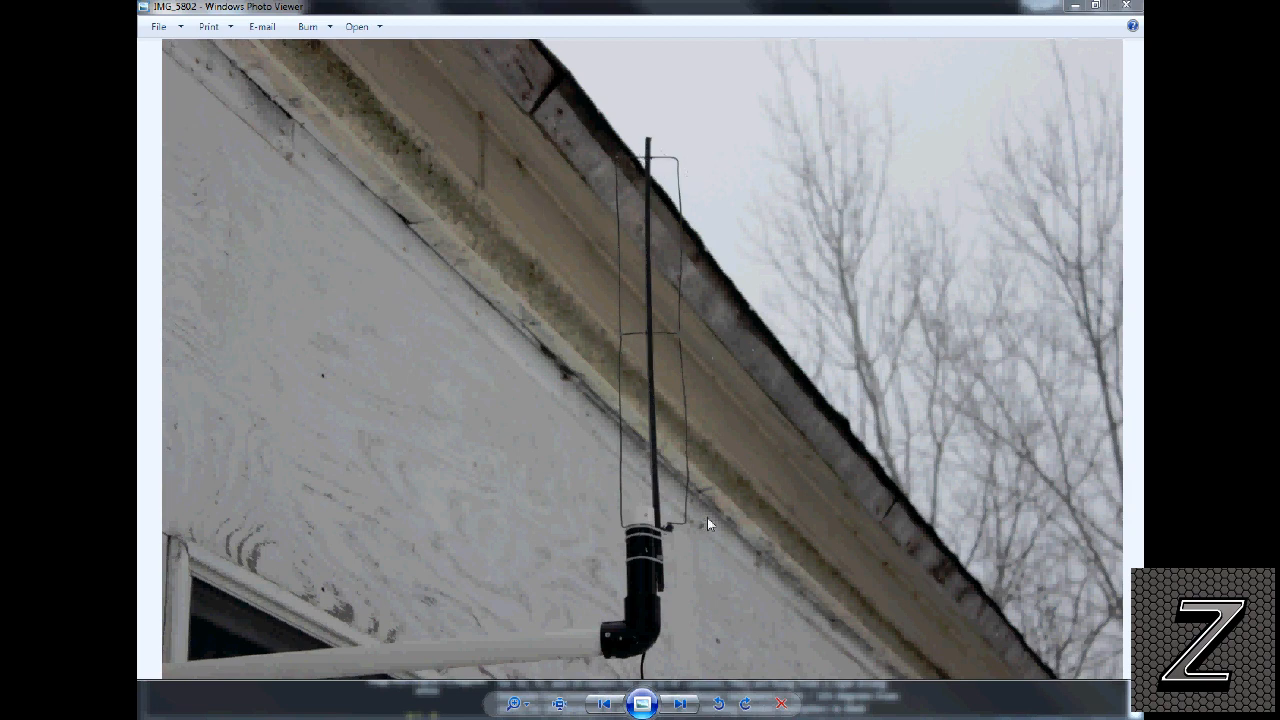
mouse_move(676, 167)
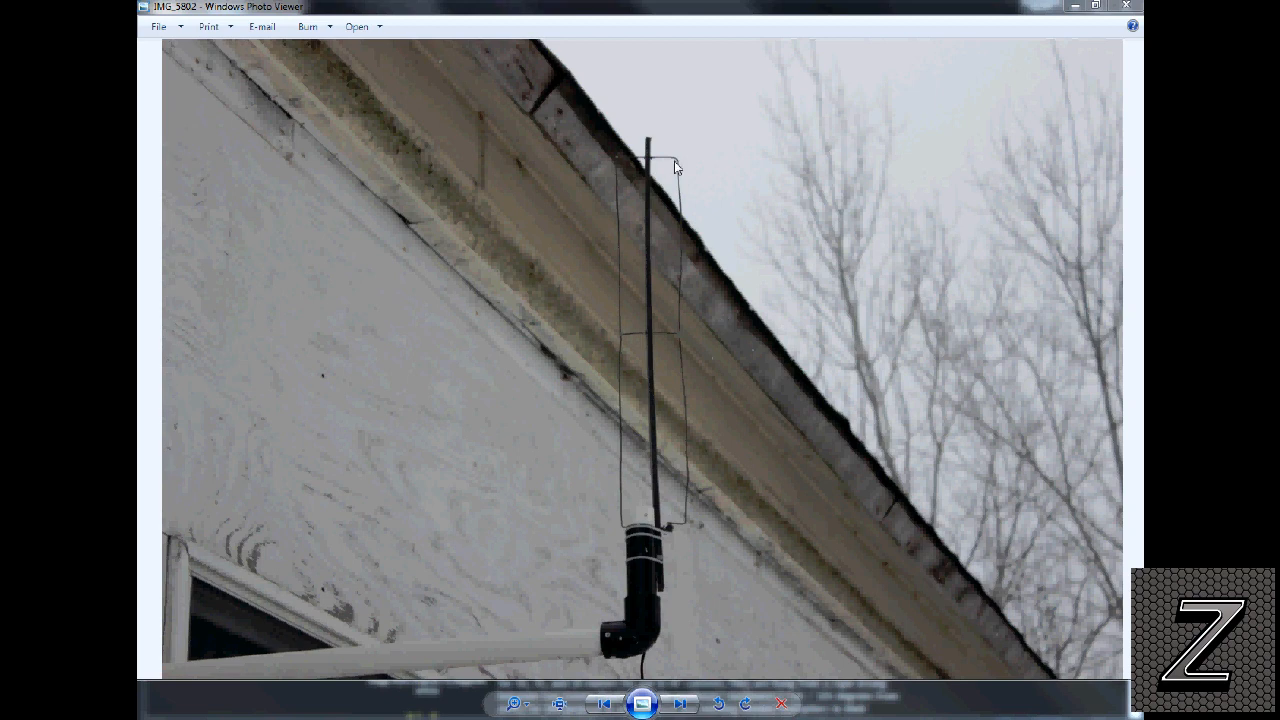
mouse_move(663, 163)
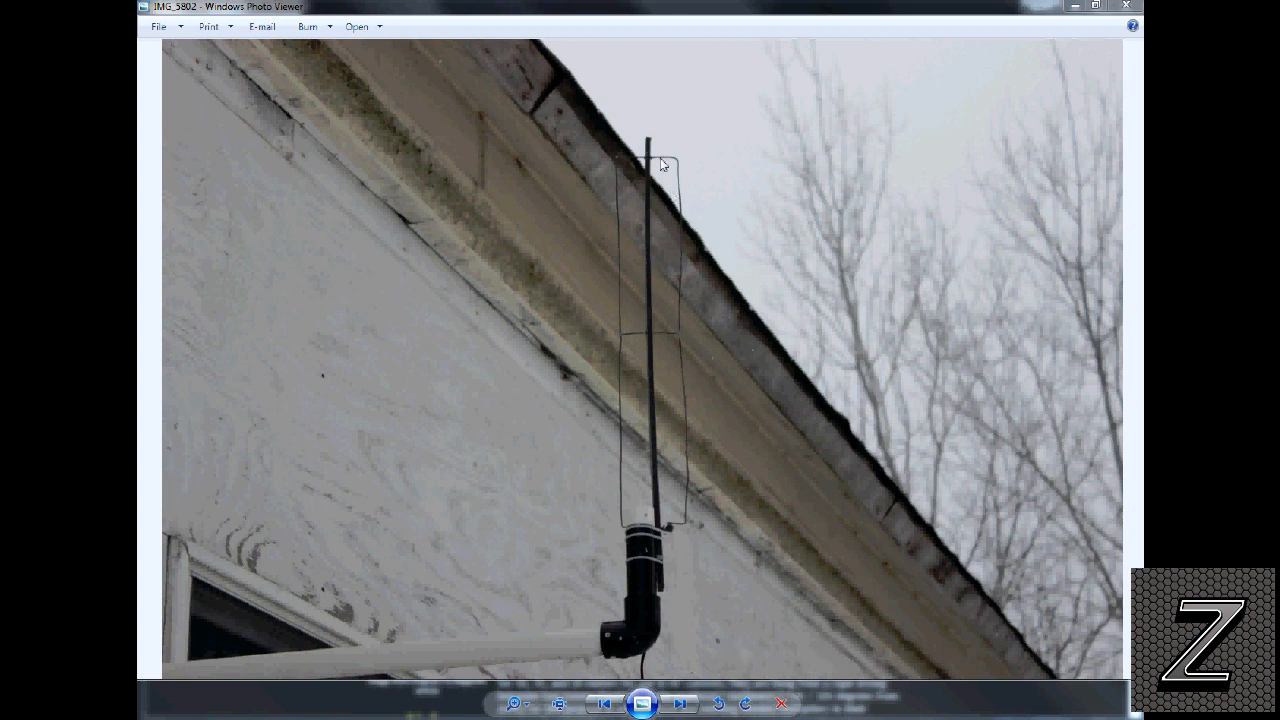
mouse_move(573, 558)
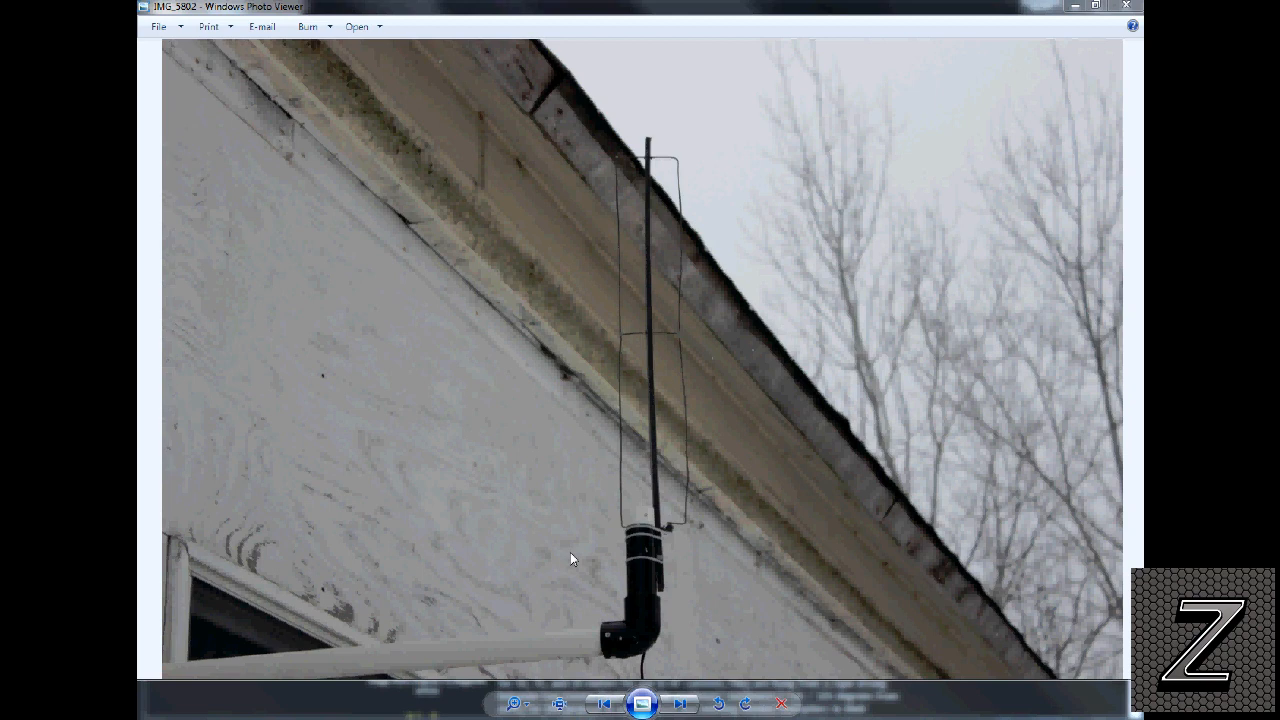
mouse_move(568, 556)
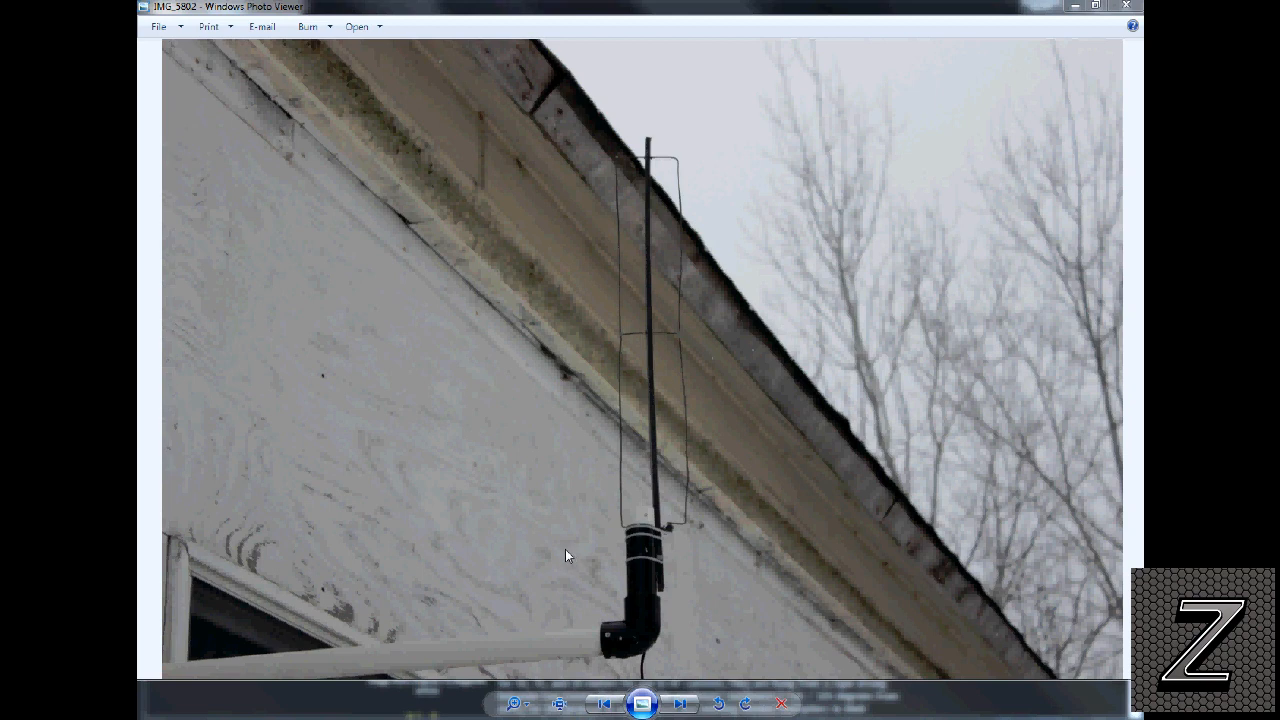
mouse_move(462, 703)
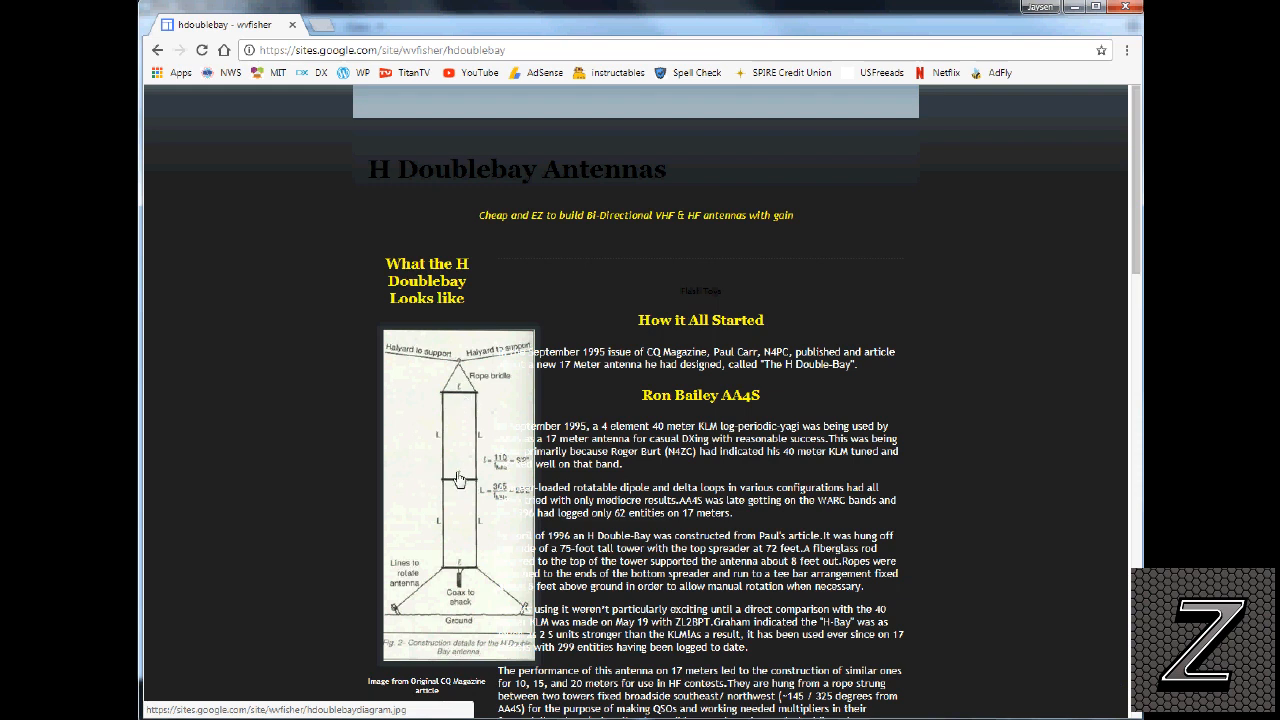
mouse_move(447, 572)
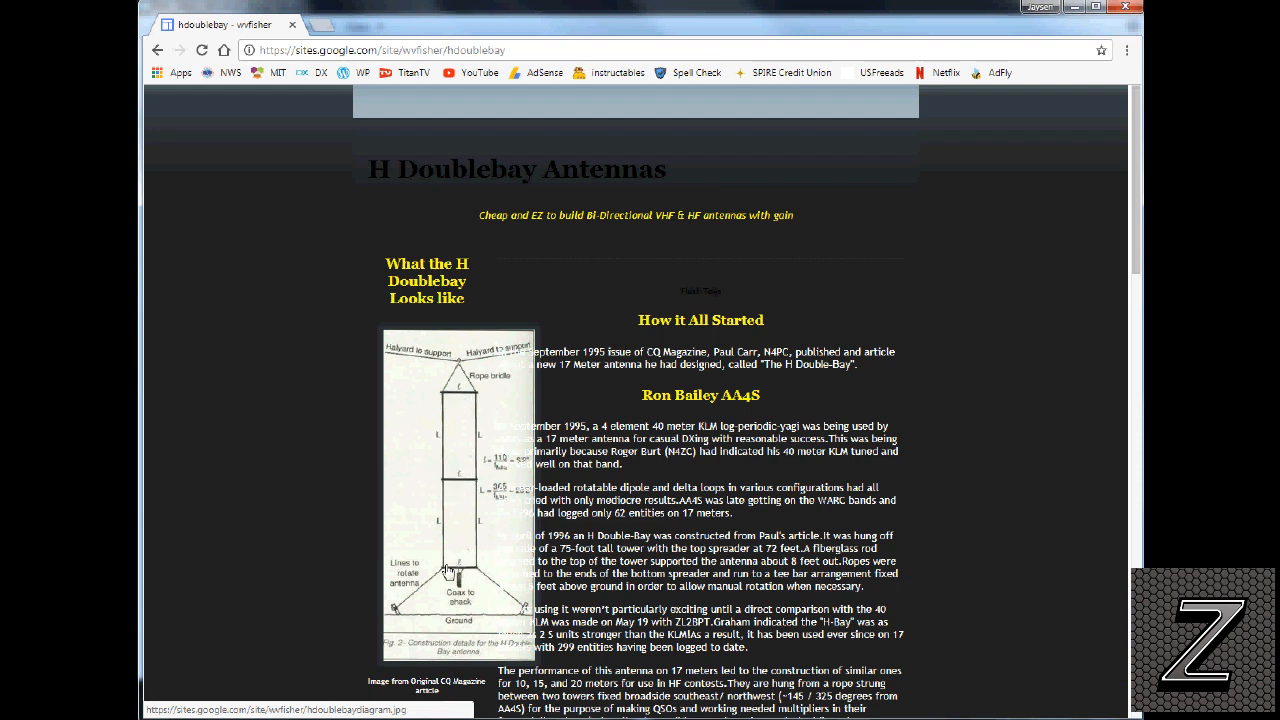
mouse_move(460, 408)
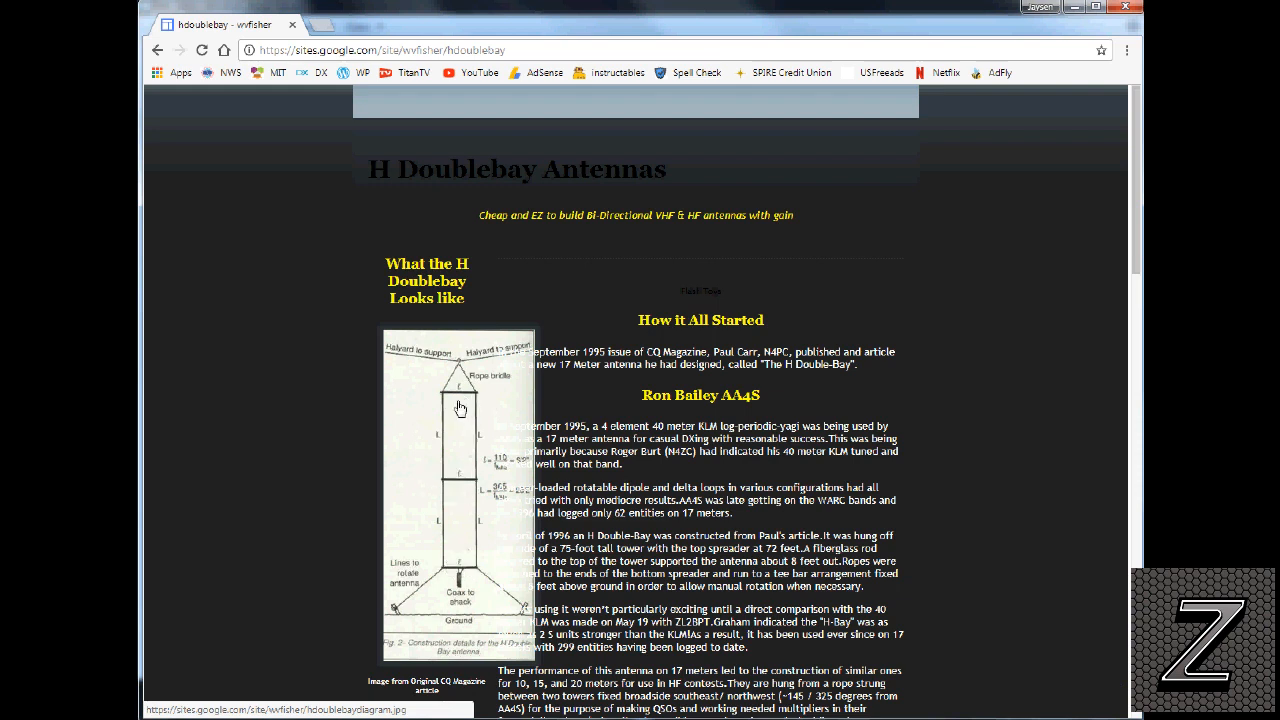
mouse_move(460, 405)
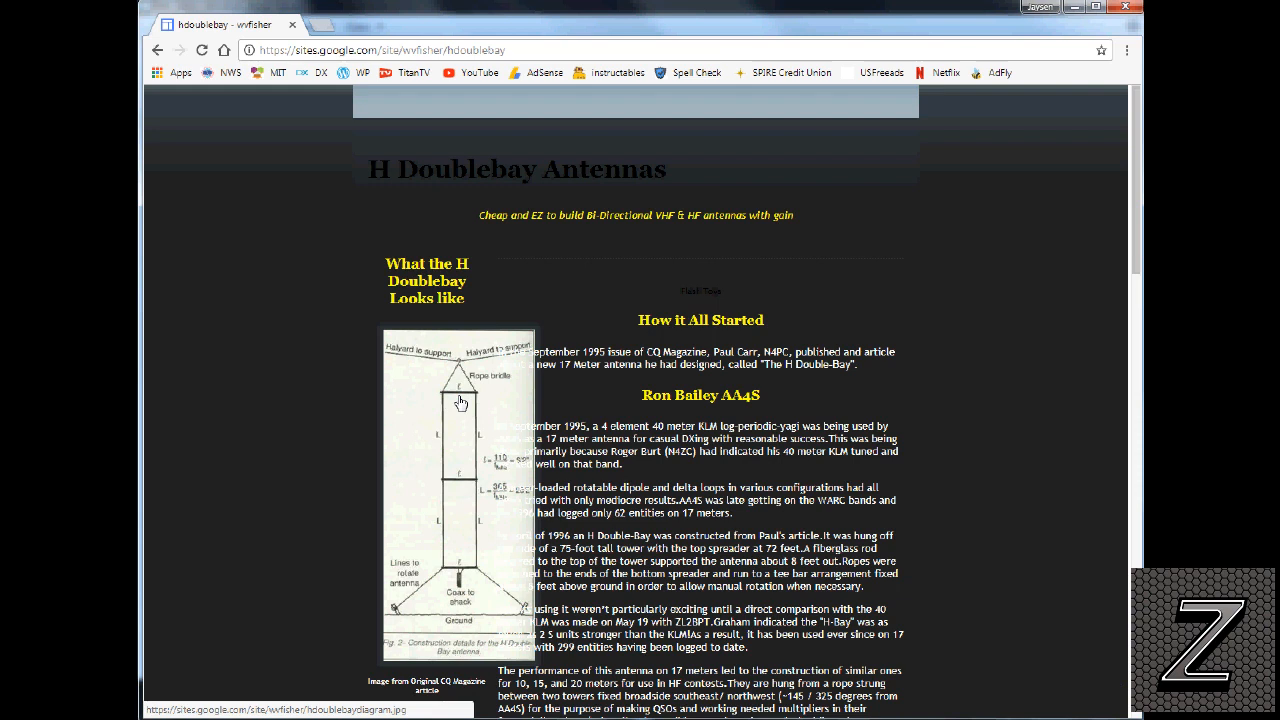
mouse_move(478, 385)
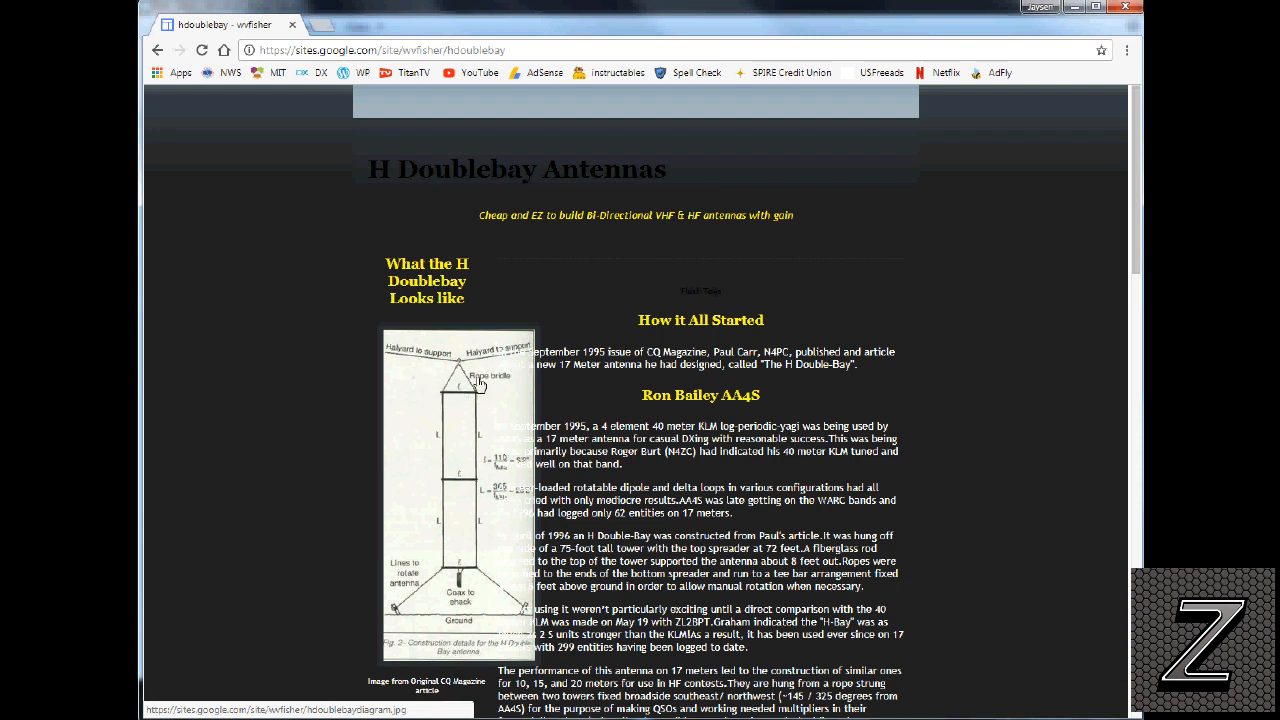
mouse_move(408, 627)
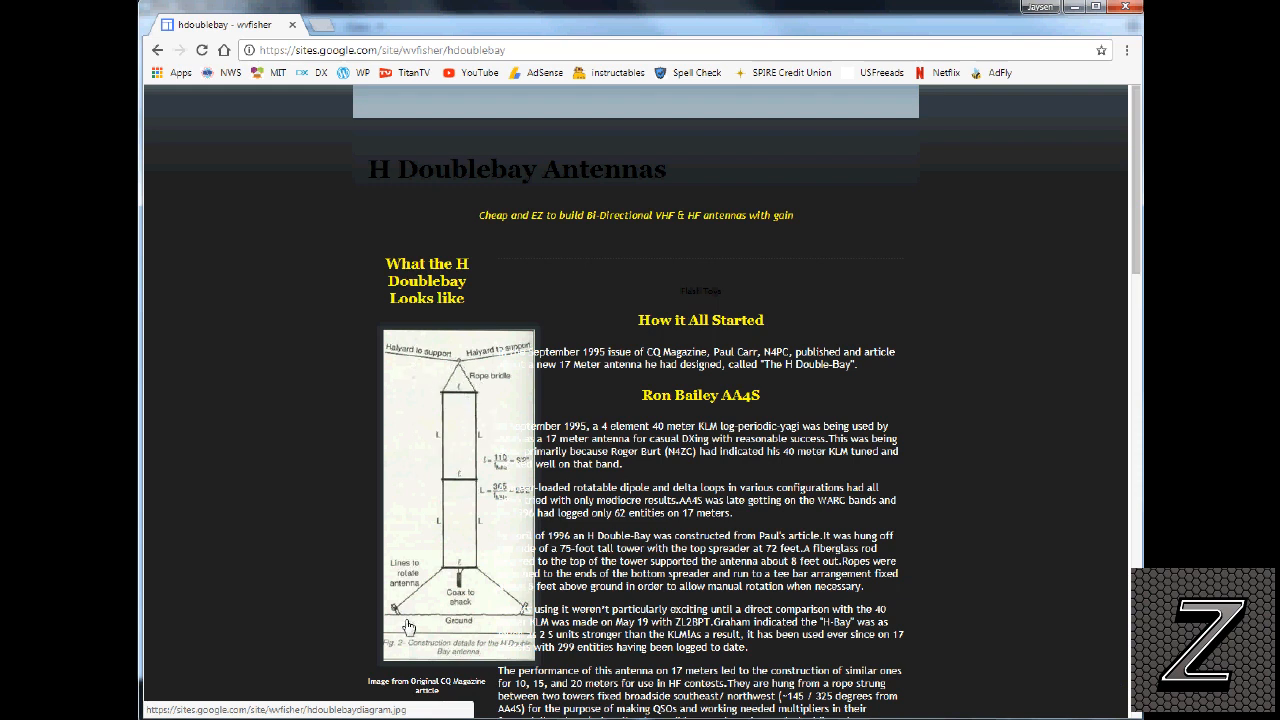
mouse_move(407, 360)
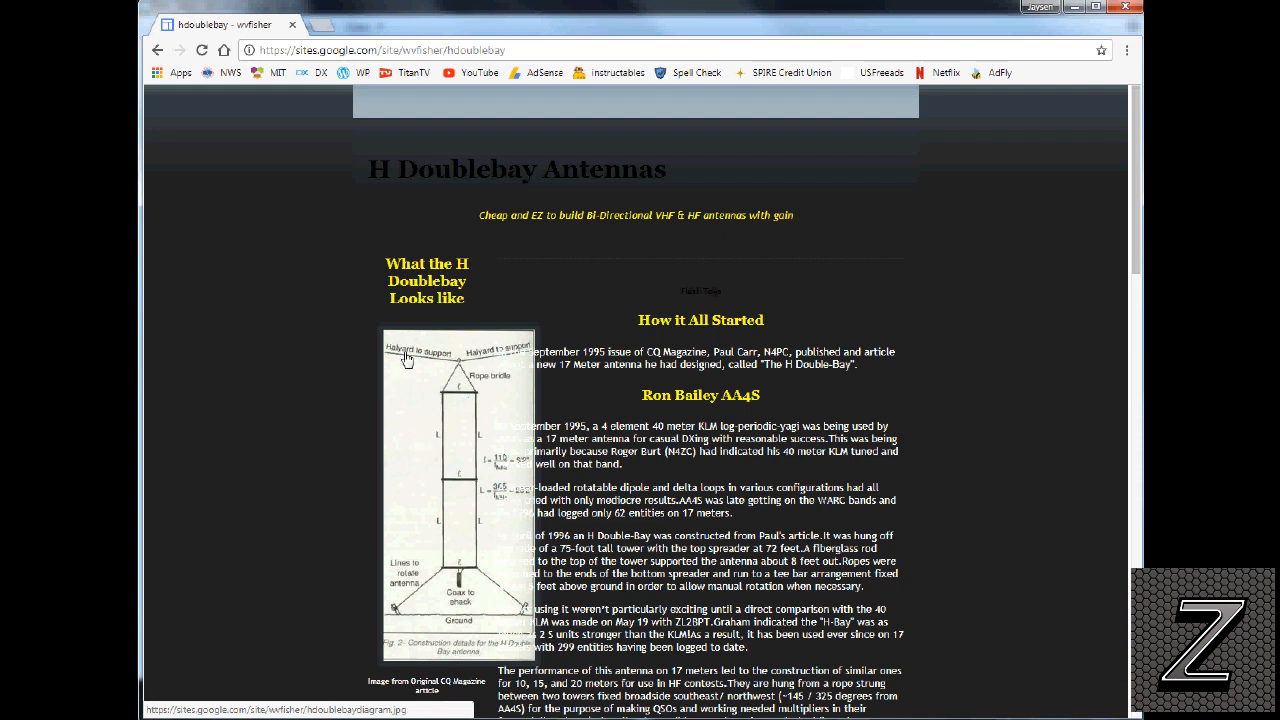
mouse_move(525, 367)
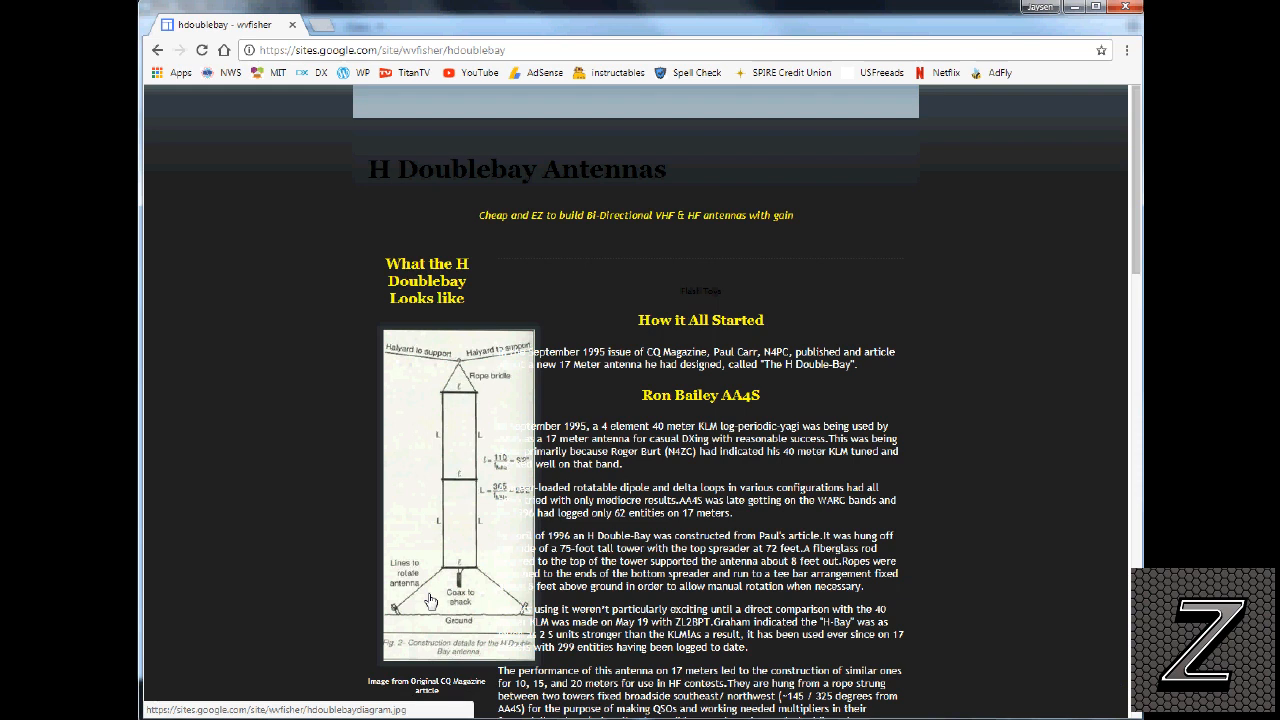
mouse_move(468, 578)
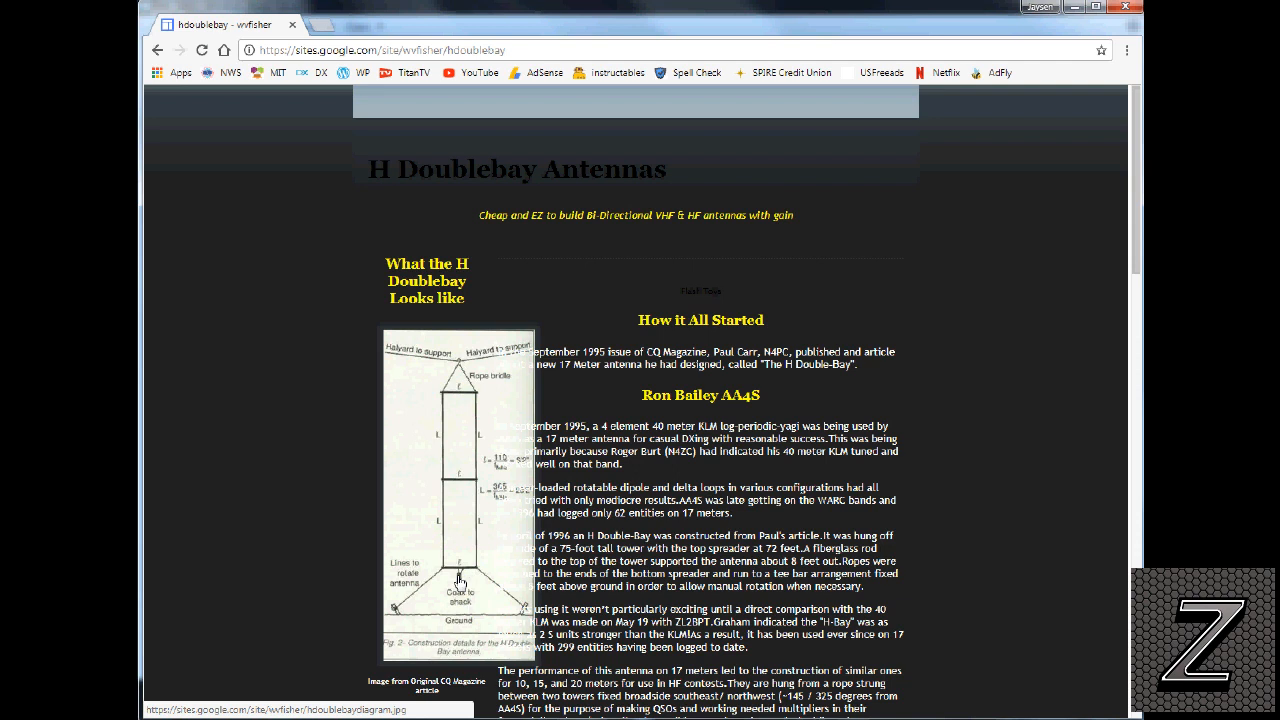
mouse_move(460, 600)
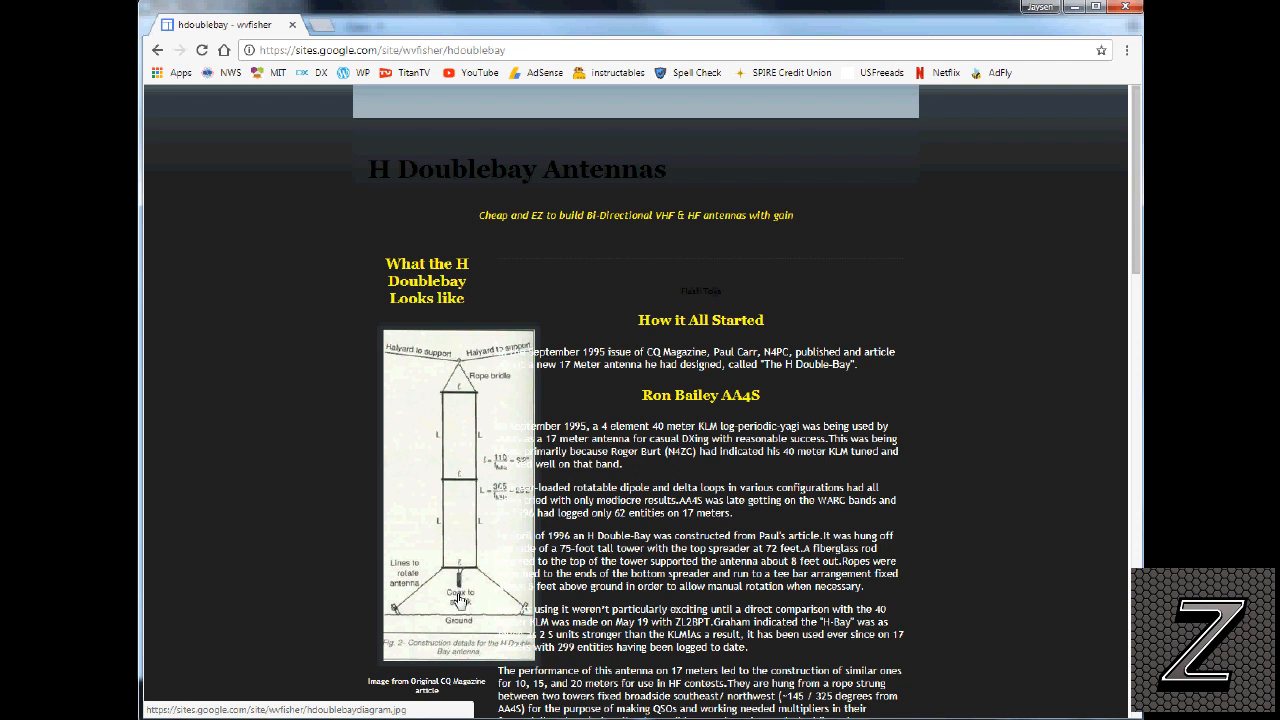
mouse_move(460, 585)
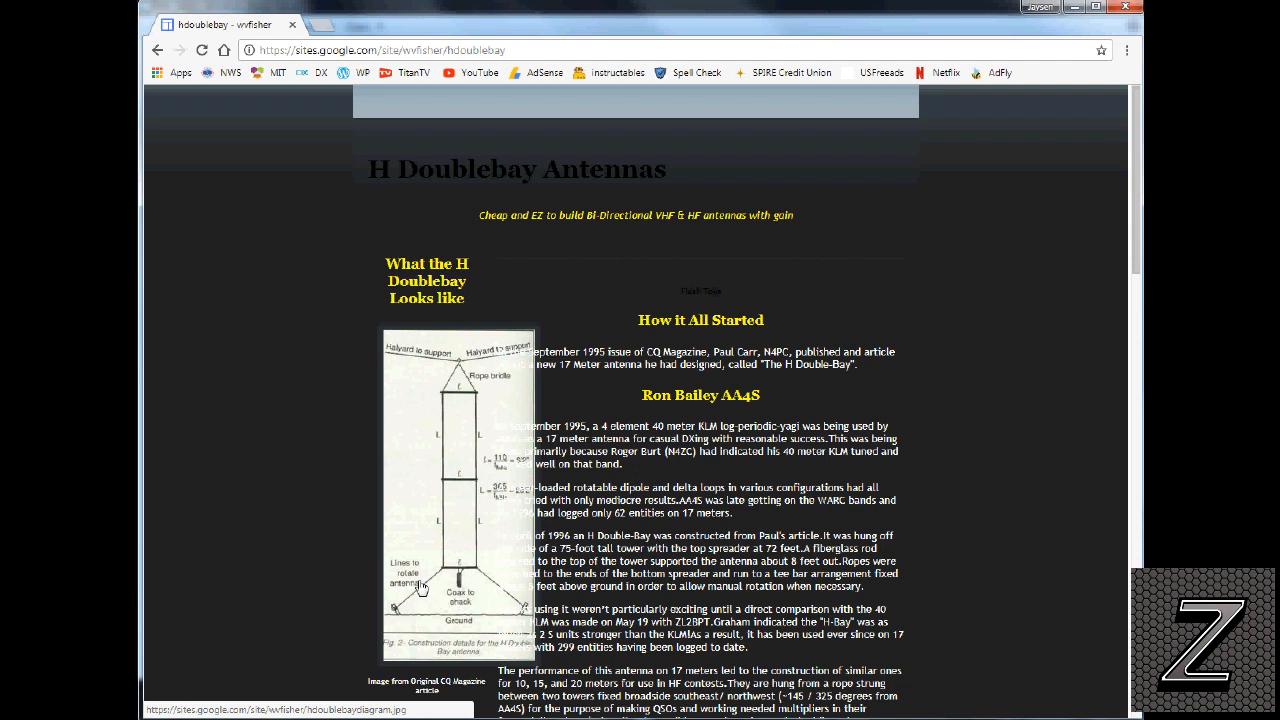
mouse_move(514, 557)
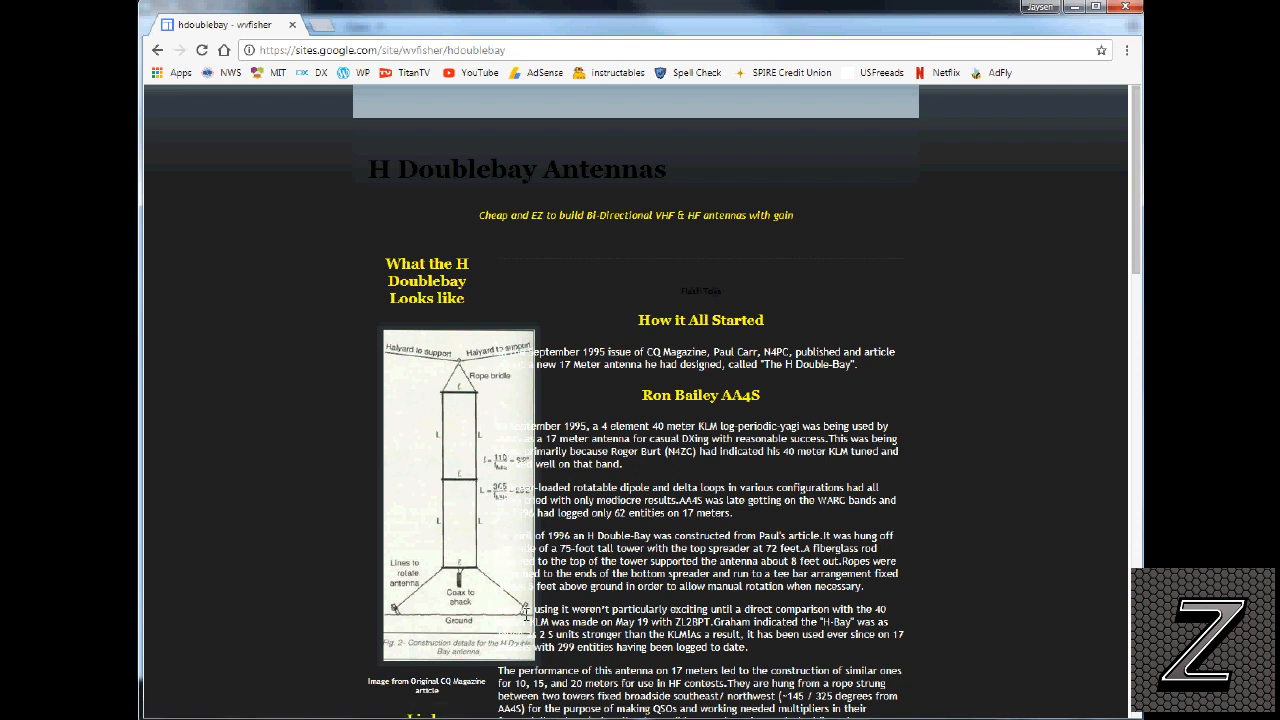
mouse_move(470, 598)
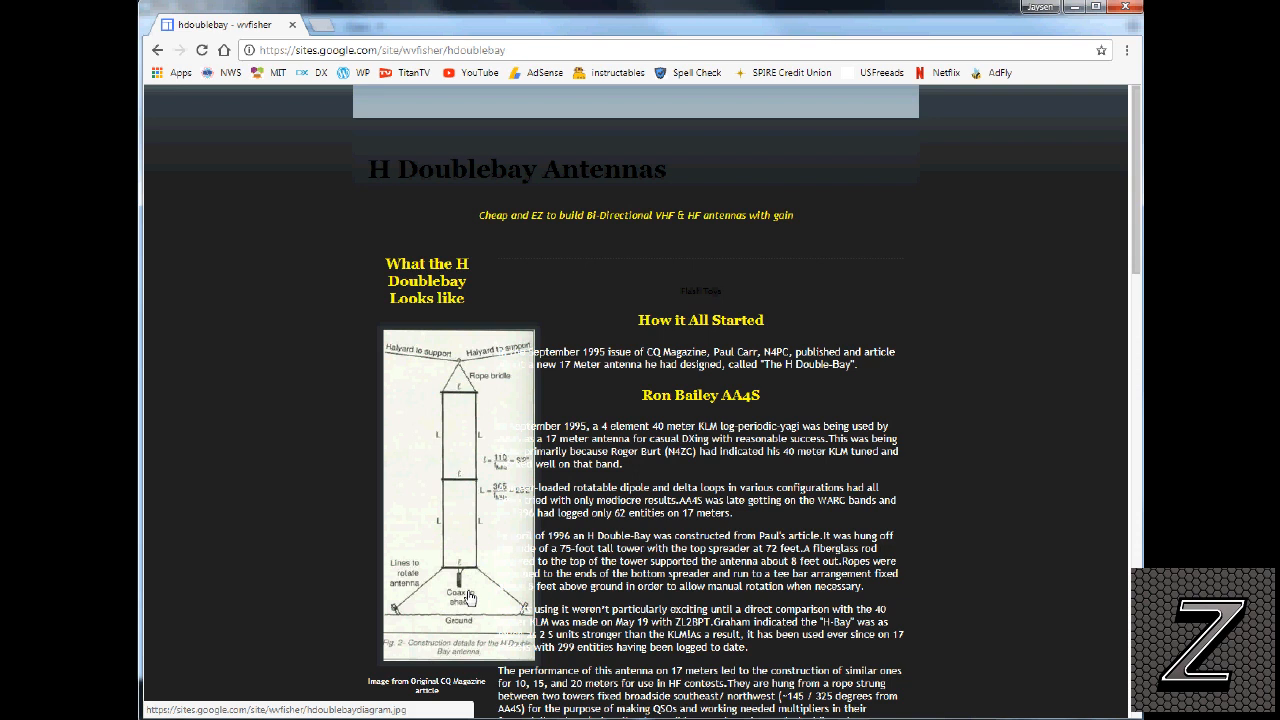
mouse_move(480, 143)
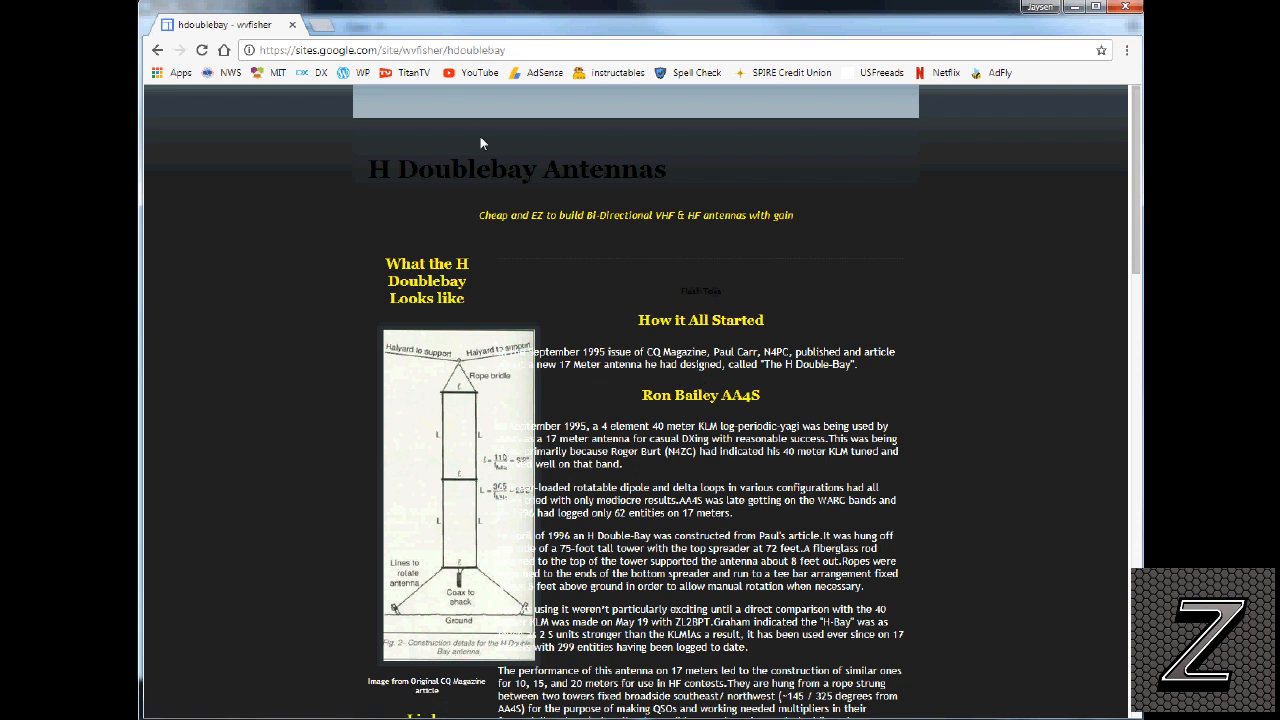
mouse_move(463, 118)
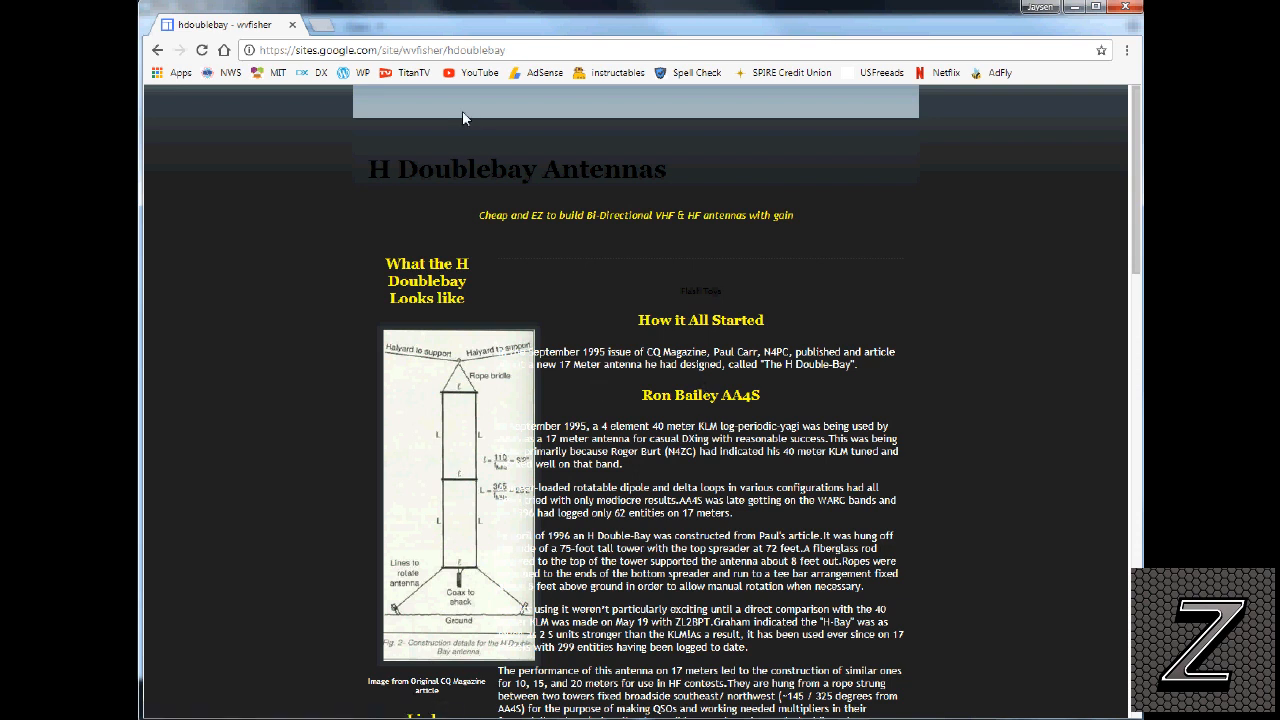
mouse_move(476, 129)
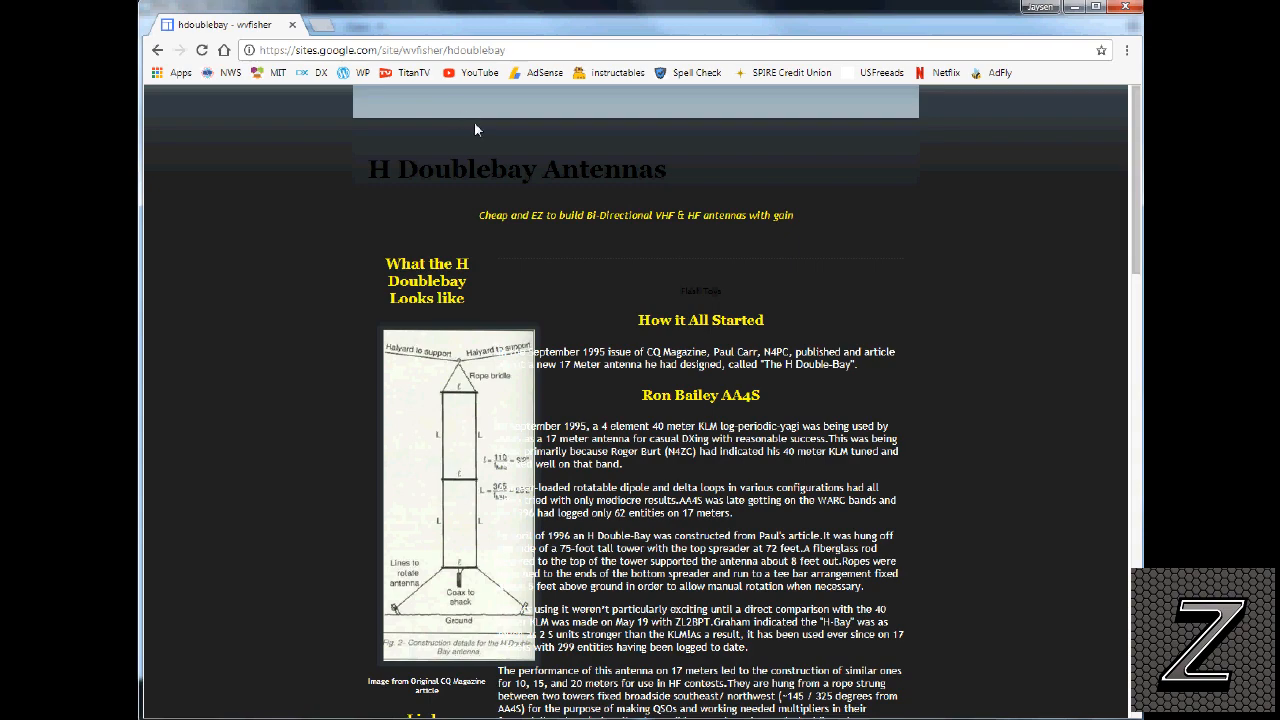
Scroll the H Doublebay Antennas page down to the 'H Doublebays do well in VHF contests' section
scroll(down, 3)
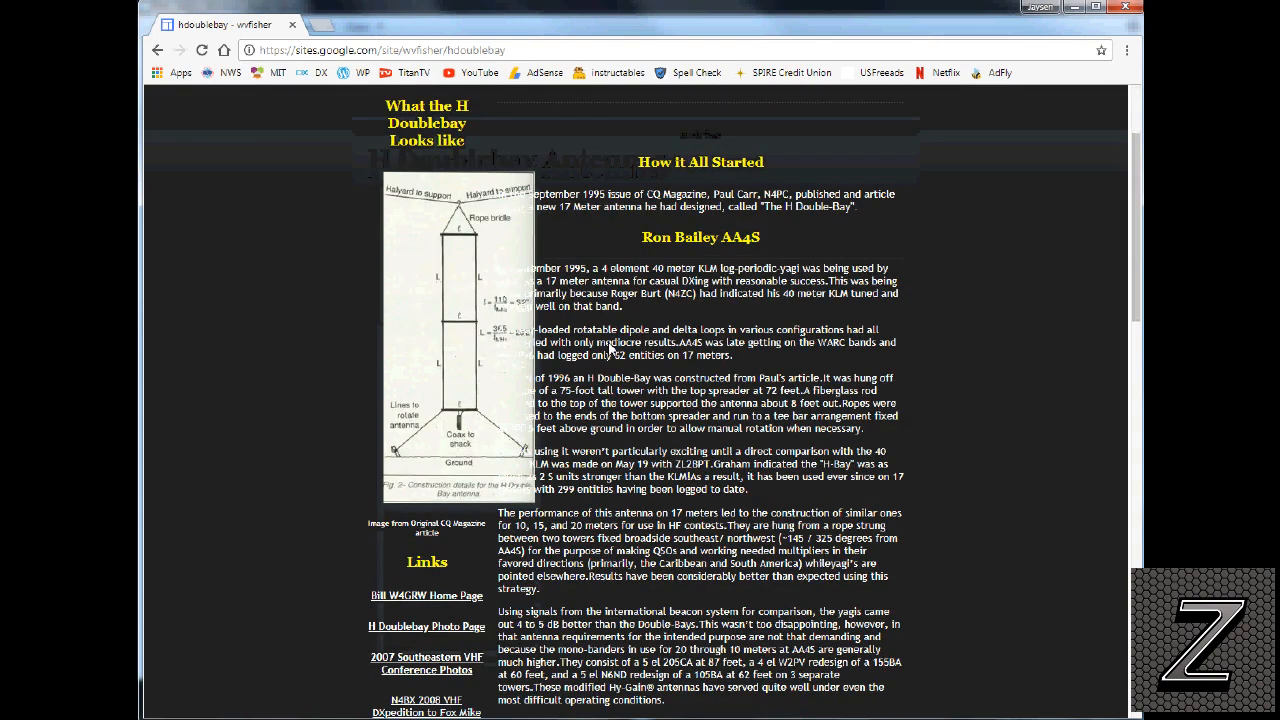
scroll(down, 3)
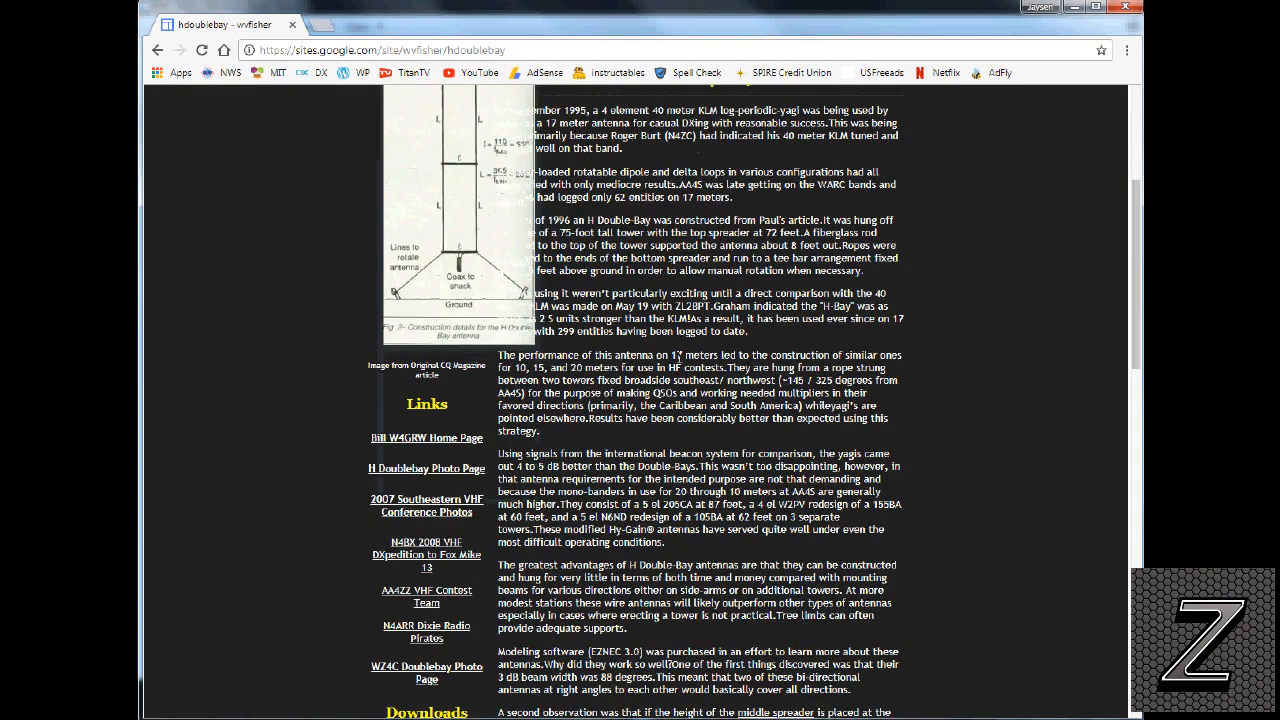
scroll(down, 3)
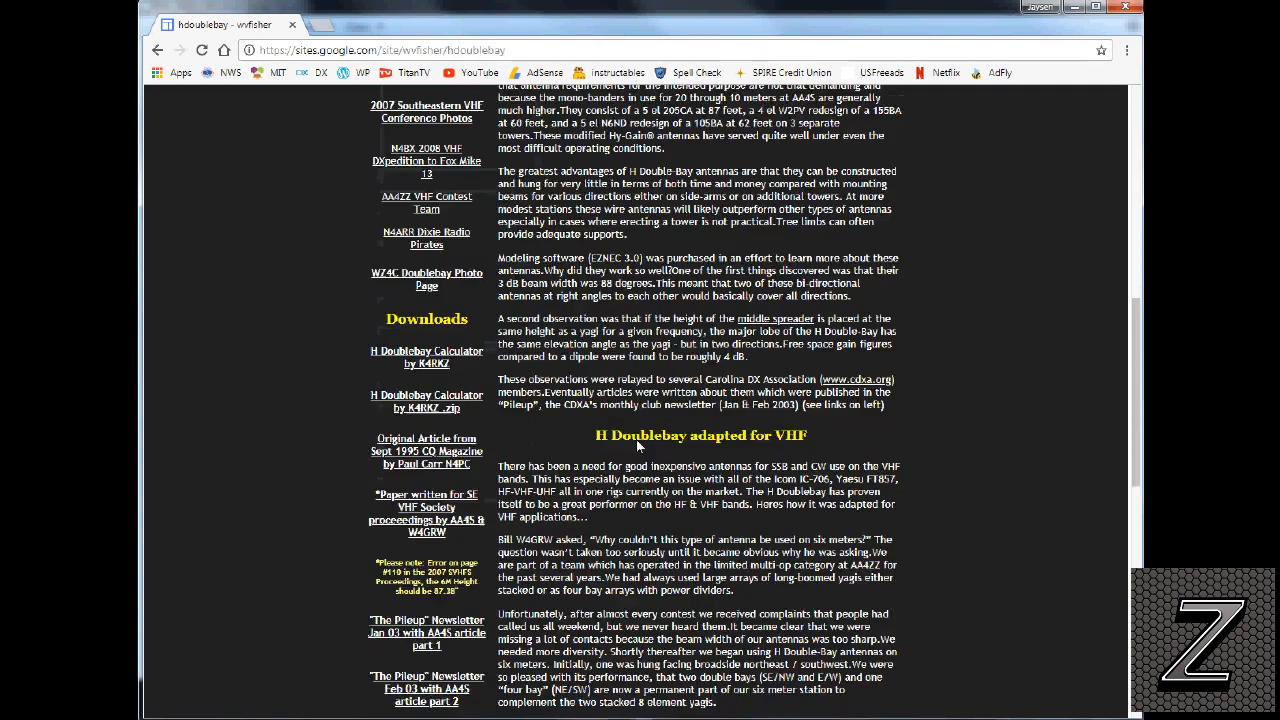
scroll(down, 3)
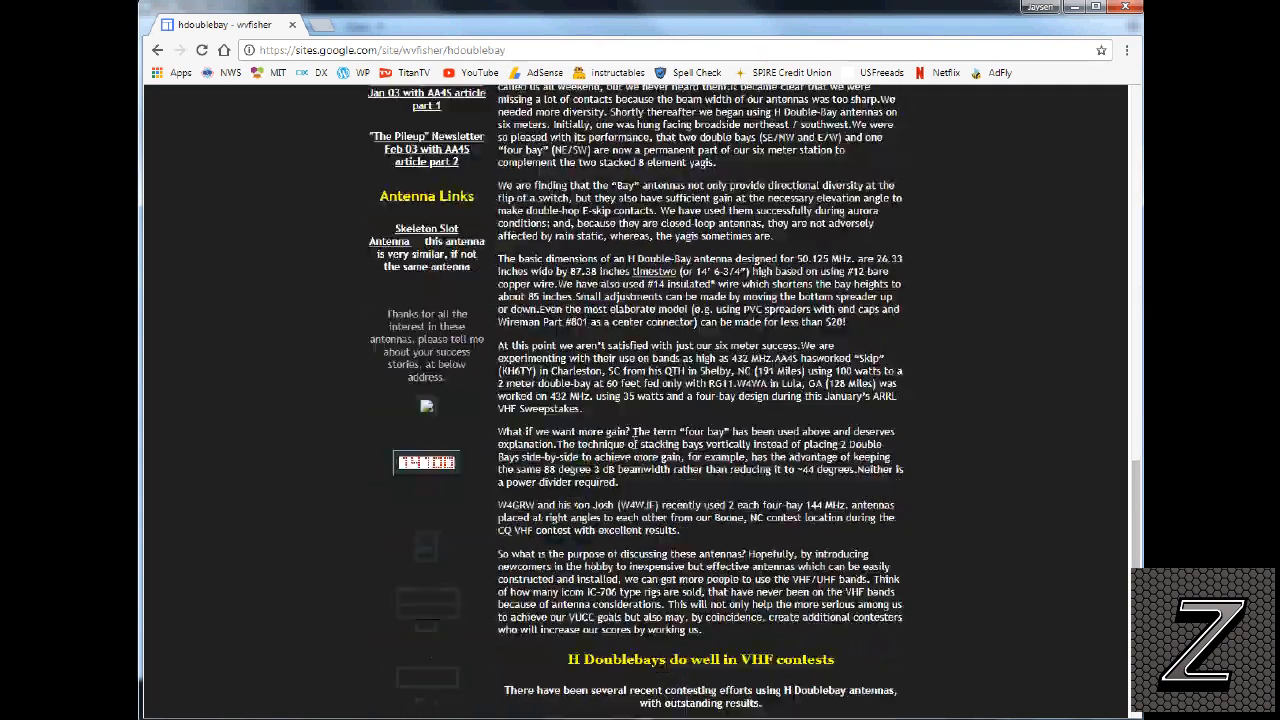
scroll(down, 3)
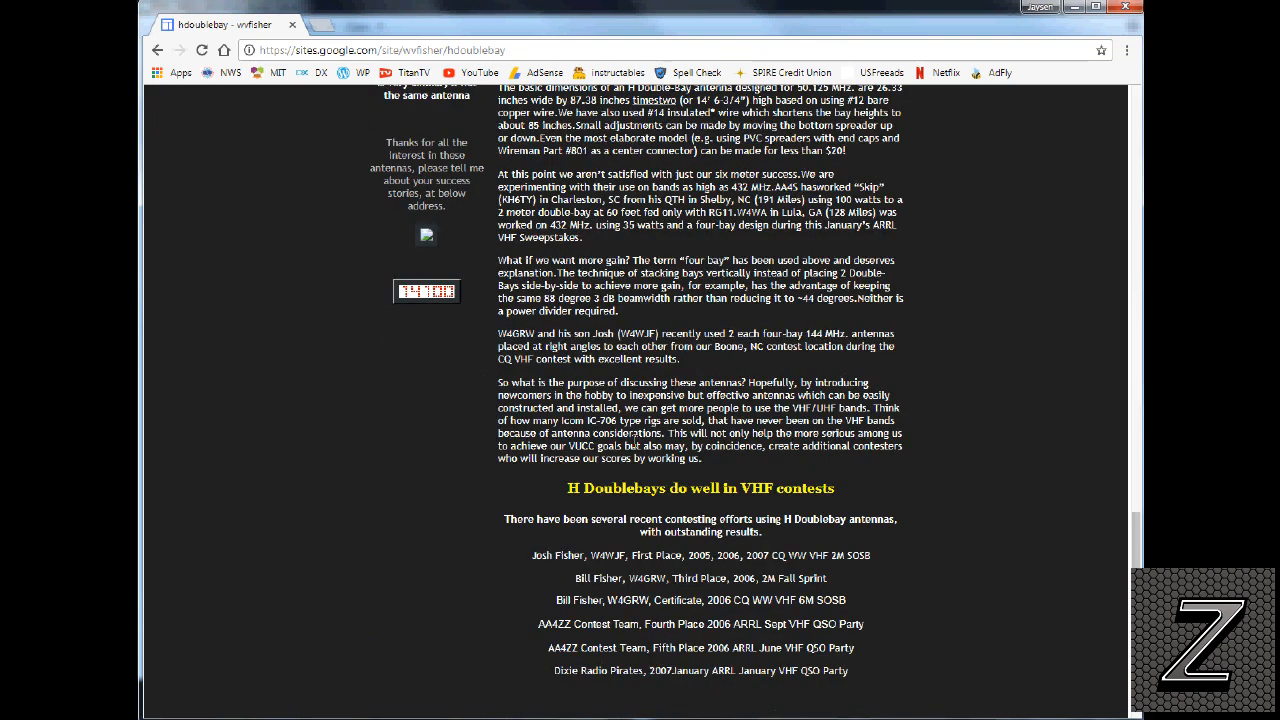
scroll(up, 3)
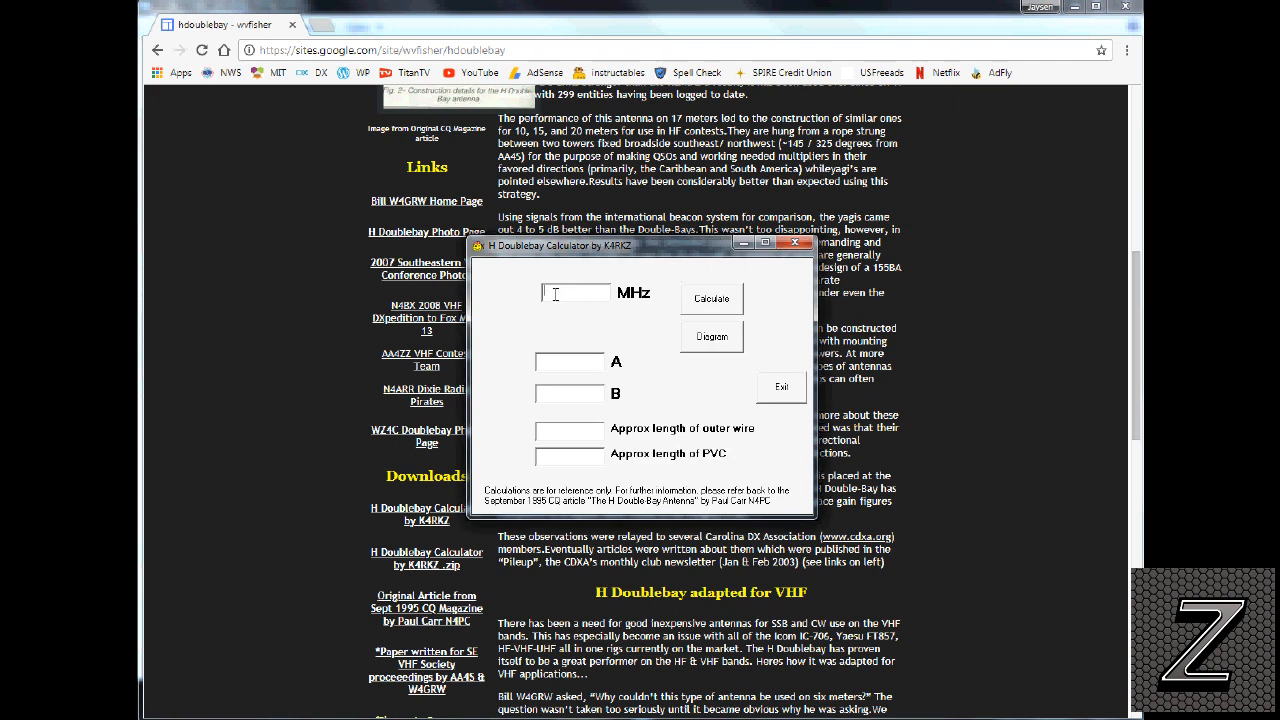
Calculate A, B, outer wire and PVC dimensions for 147.015 MHz and show the design diagram
text(147.015)
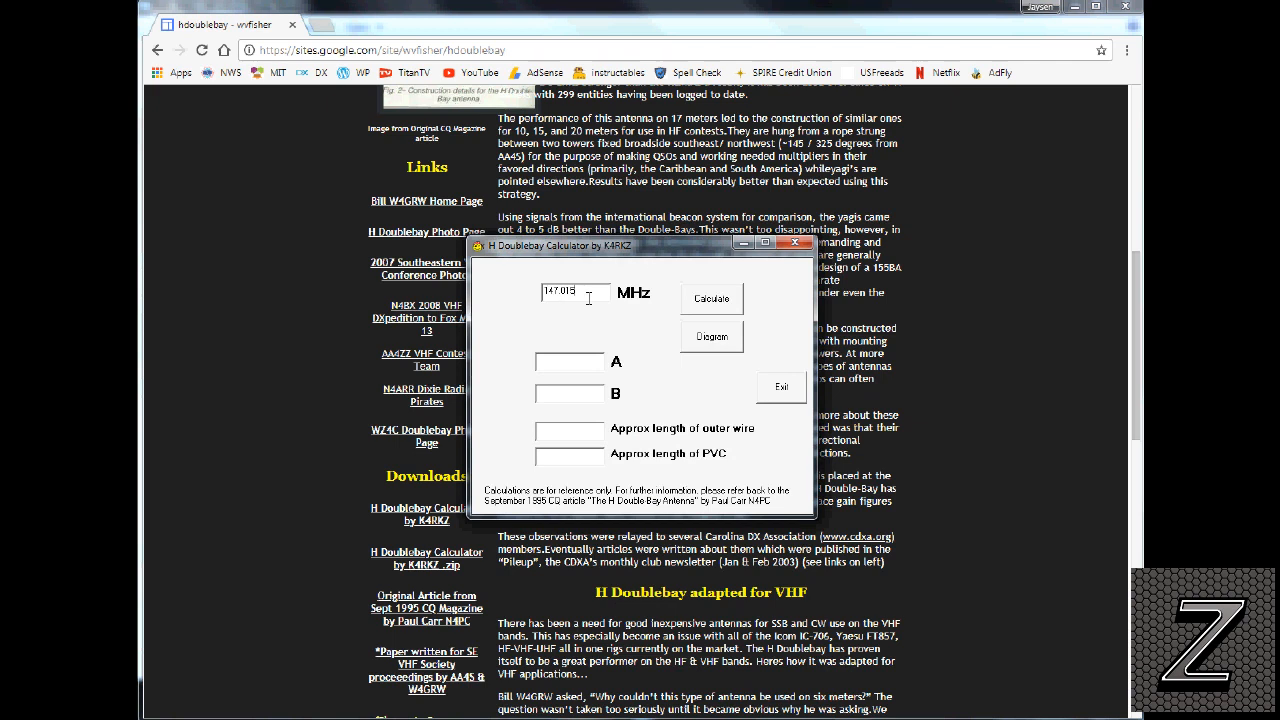
click(711, 298)
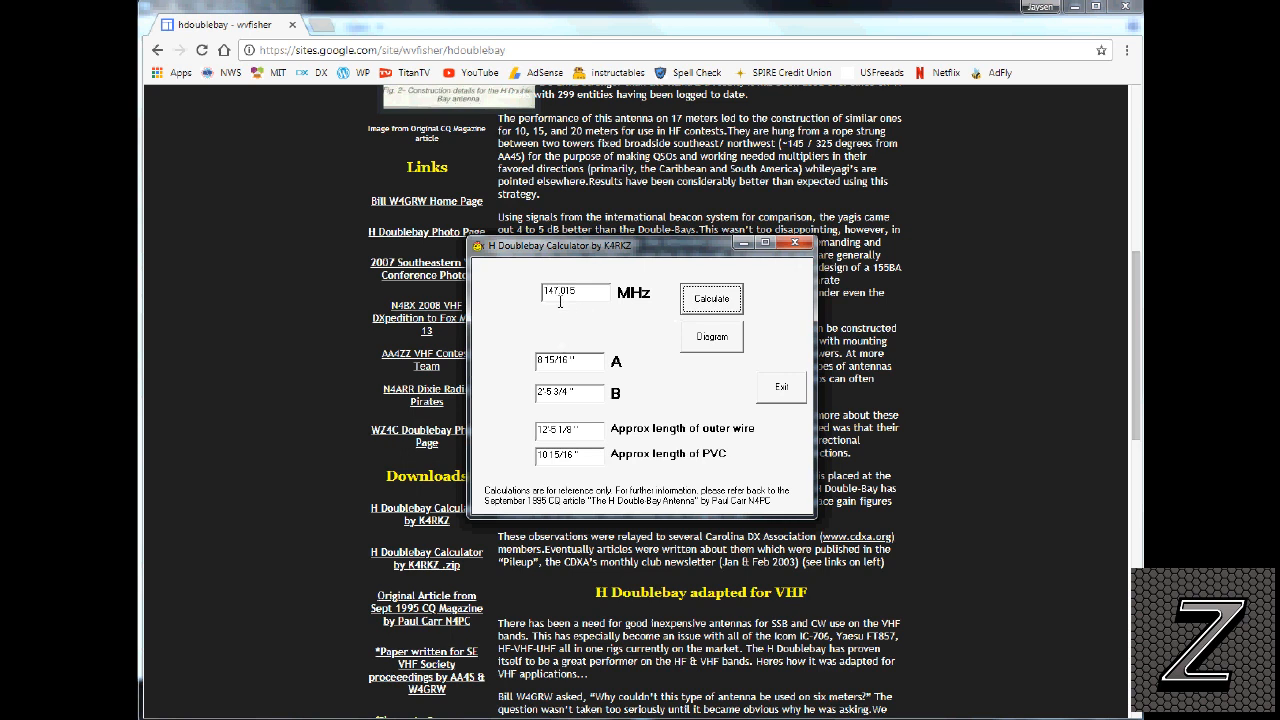
mouse_move(552, 308)
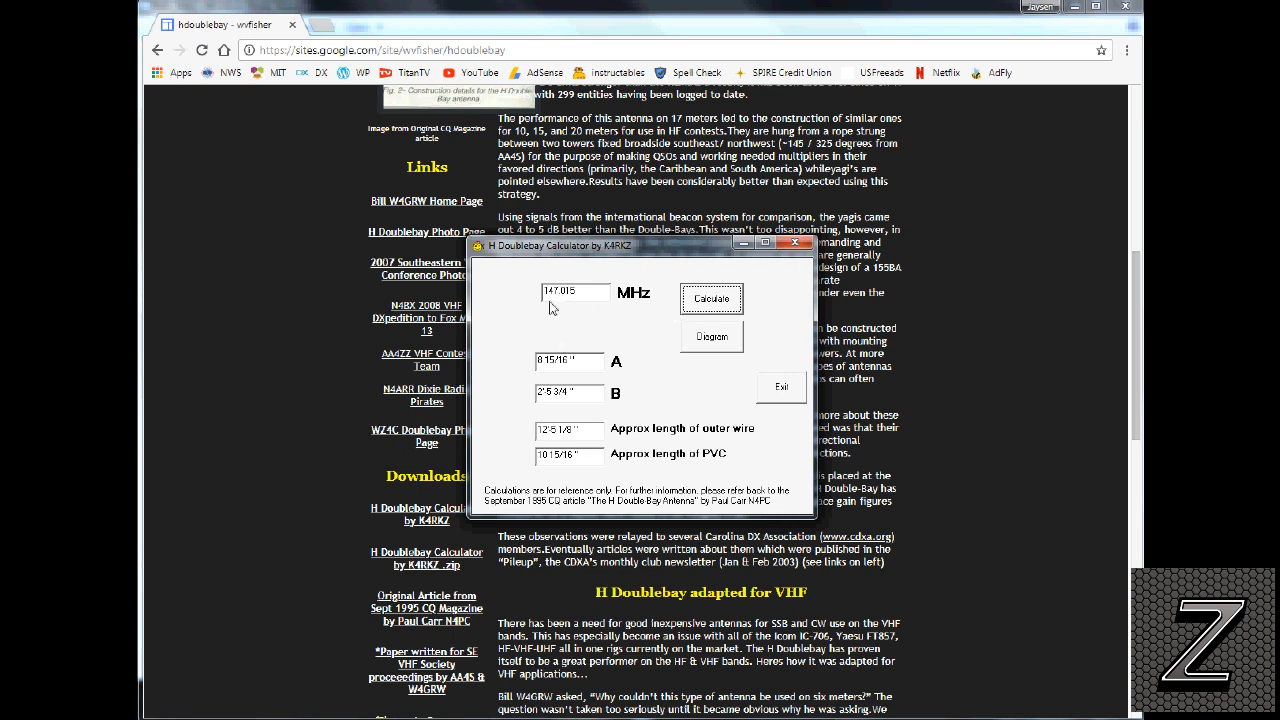
mouse_move(518, 308)
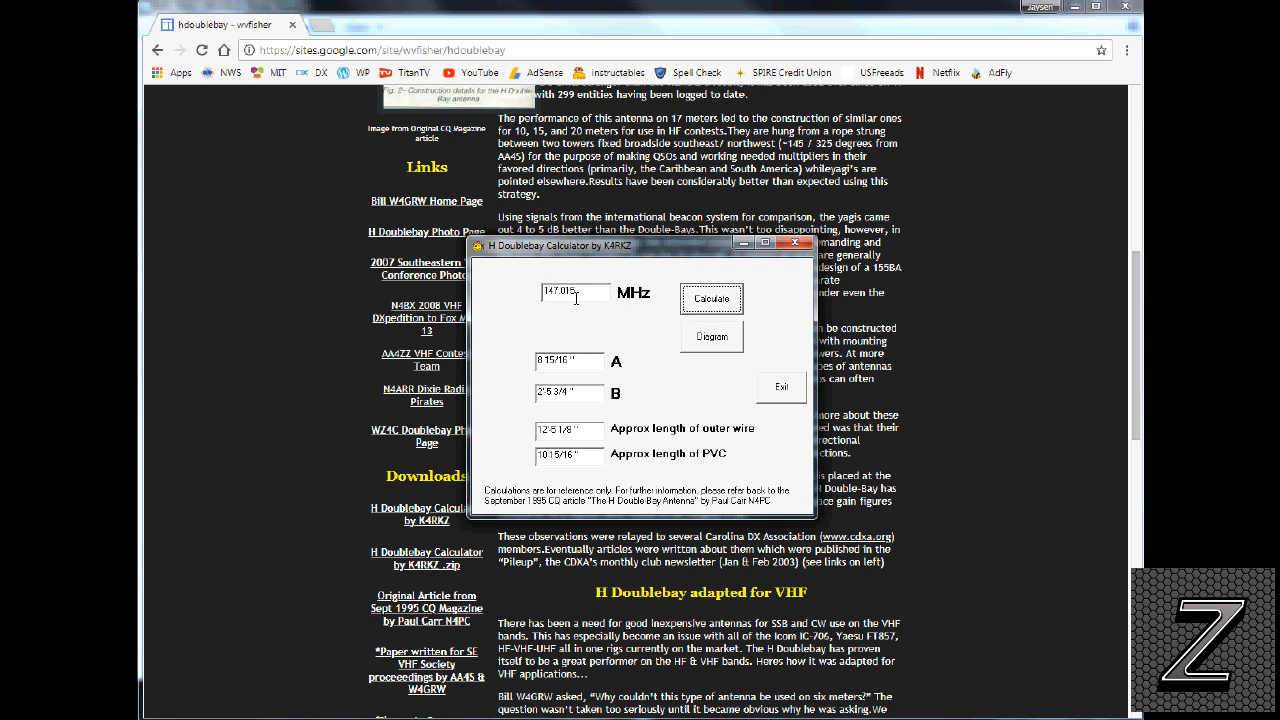
mouse_move(546, 321)
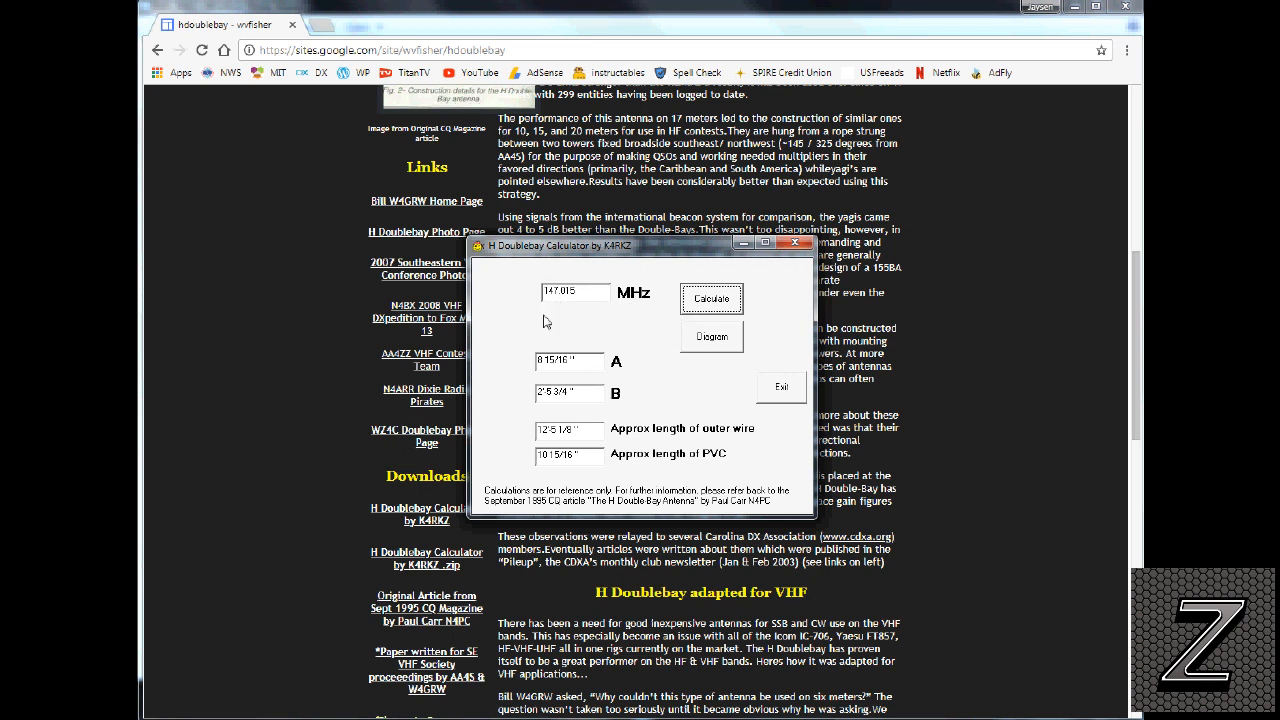
mouse_move(740, 351)
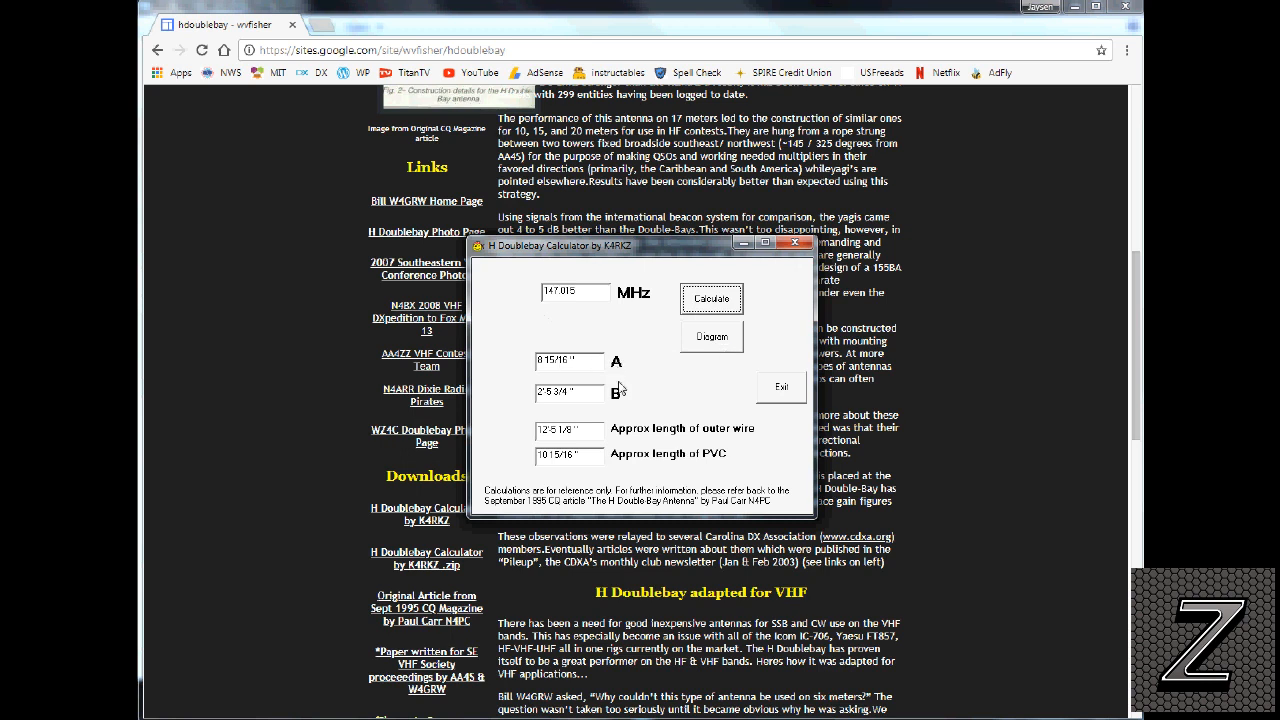
mouse_move(617, 462)
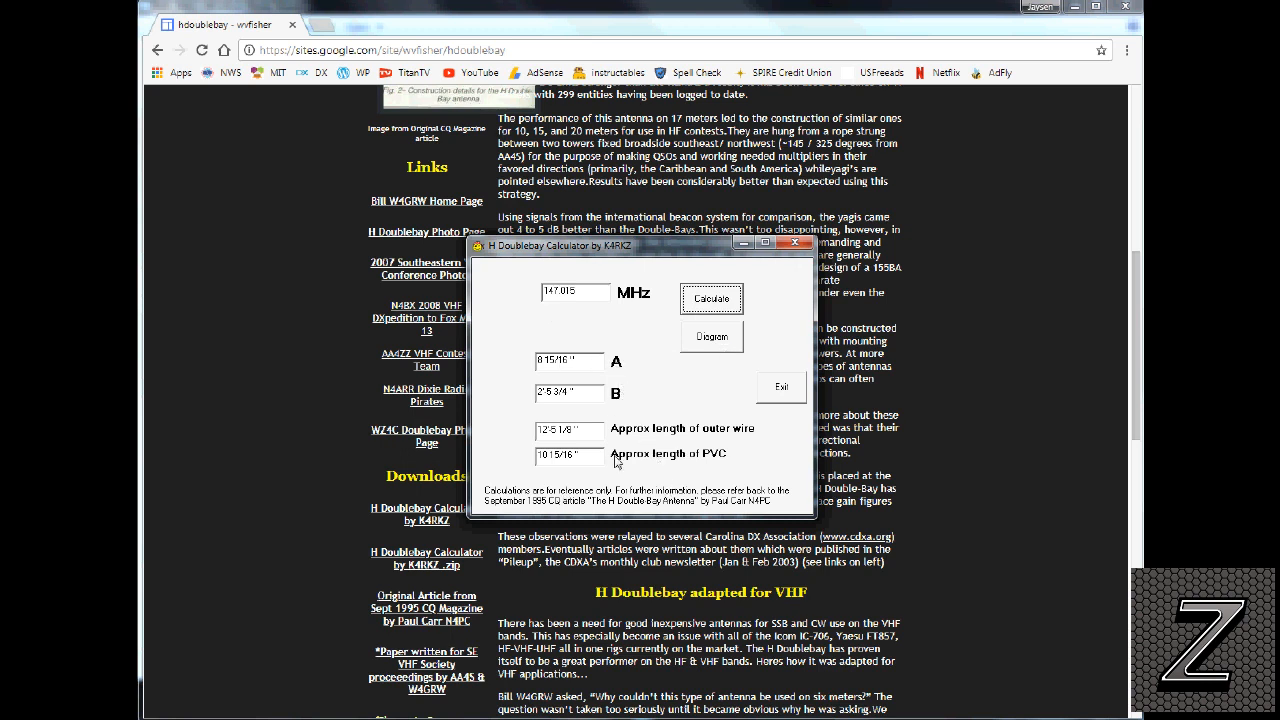
mouse_move(620, 450)
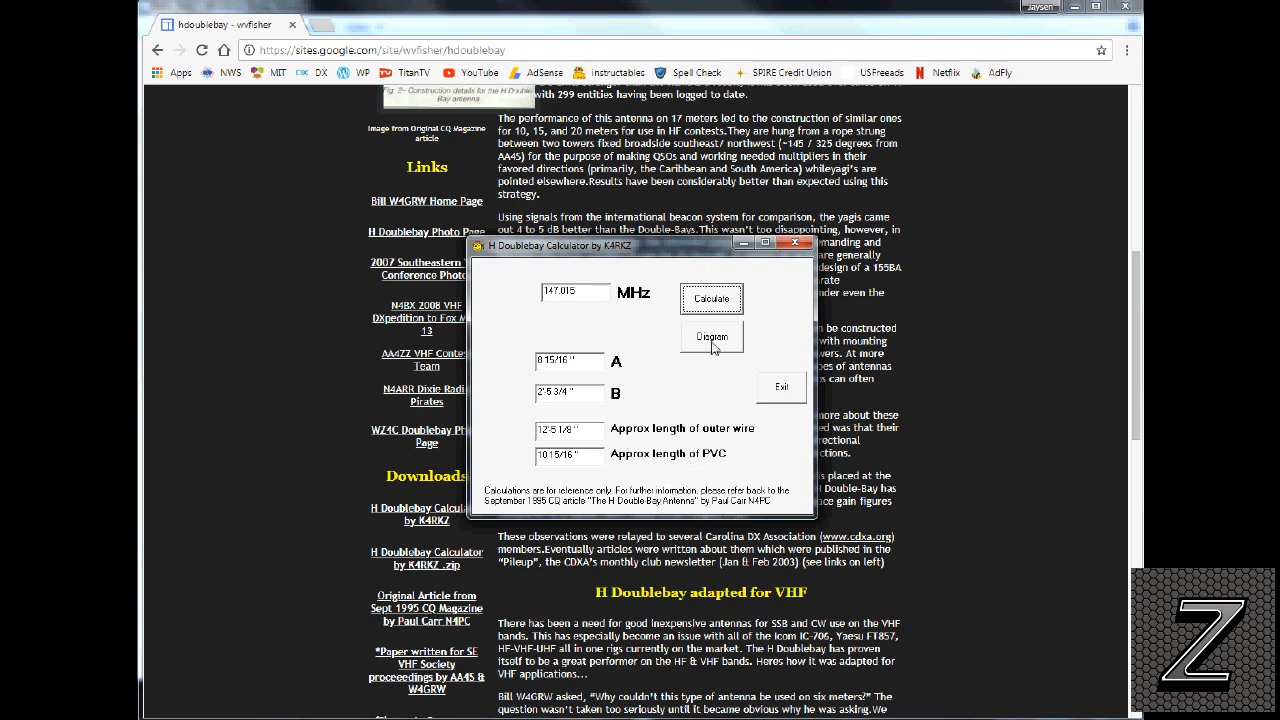
click(711, 337)
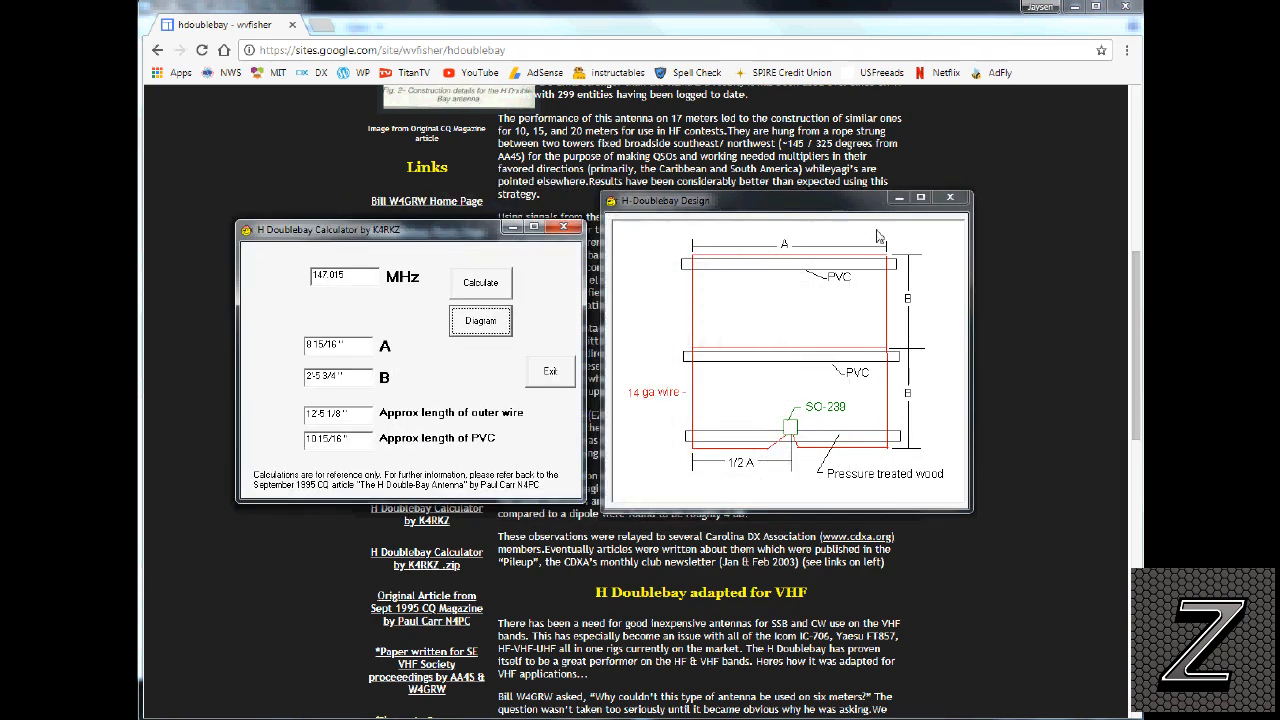
mouse_move(845, 280)
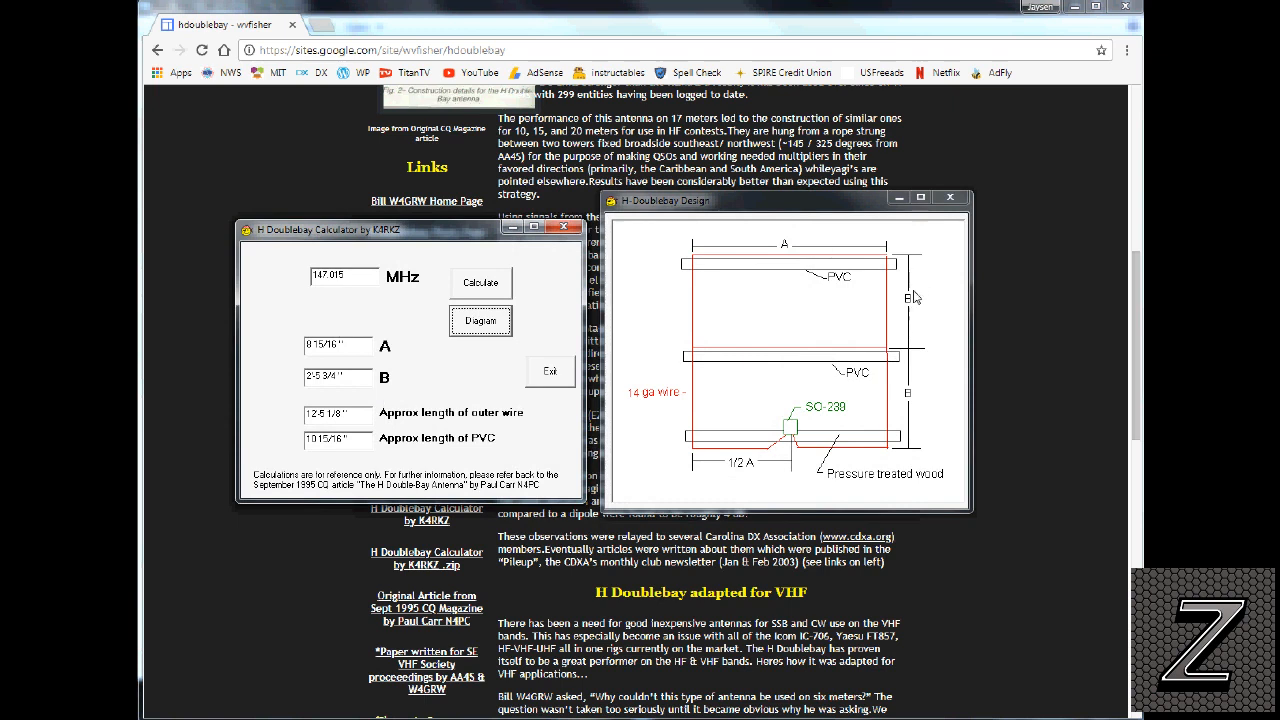
mouse_move(901, 373)
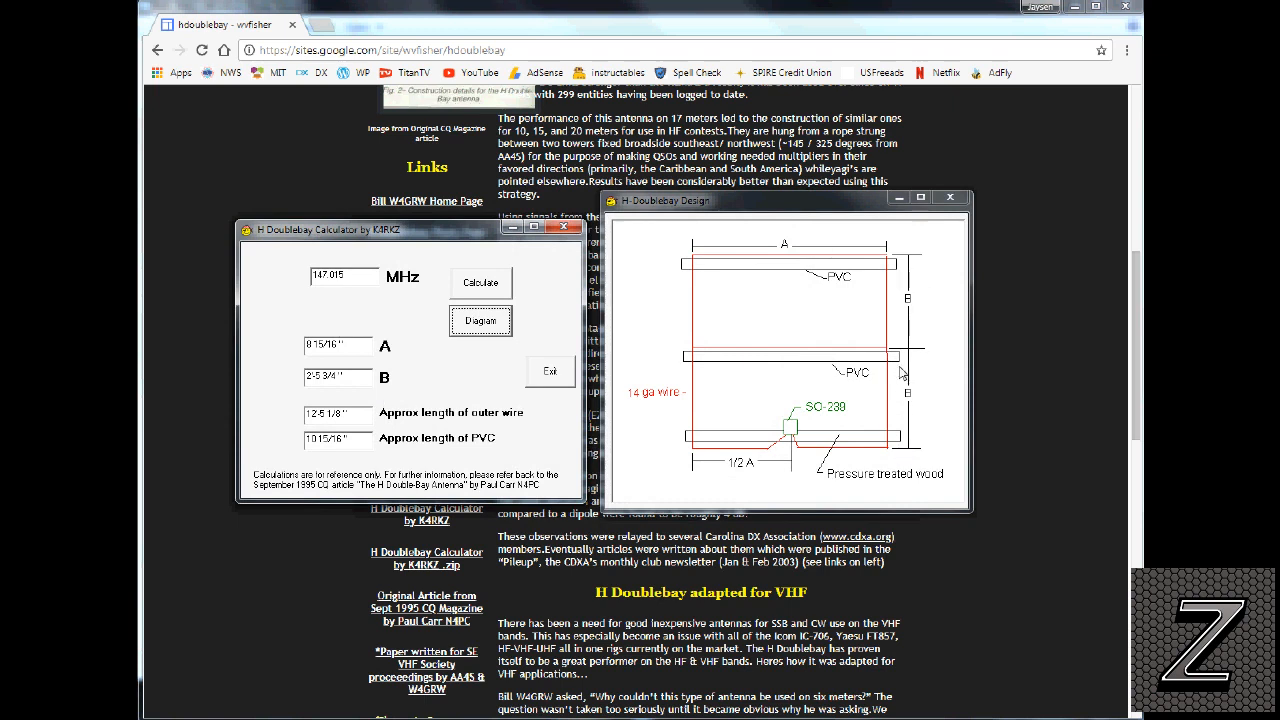
mouse_move(913, 450)
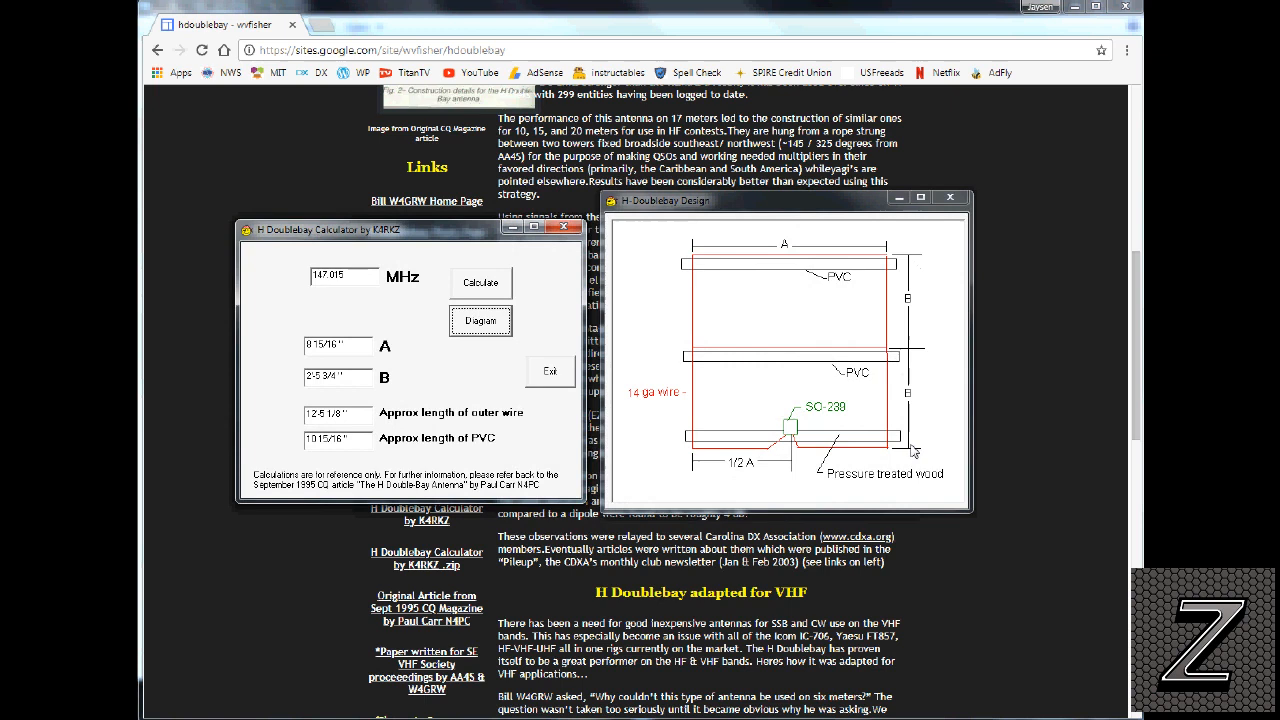
mouse_move(903, 263)
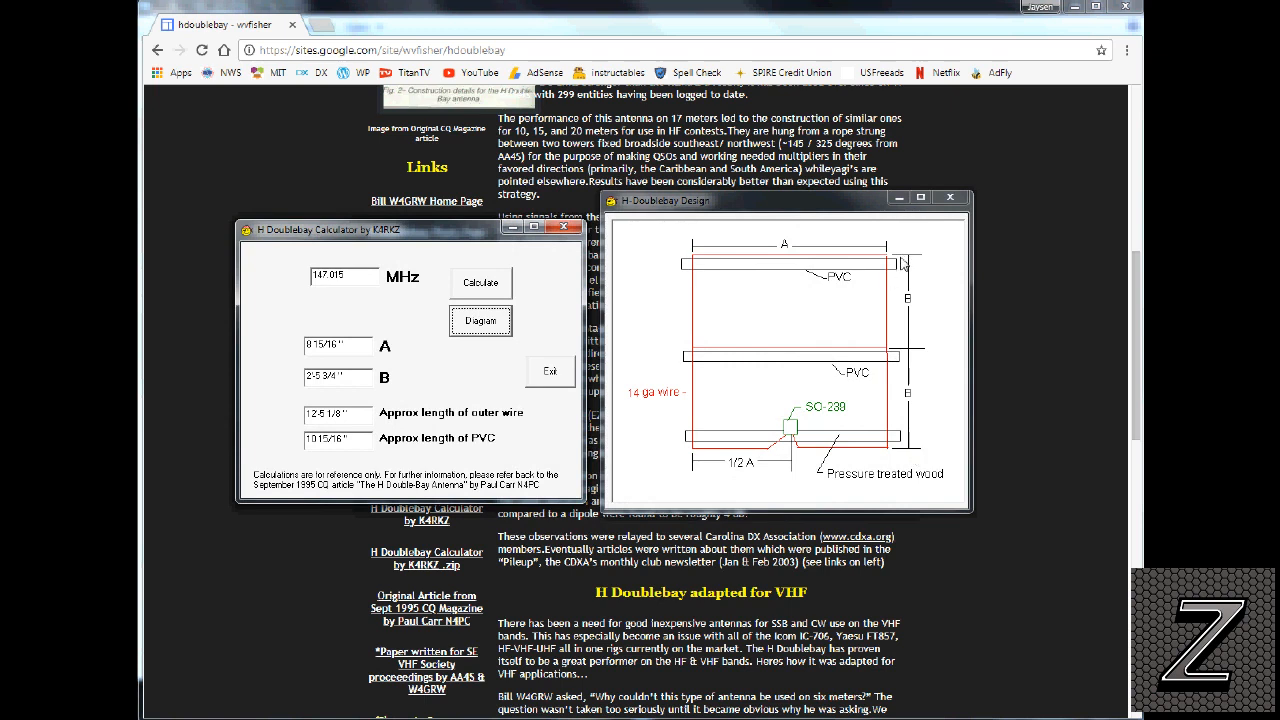
mouse_move(918, 353)
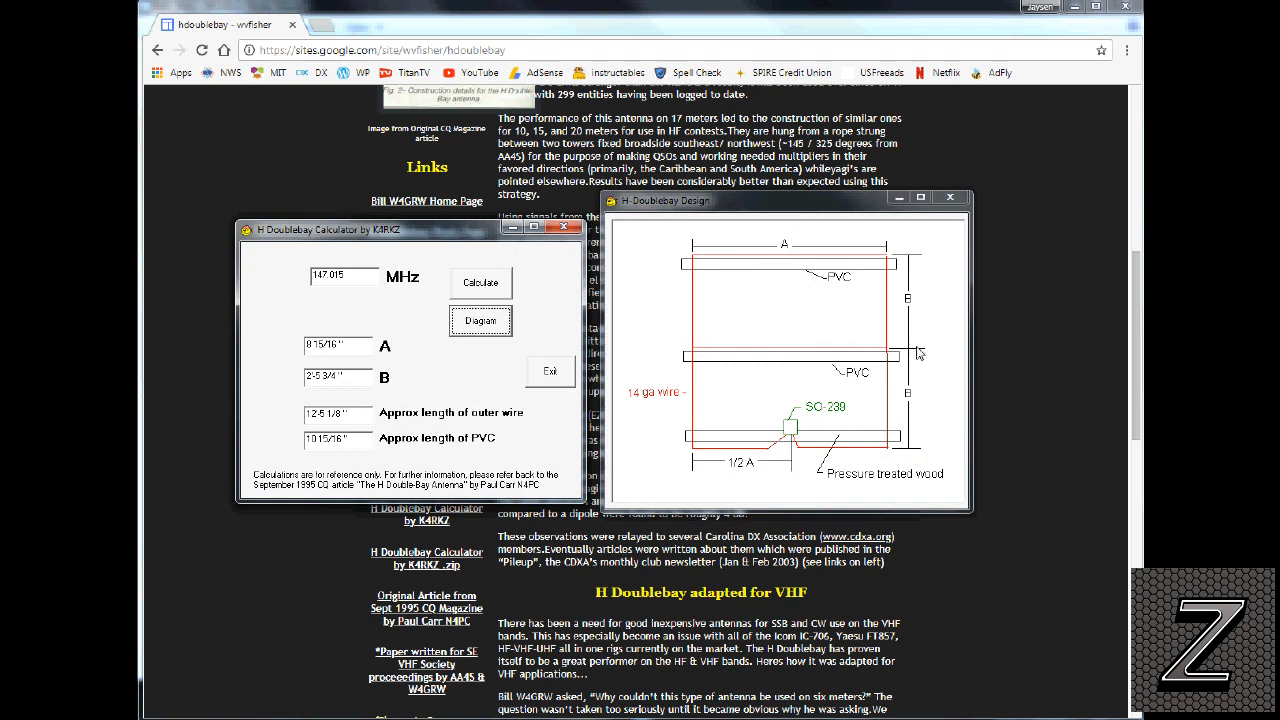
mouse_move(672, 407)
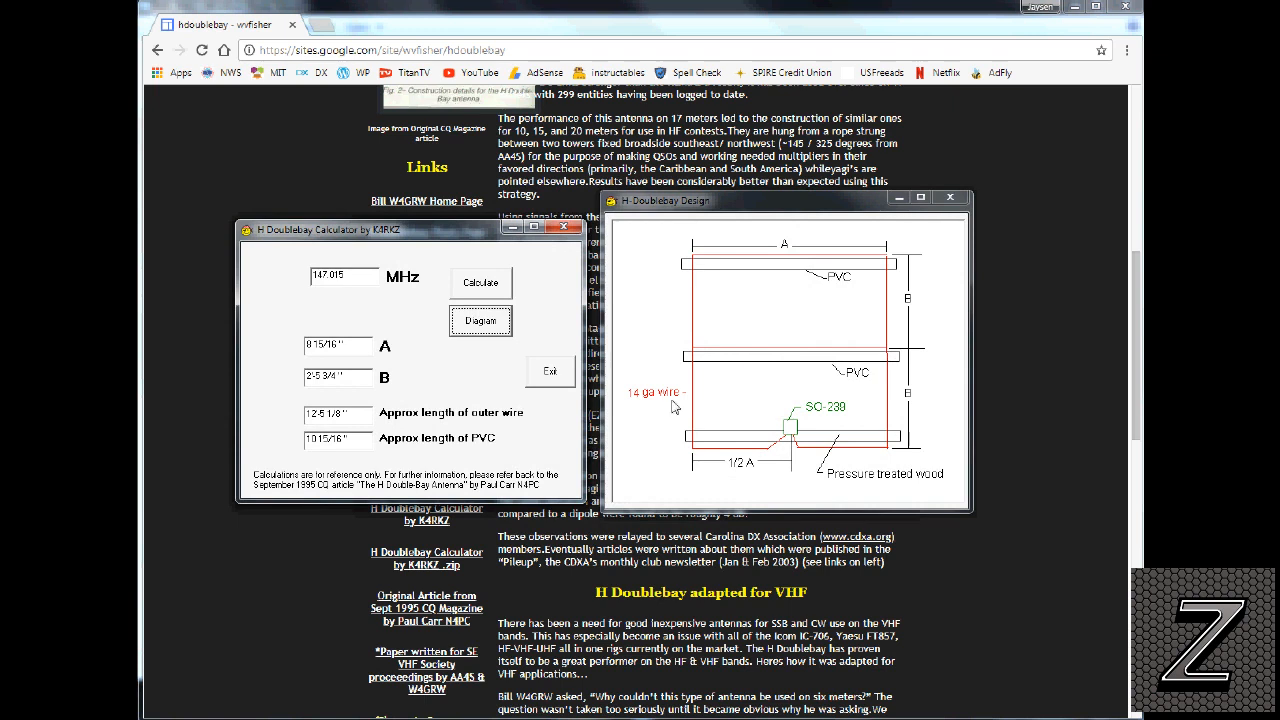
mouse_move(331, 401)
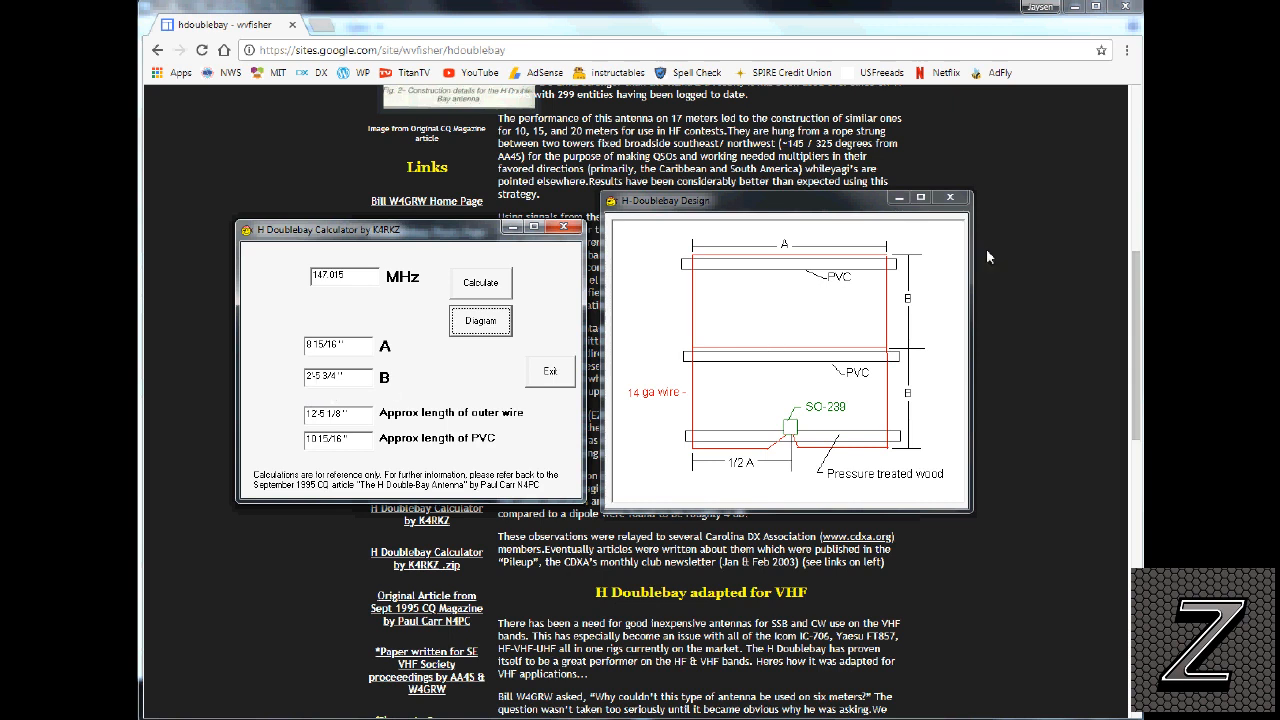
mouse_move(923, 422)
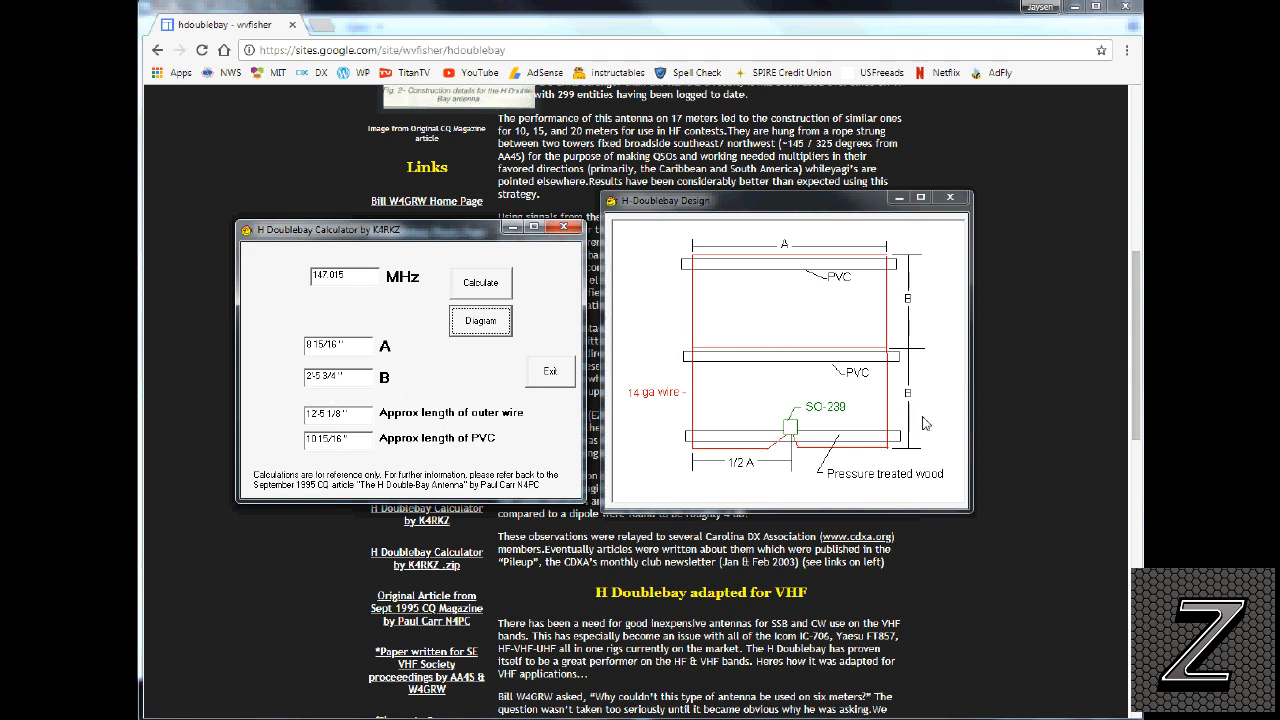
mouse_move(905, 408)
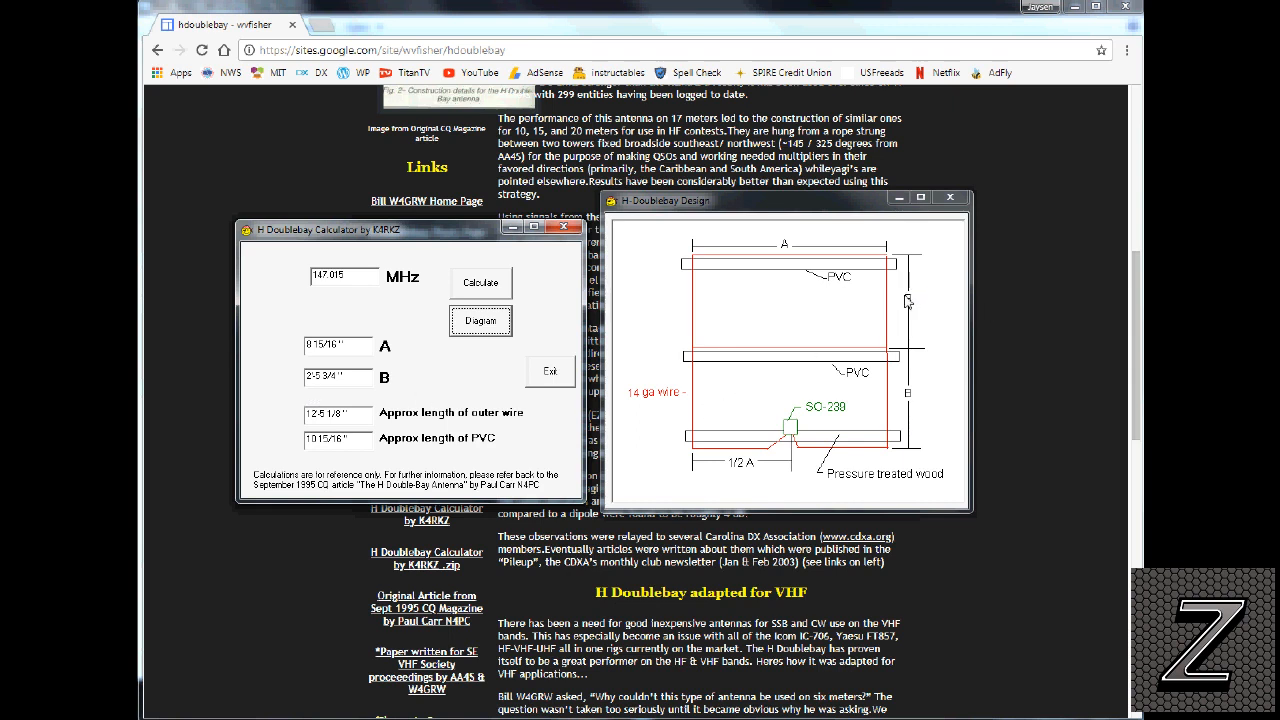
mouse_move(688, 242)
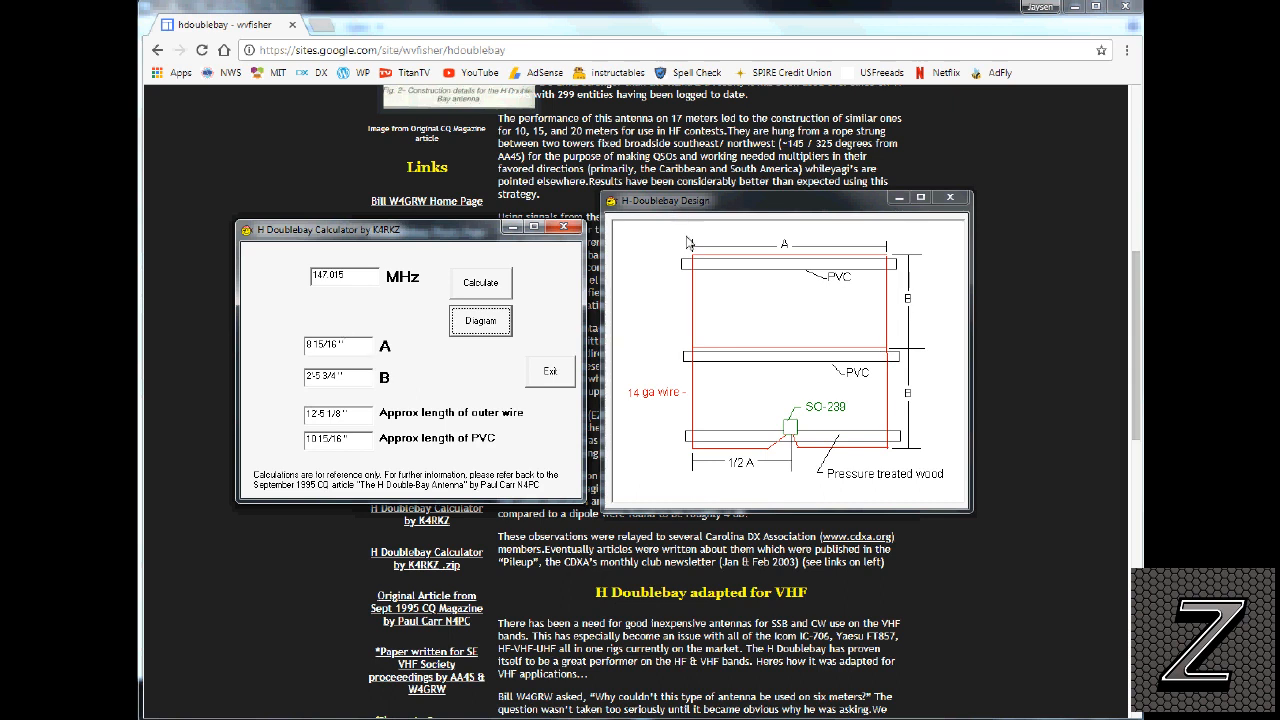
mouse_move(734, 349)
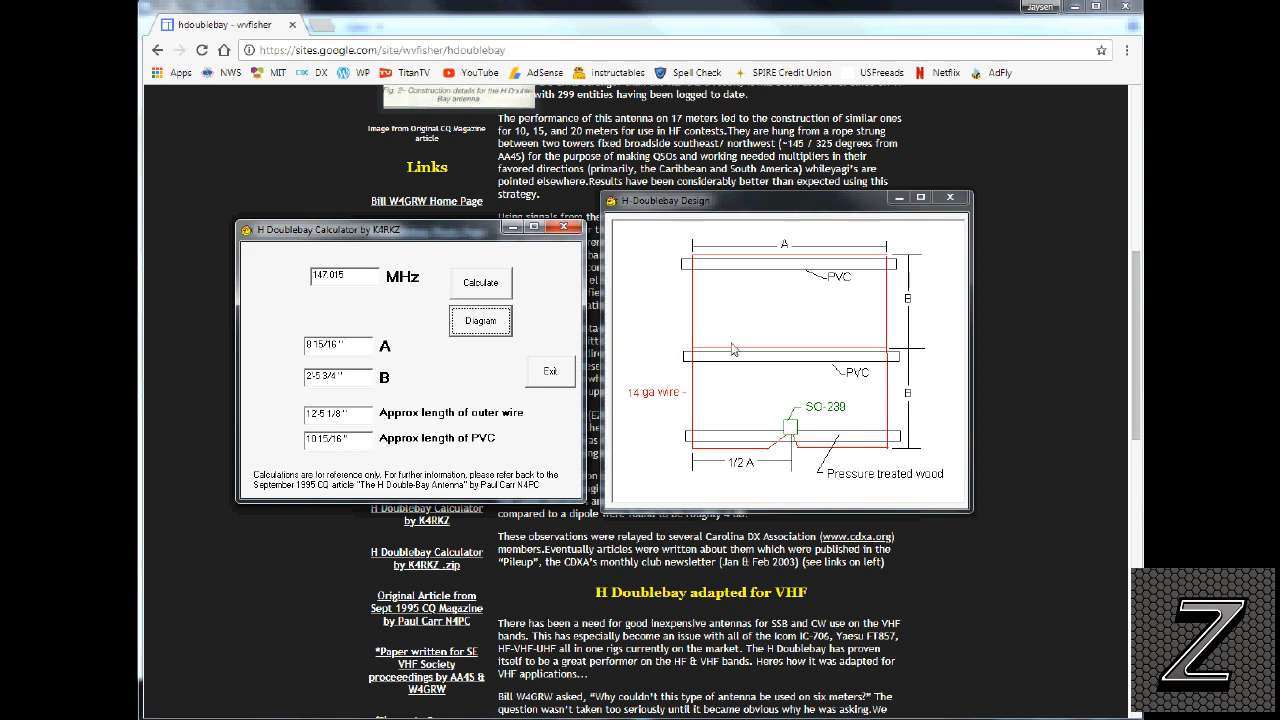
mouse_move(868, 347)
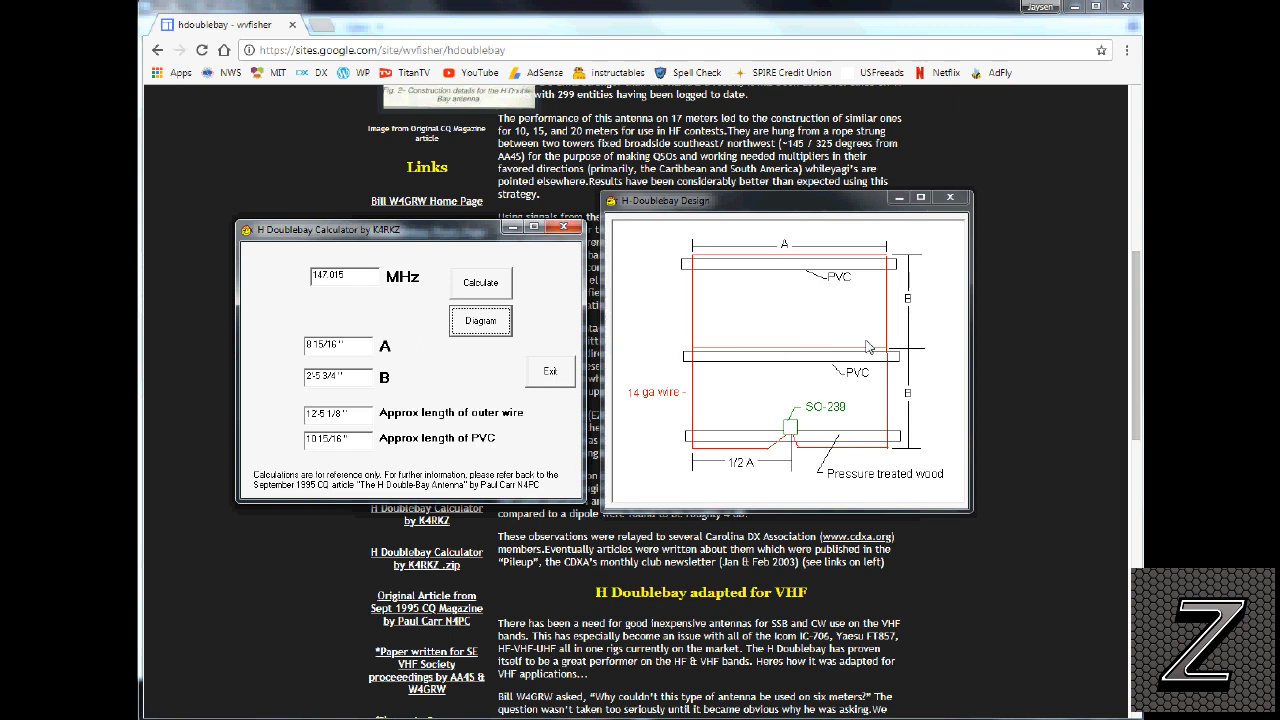
mouse_move(815, 452)
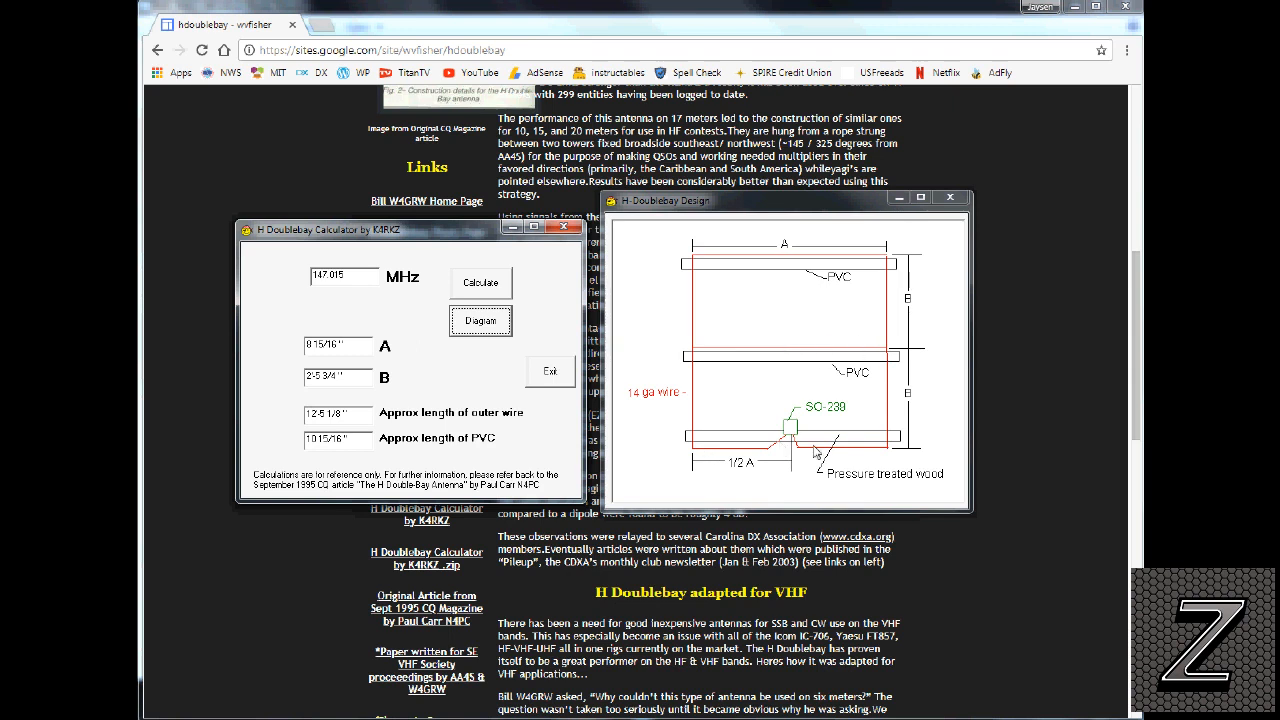
mouse_move(793, 444)
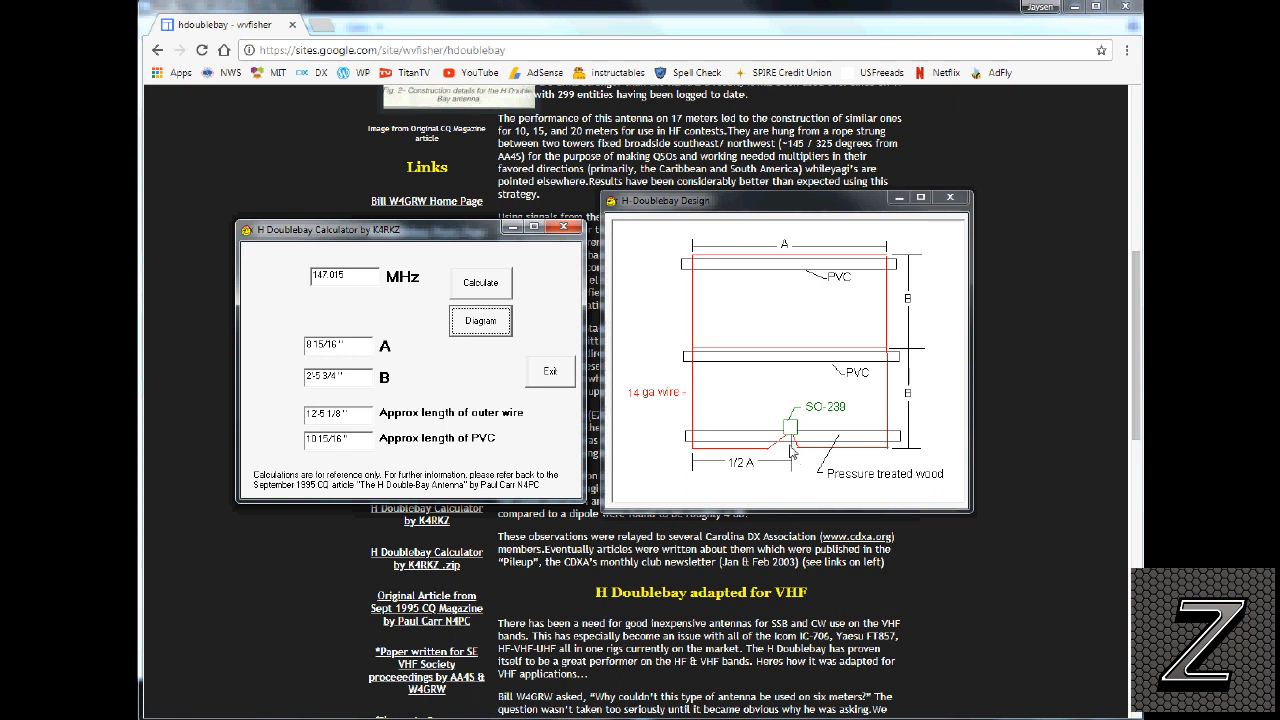
mouse_move(803, 512)
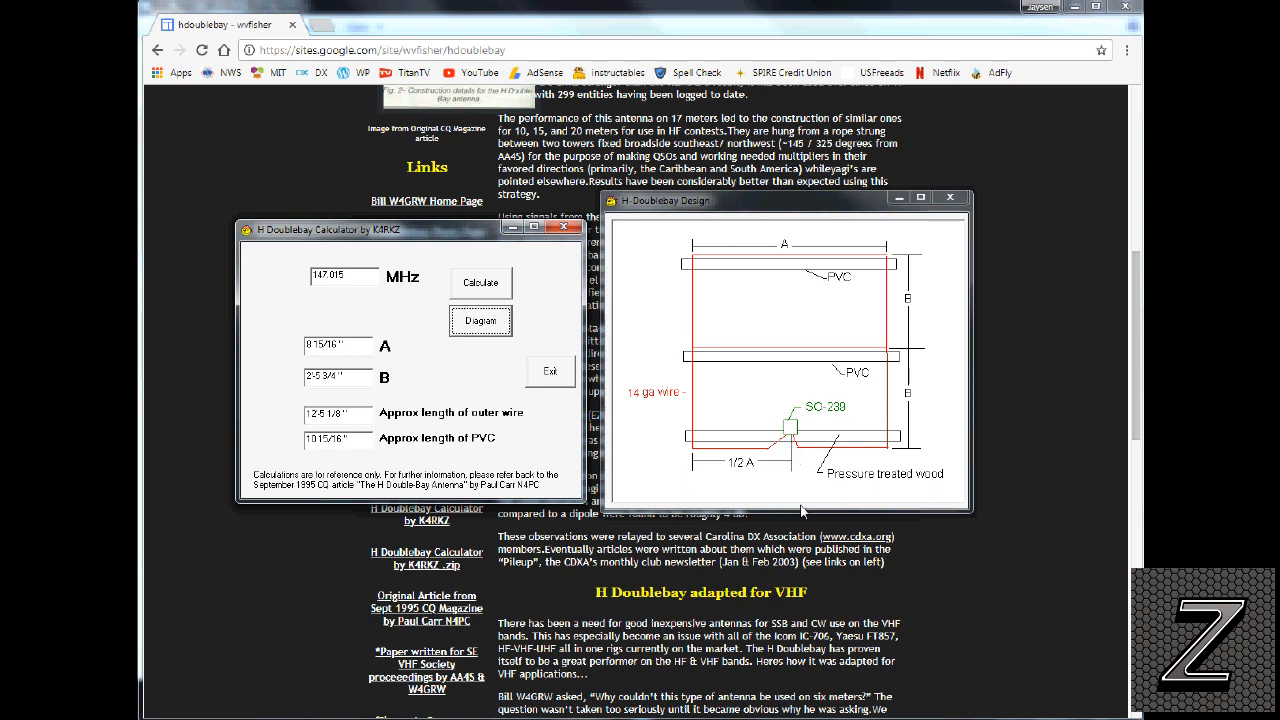
mouse_move(840, 448)
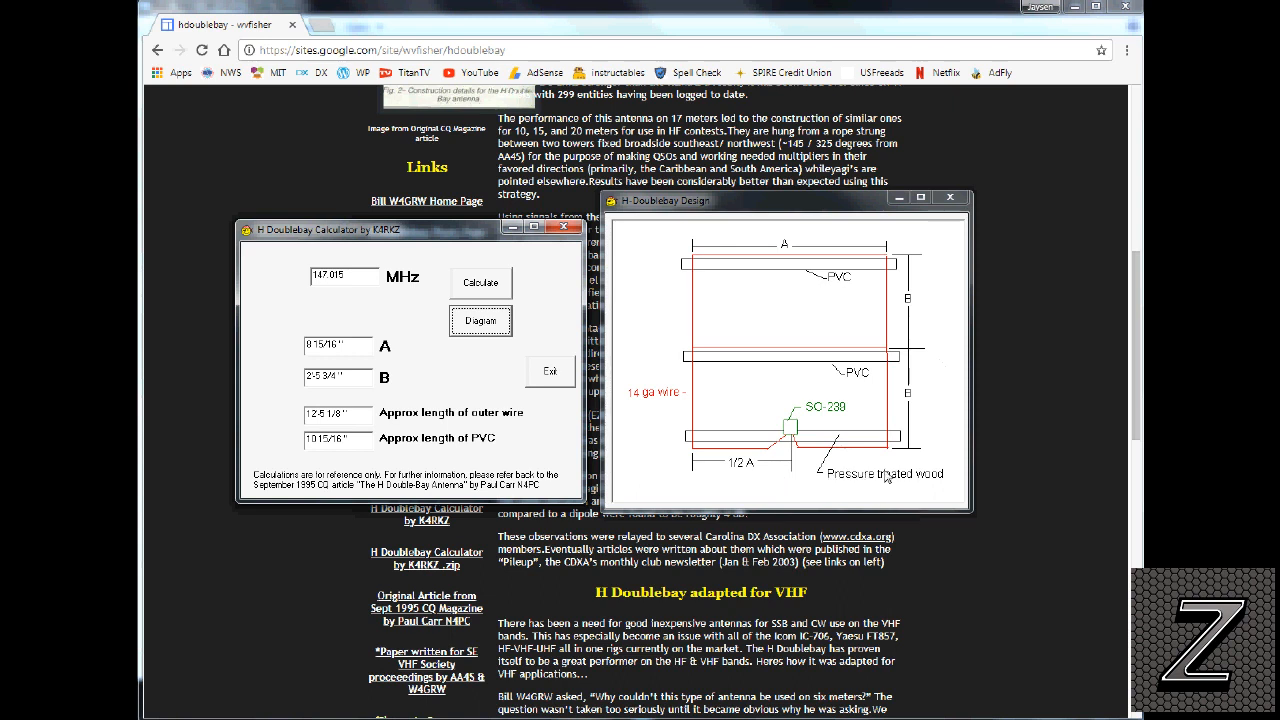
mouse_move(880, 443)
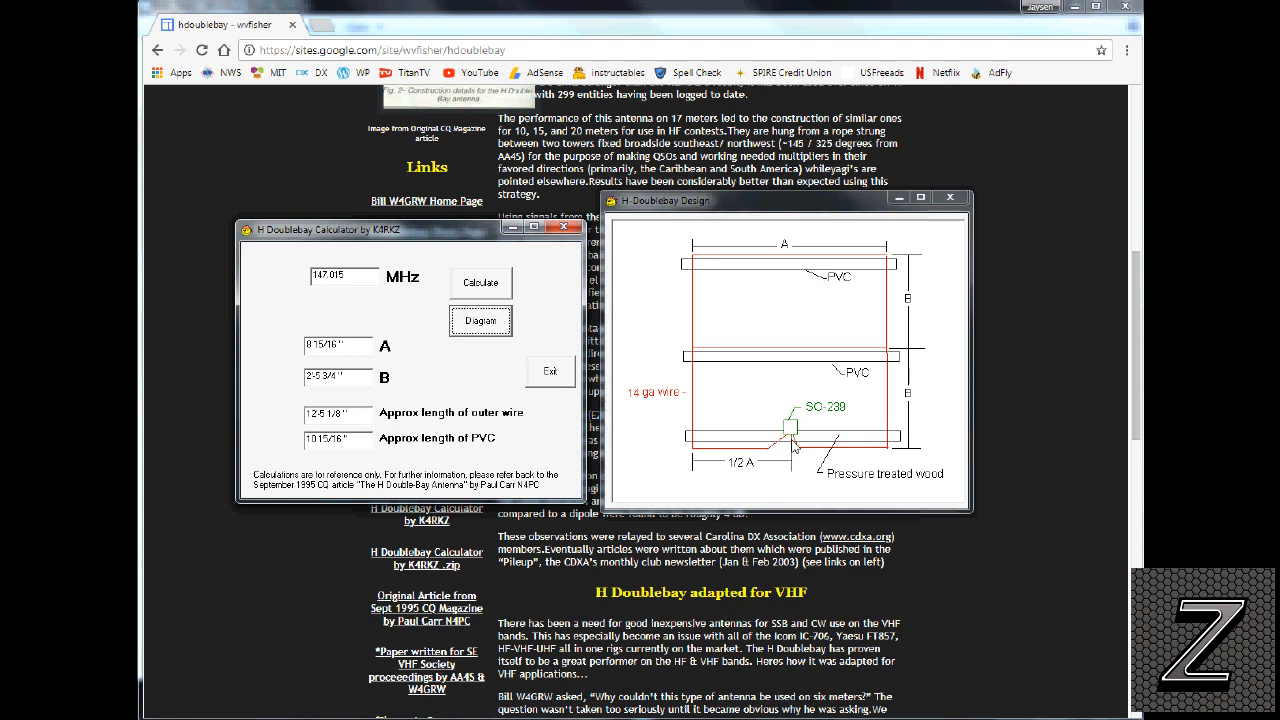
mouse_move(797, 452)
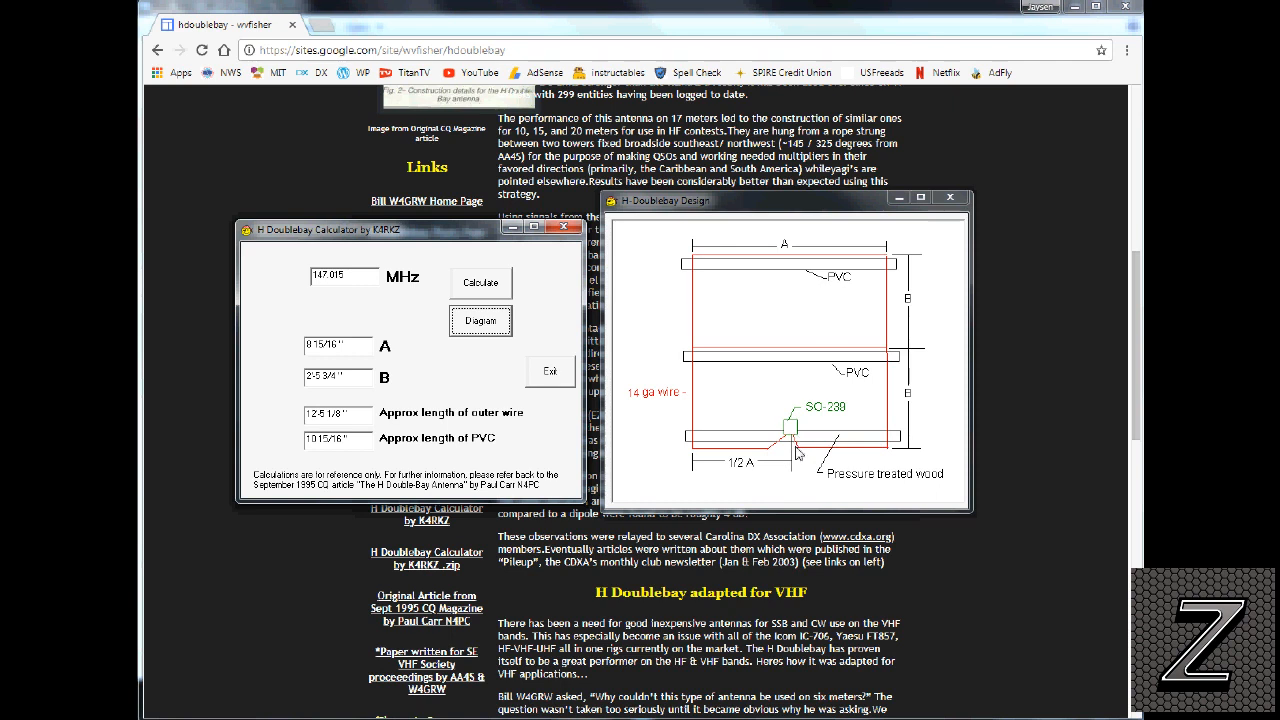
mouse_move(800, 453)
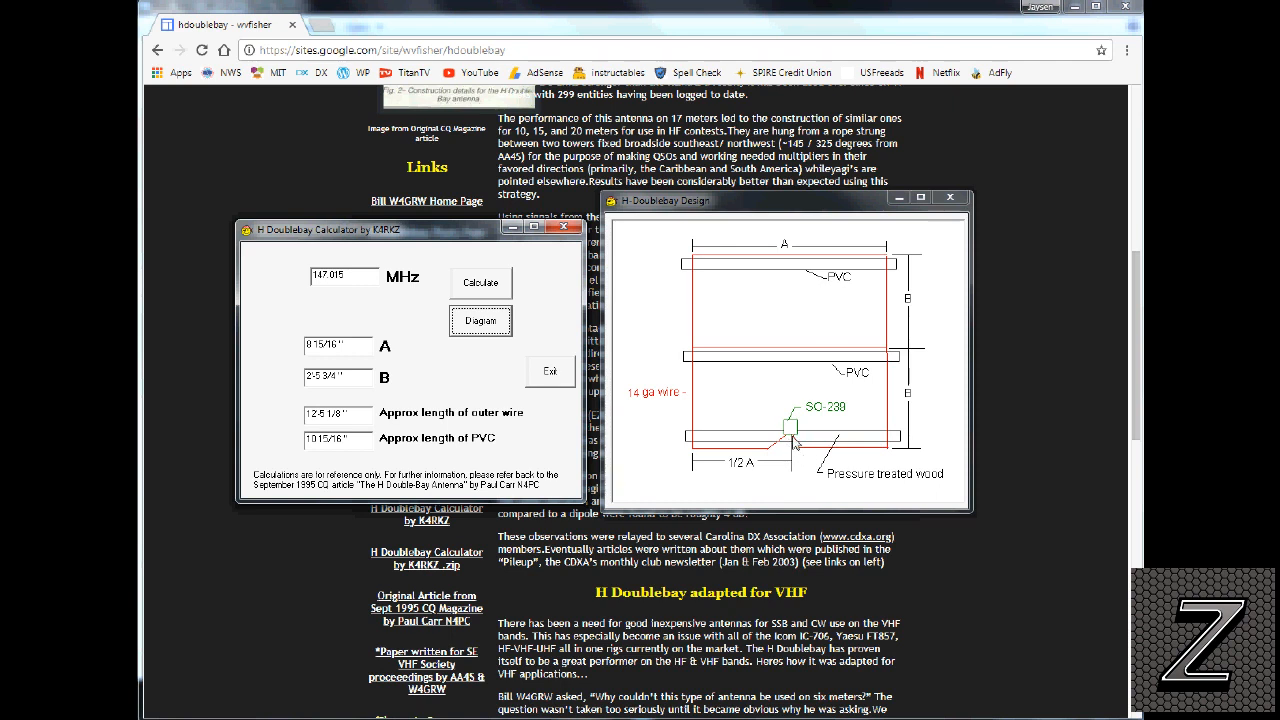
mouse_move(800, 463)
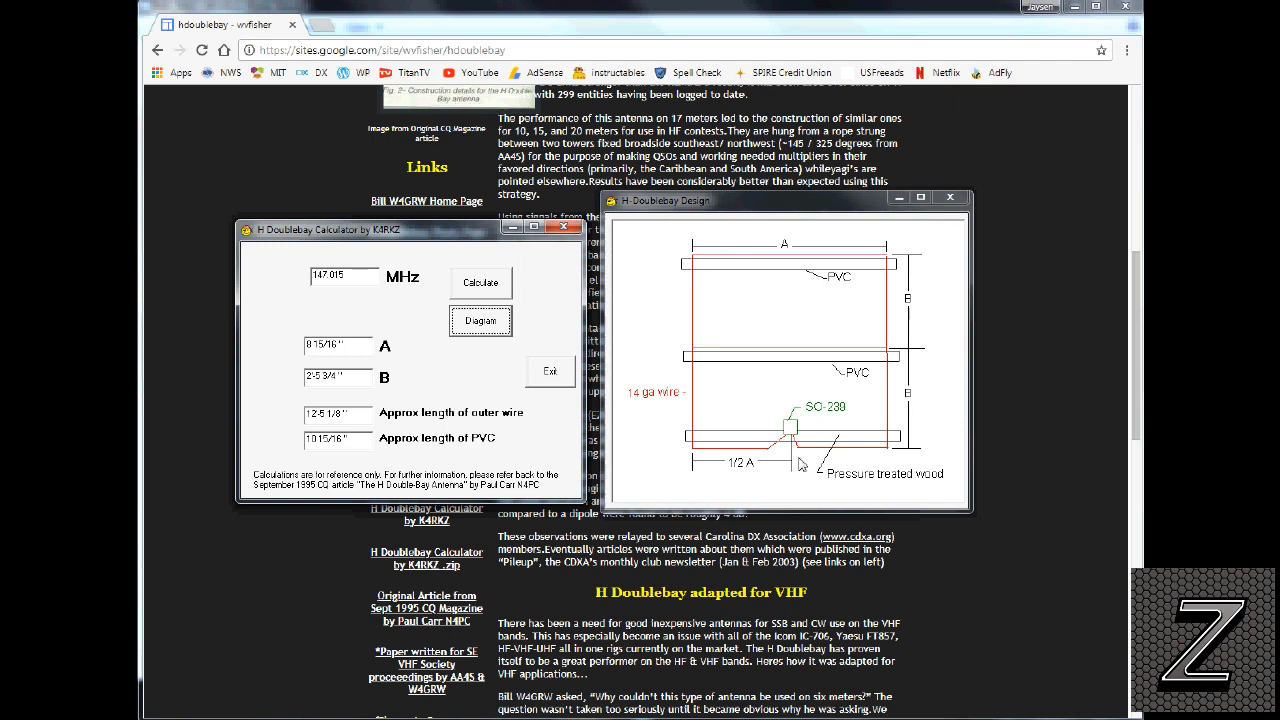
mouse_move(473, 357)
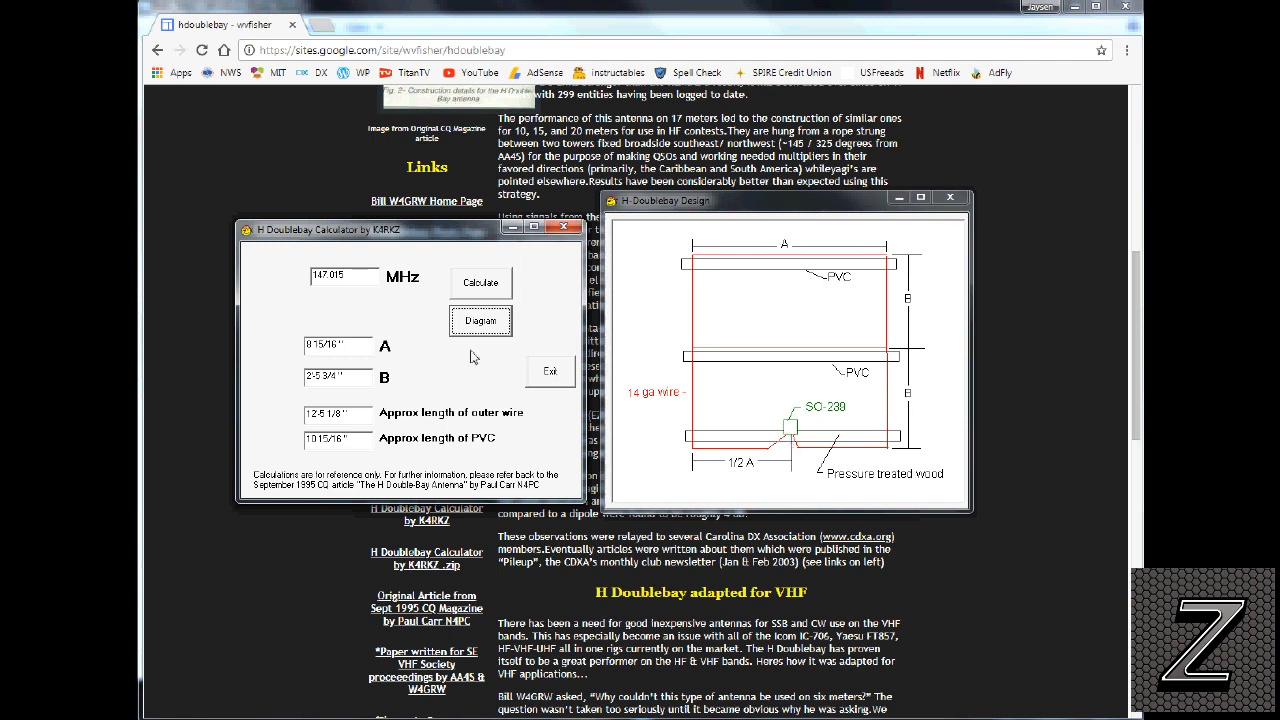
mouse_move(562, 247)
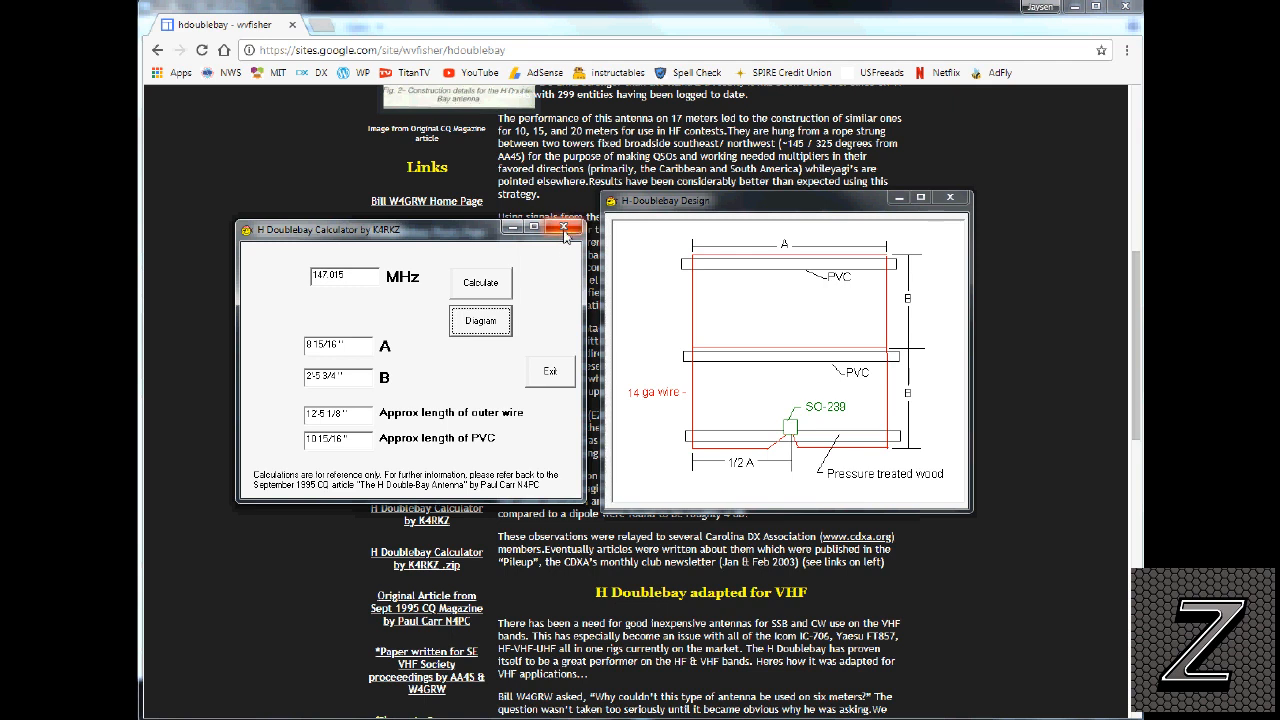
Close the calculator results window, keeping the H-Doublebay Design diagram open
click(565, 229)
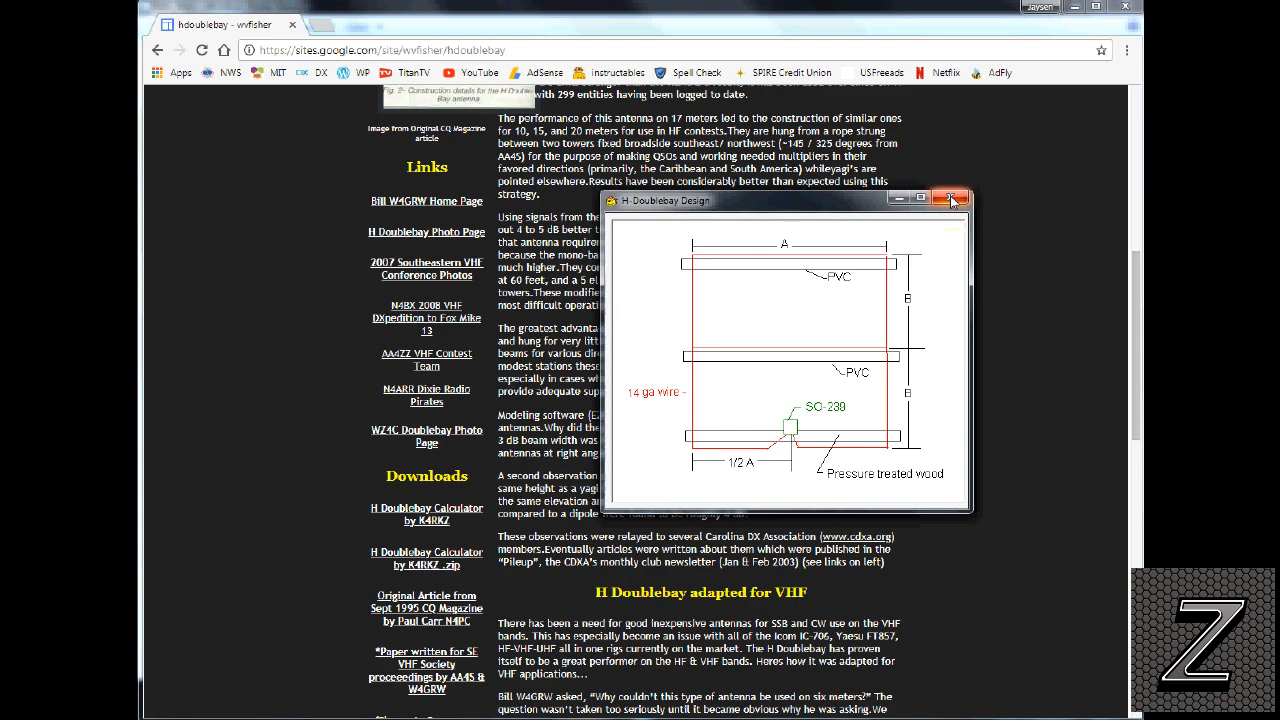
Close the H-Doublebay Design diagram and scroll down the H Doublebay Antennas page
click(951, 199)
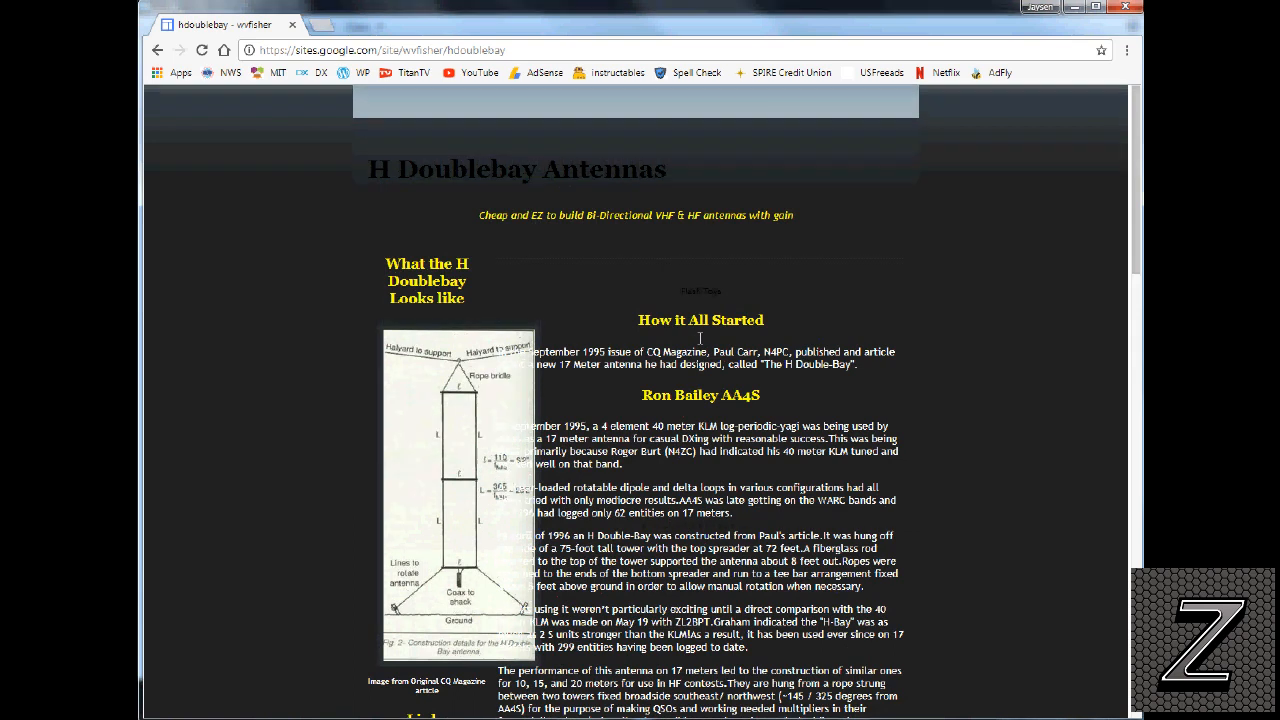
mouse_move(698, 344)
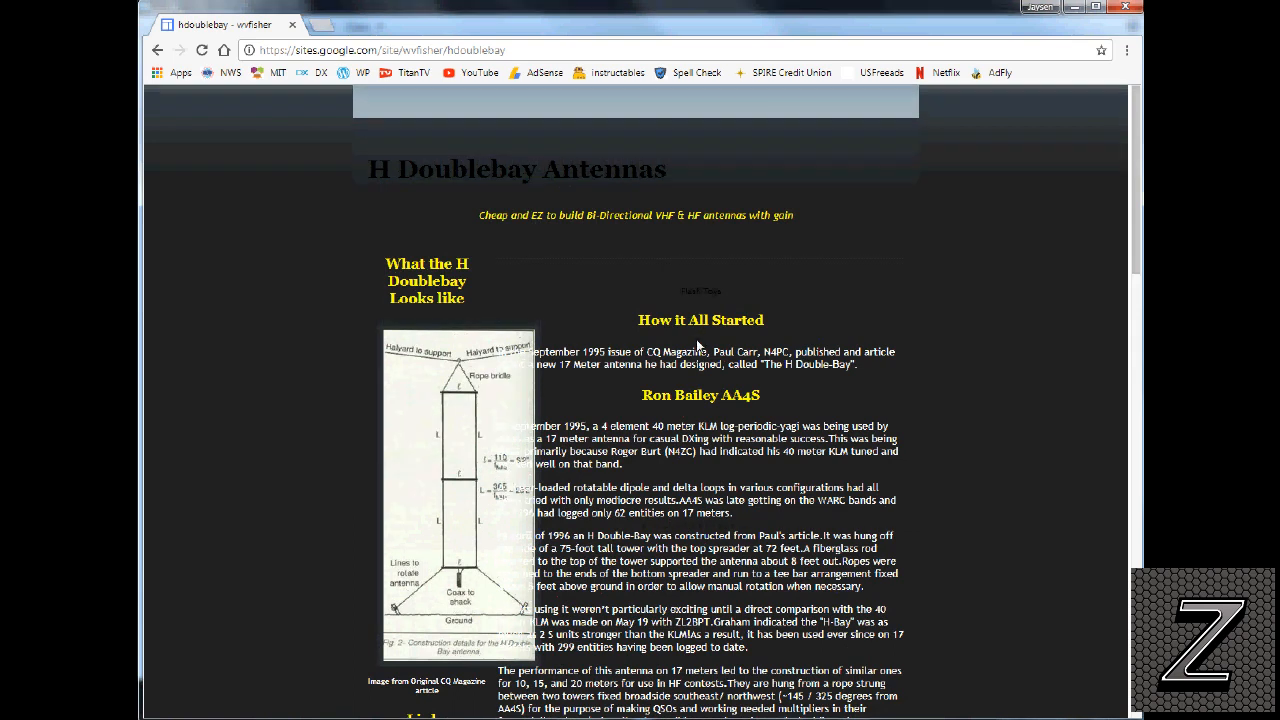
scroll(down, 3)
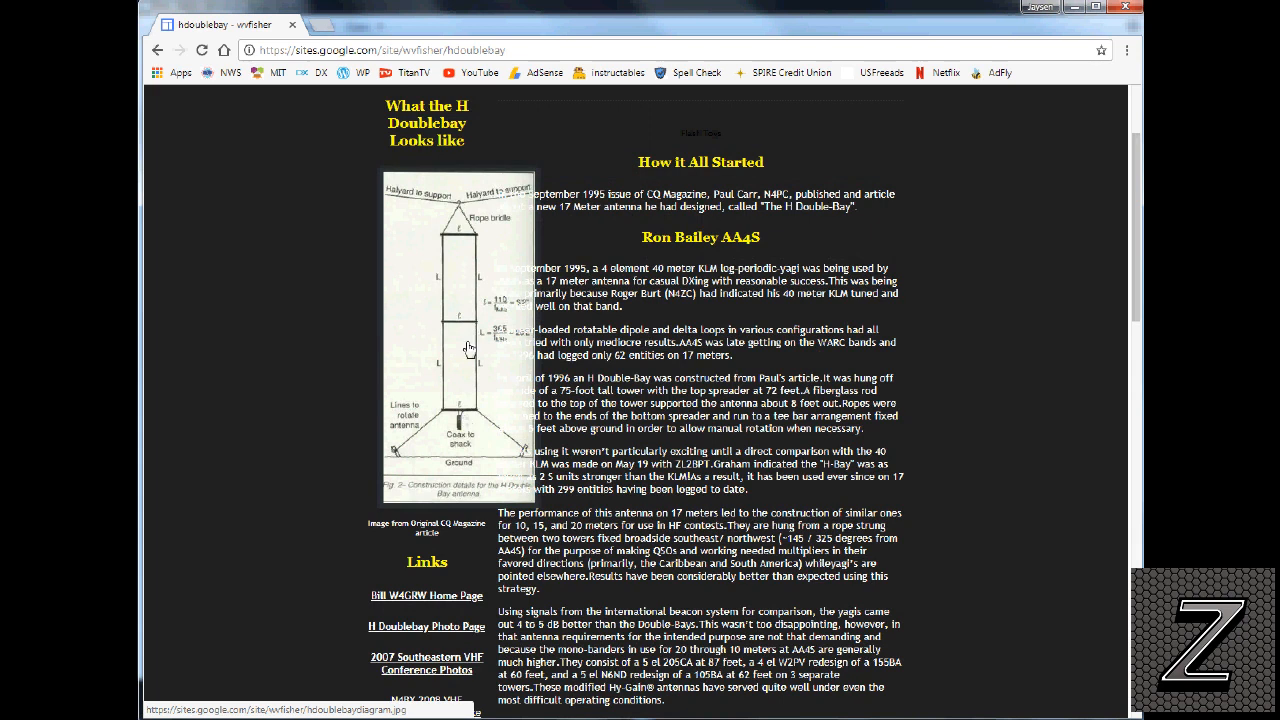
mouse_move(487, 271)
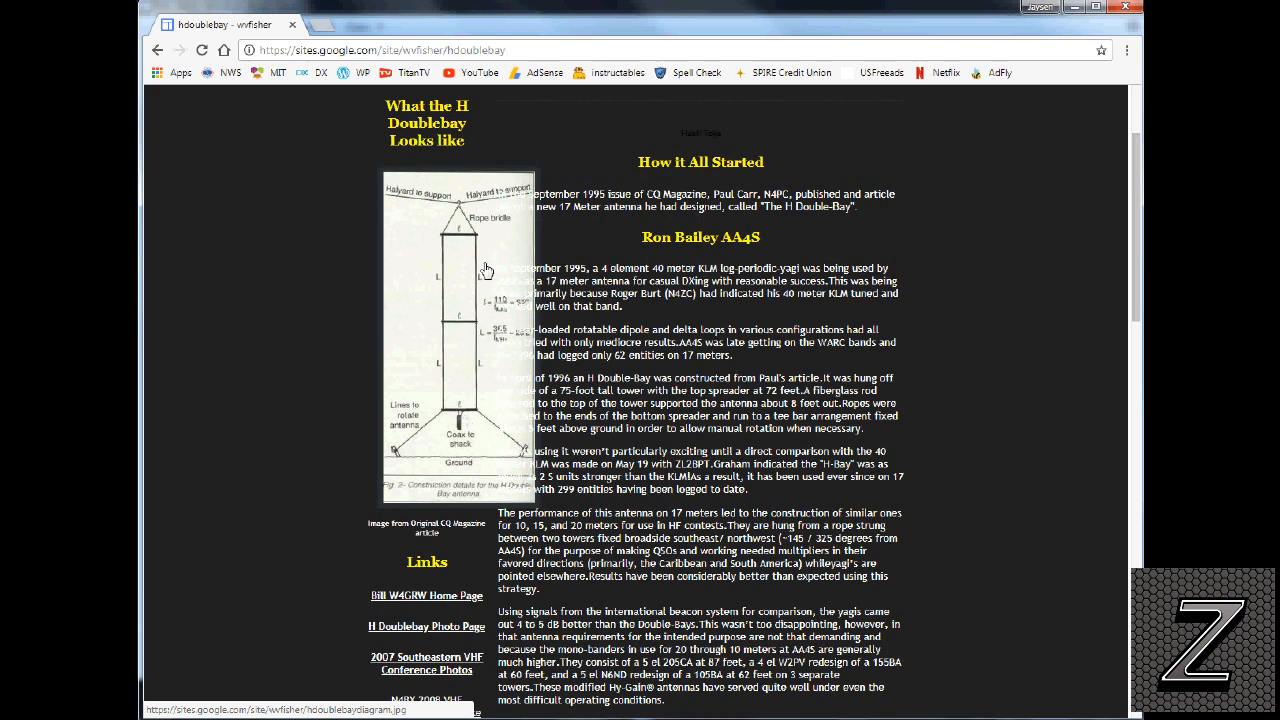
mouse_move(487, 287)
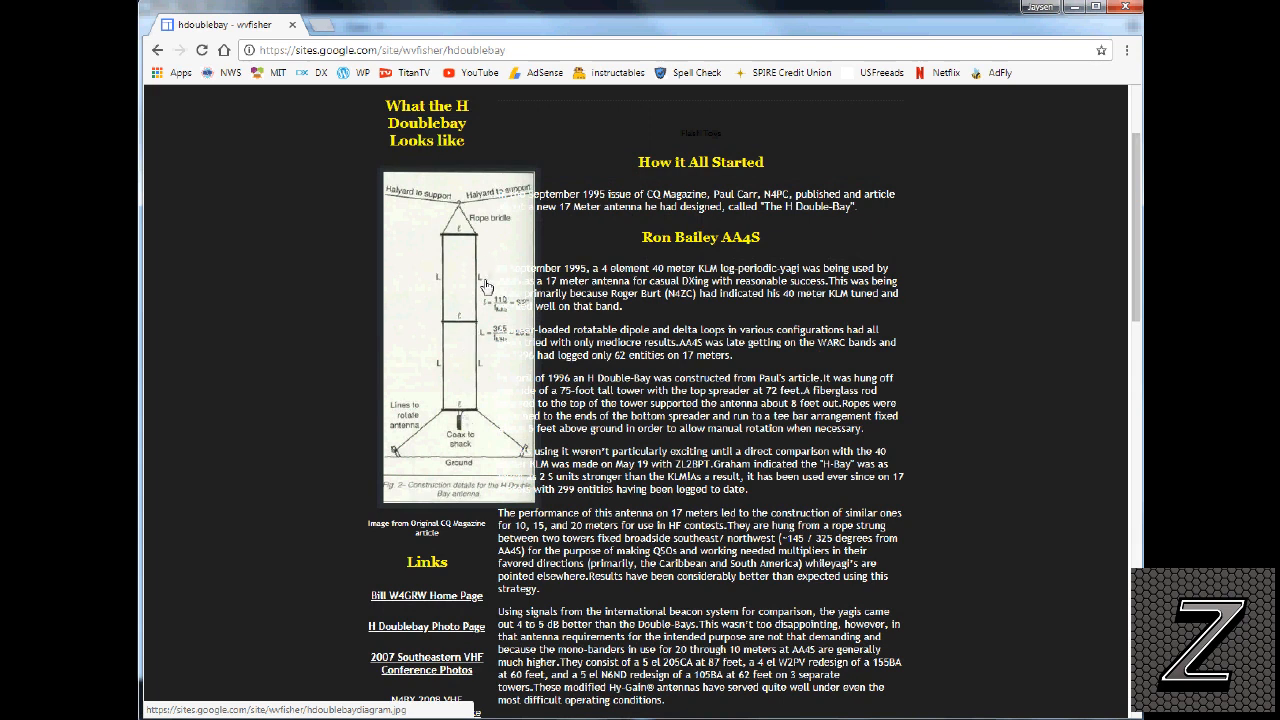
mouse_move(489, 293)
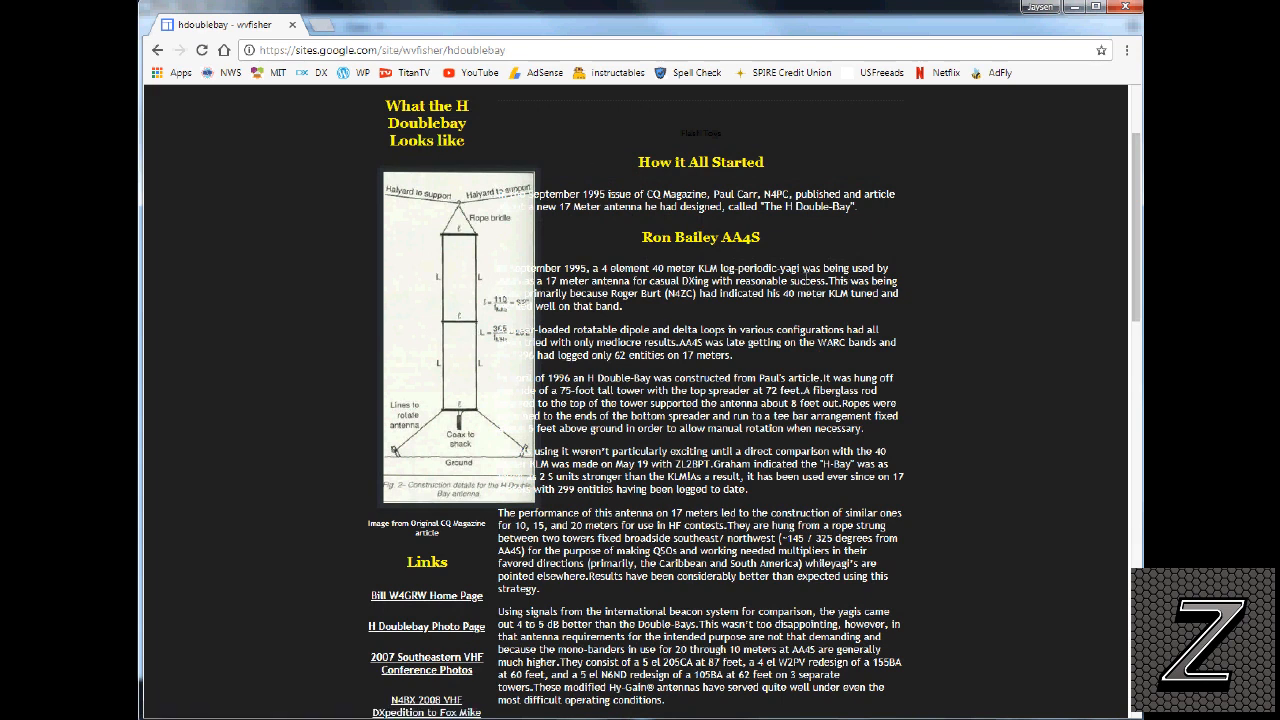
mouse_move(635, 140)
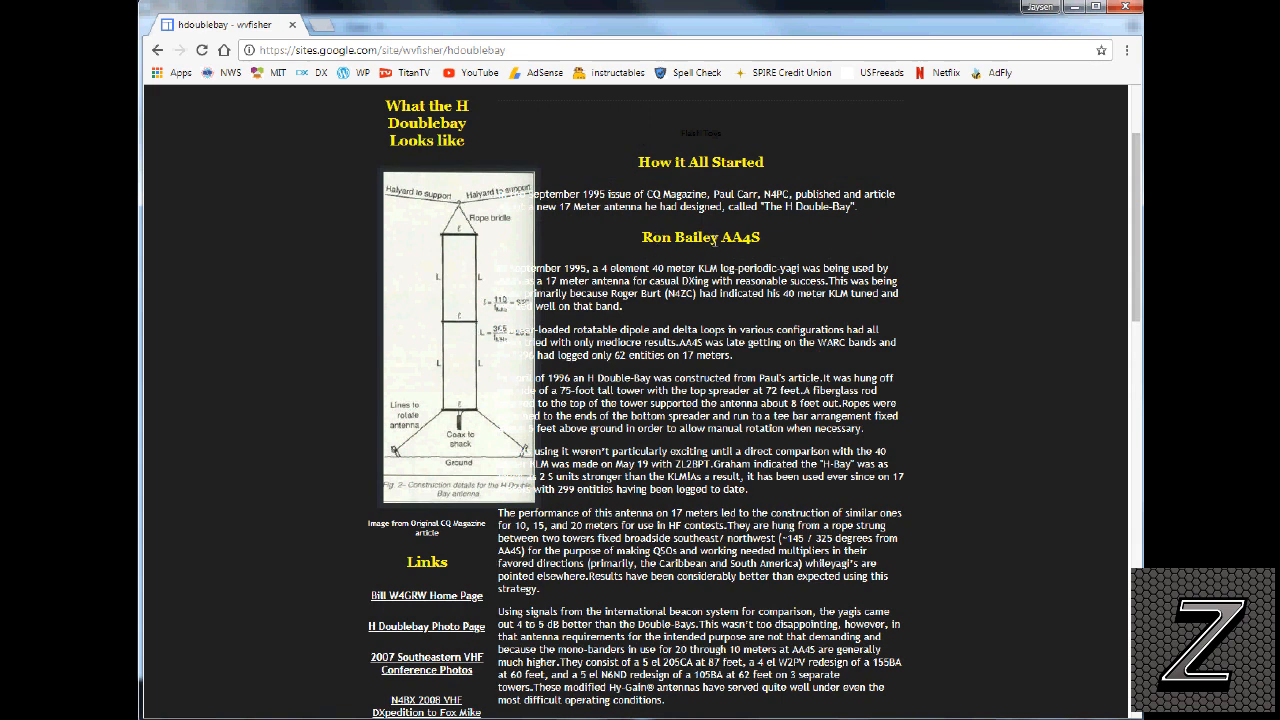
scroll(down, 3)
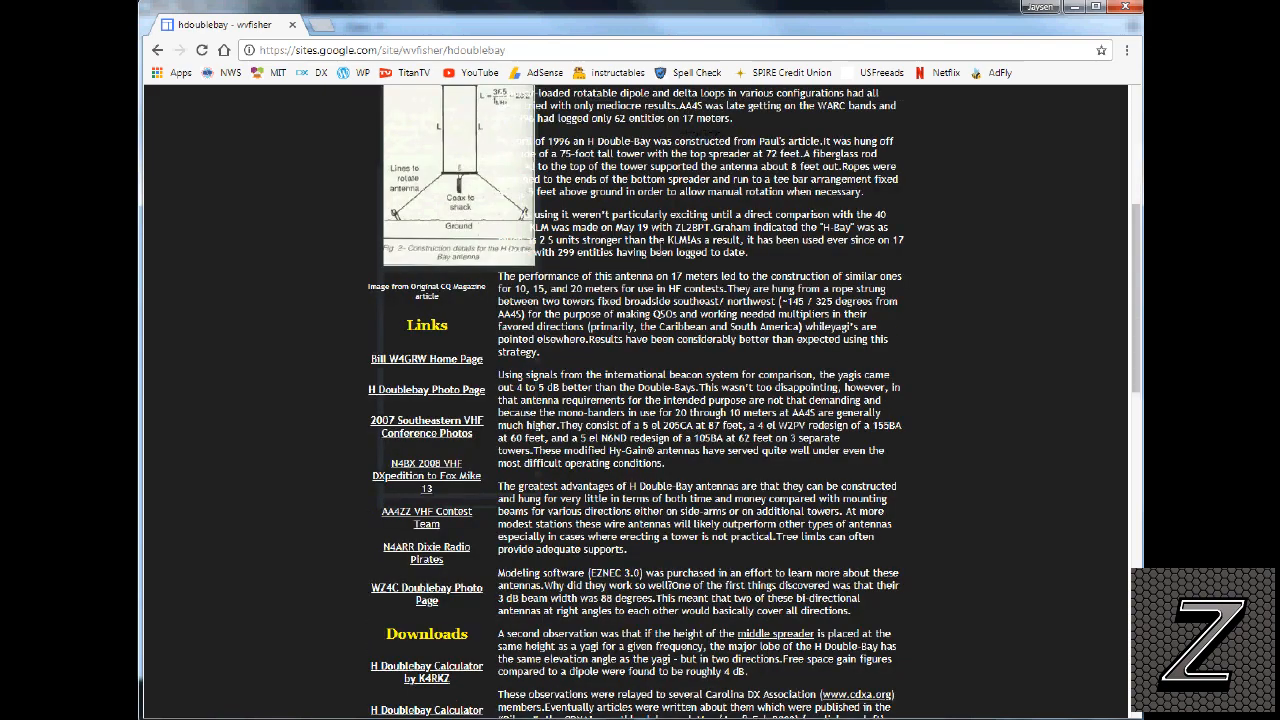
scroll(up, 3)
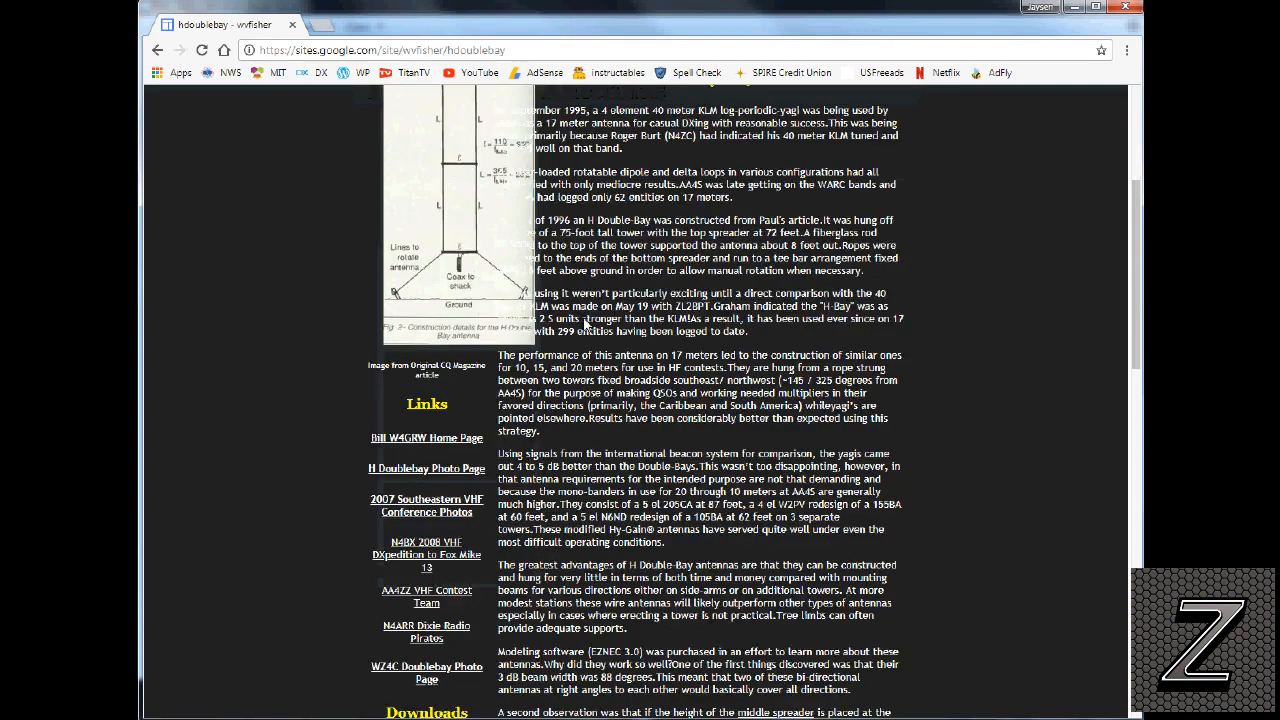
scroll(down, 3)
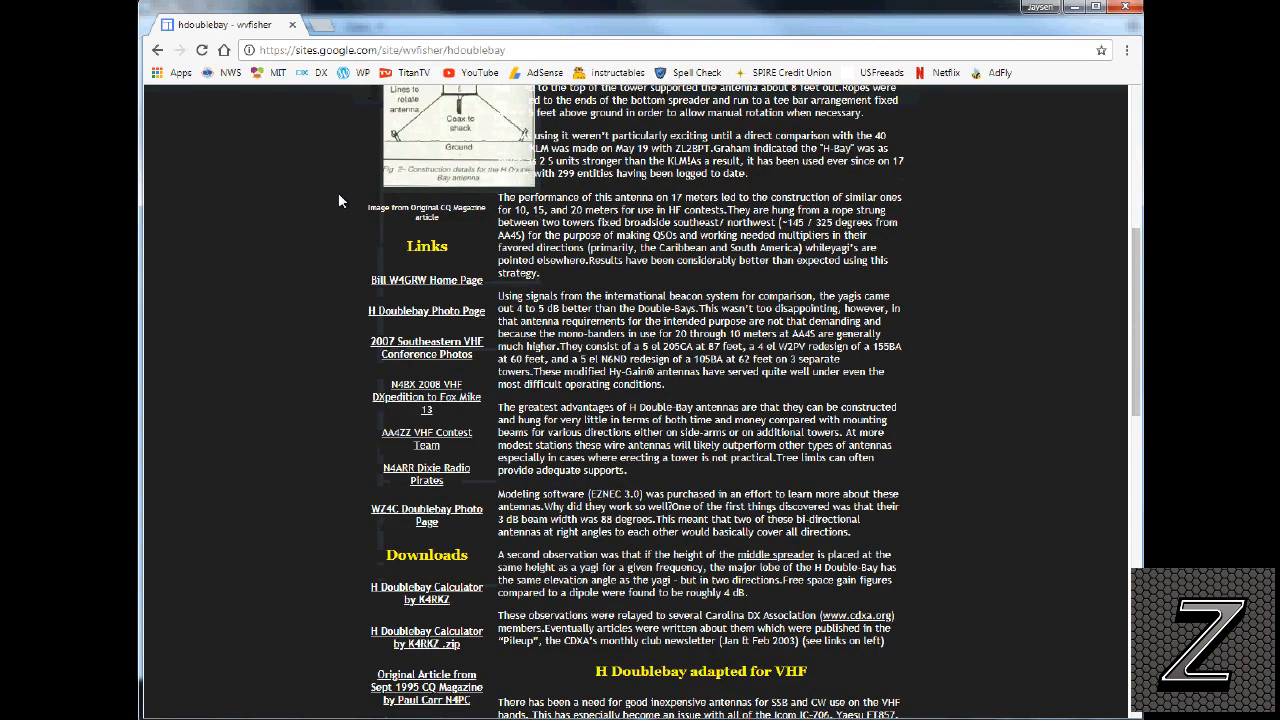
scroll(down, 3)
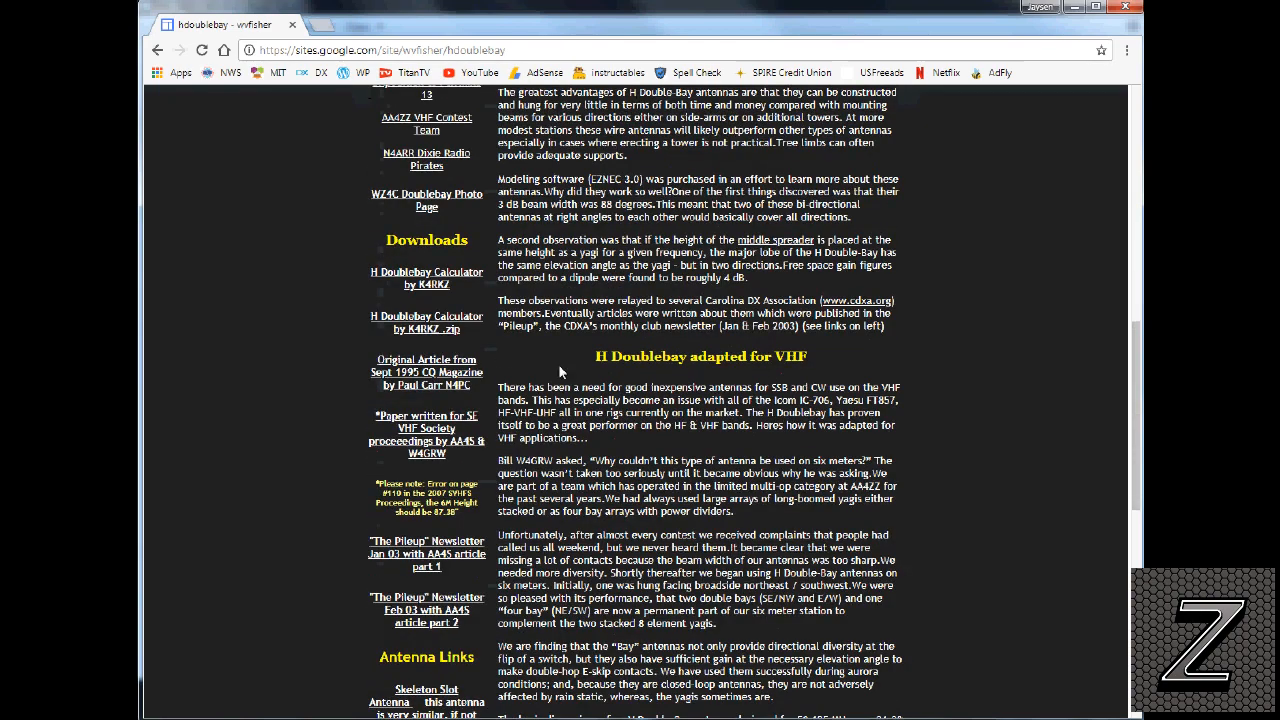
scroll(up, 3)
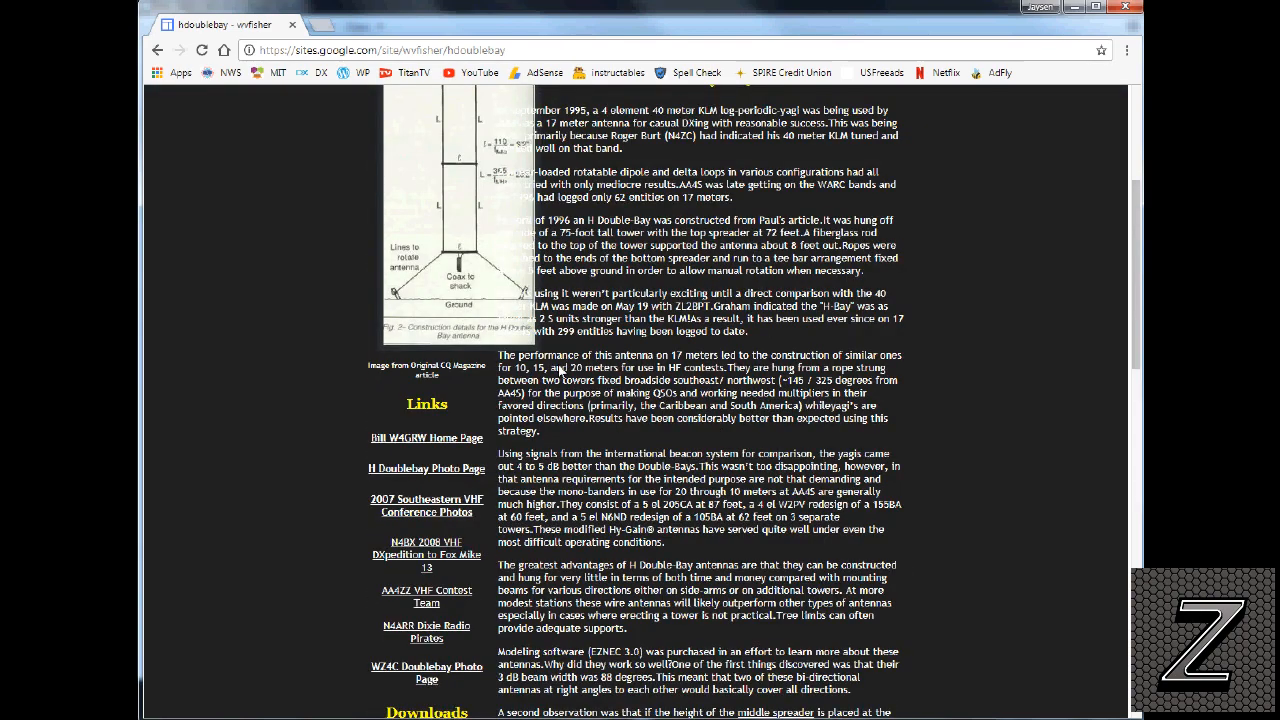